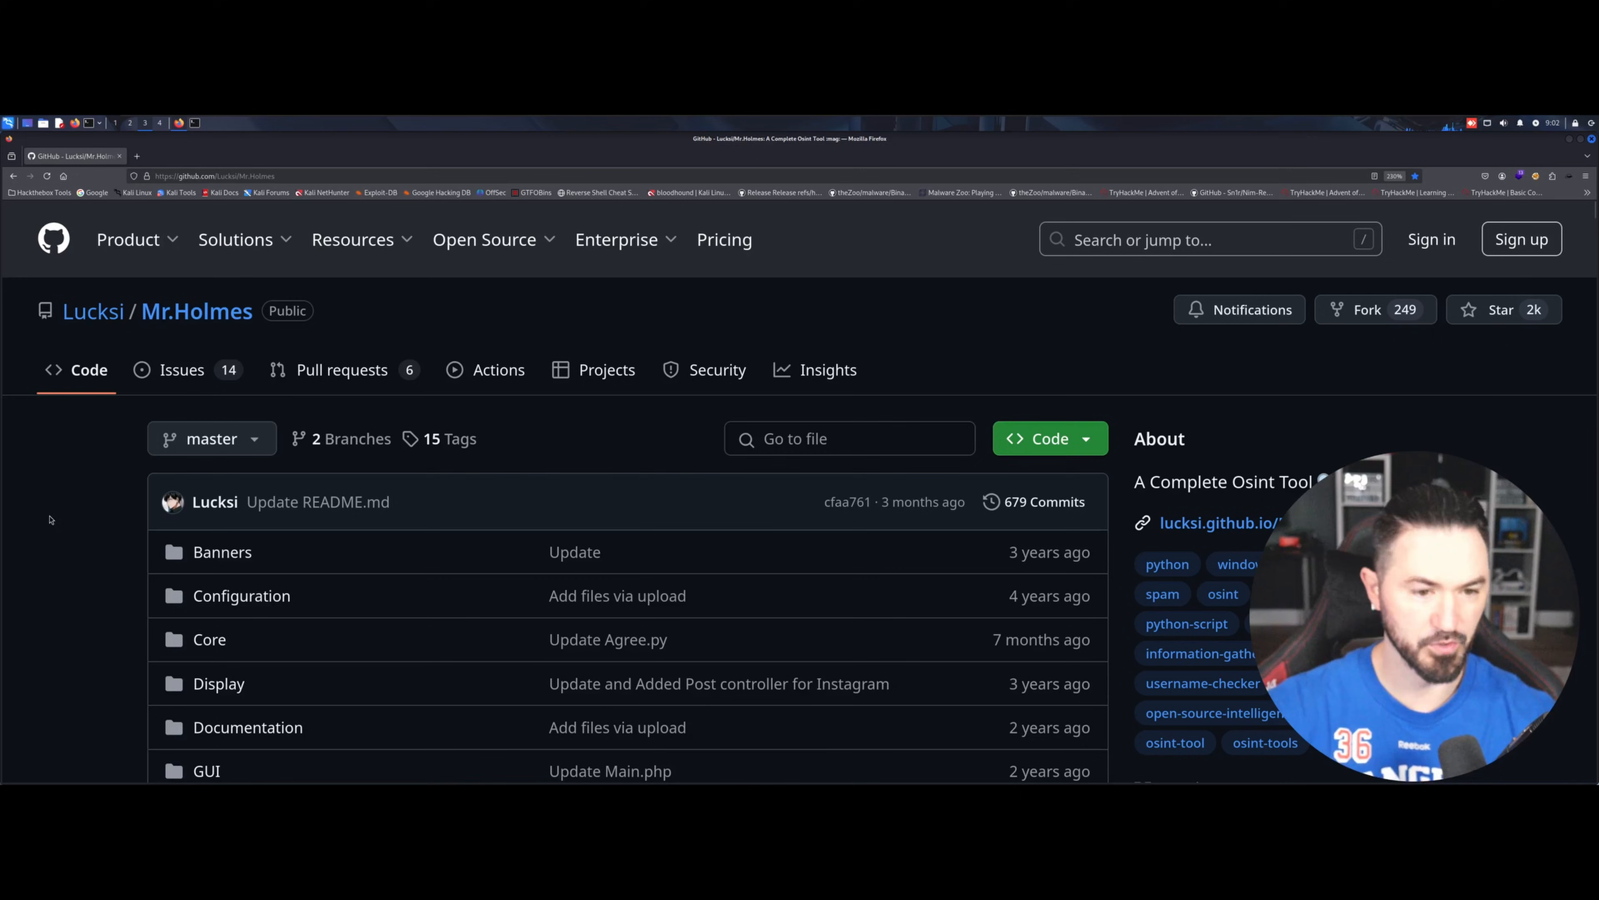
Step: Scroll the Mr.Holmes repository page down to the README introduction and DISCLAIMER section
scroll(down, 3)
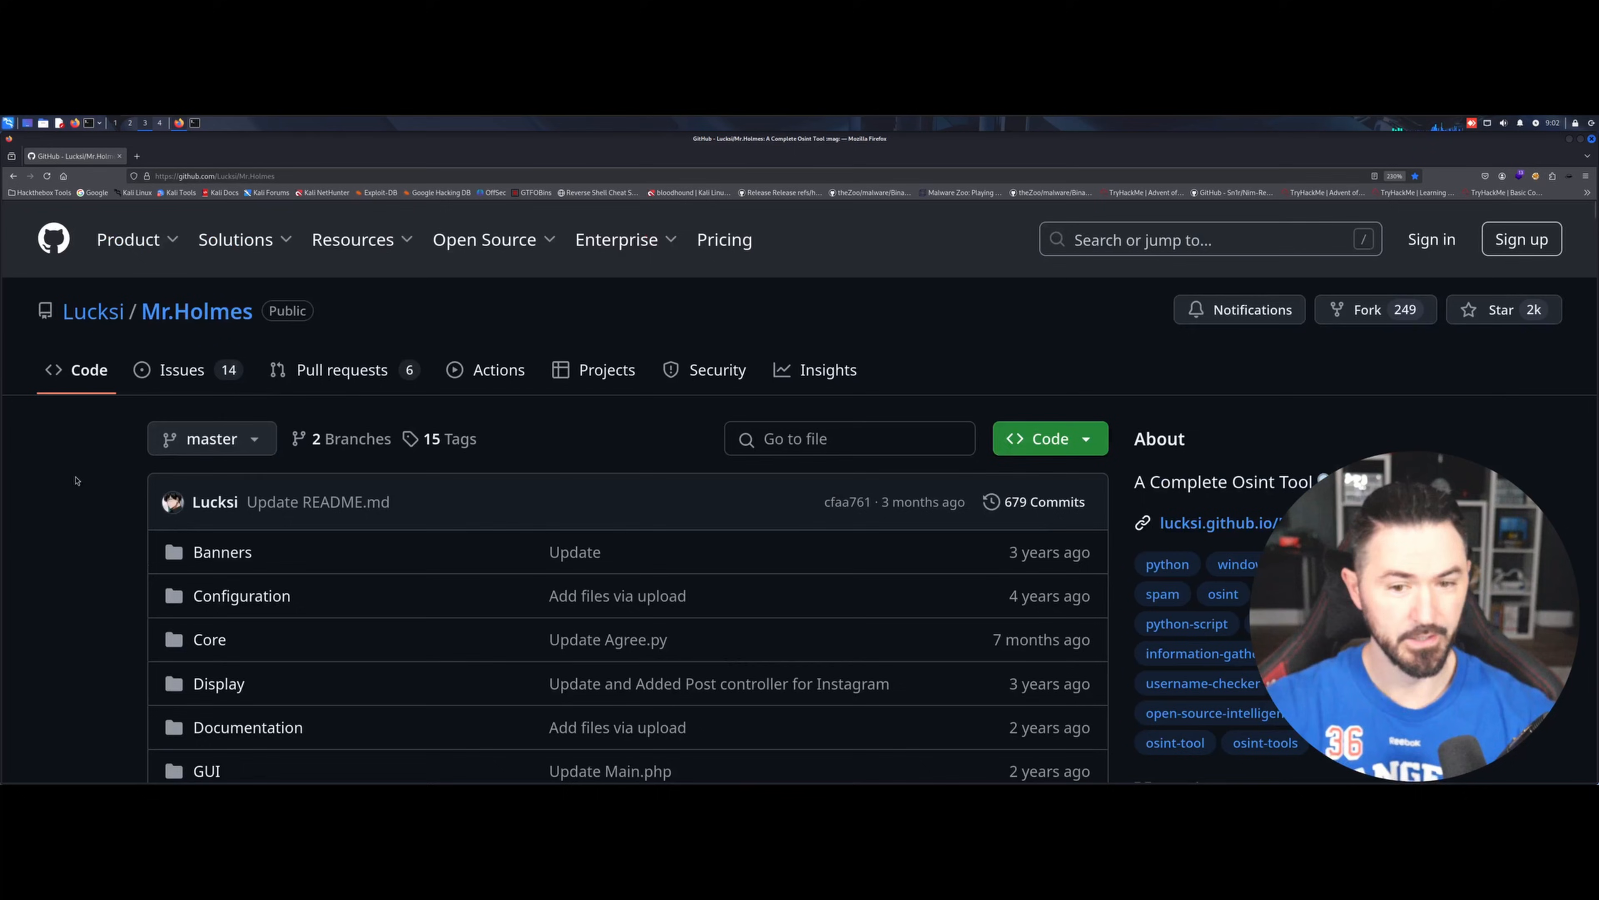
scroll(down, 3)
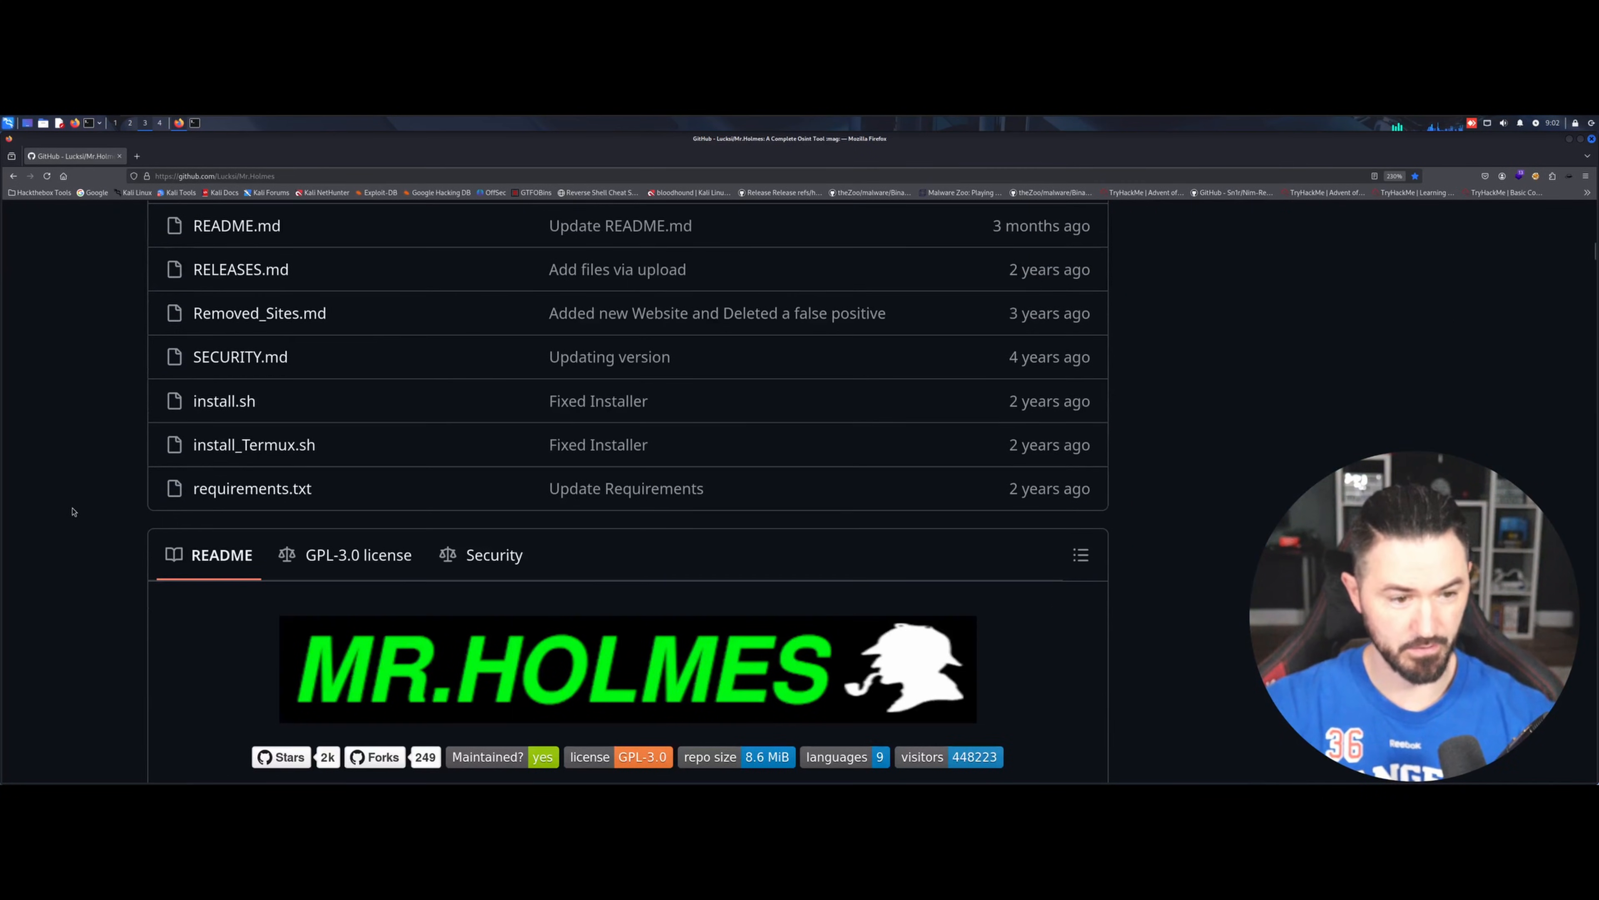
scroll(down, 3)
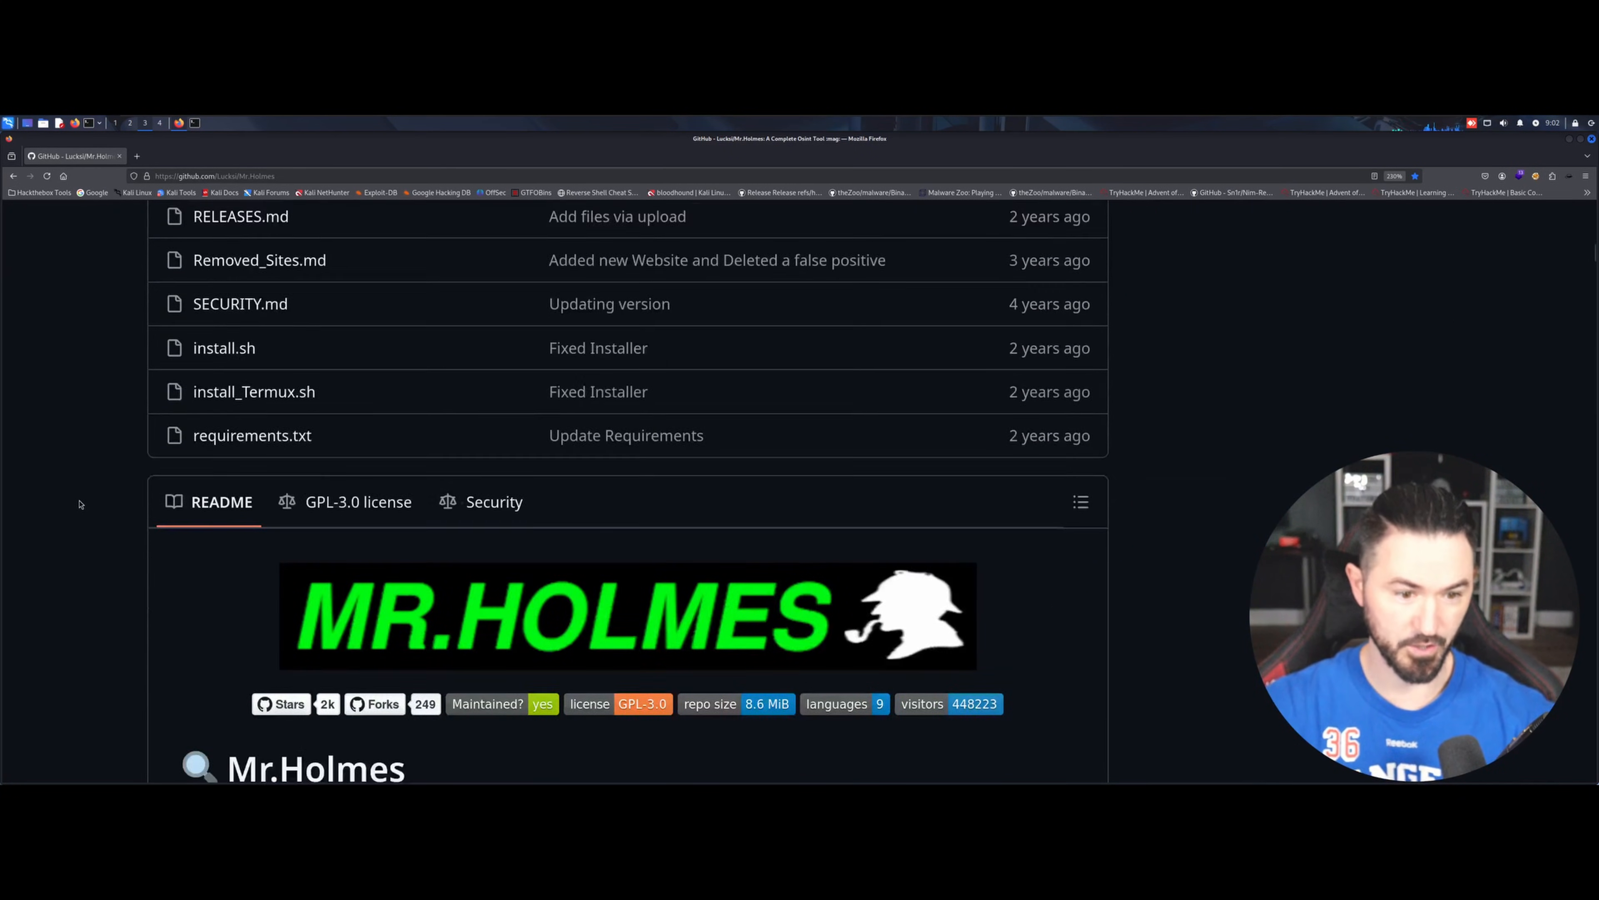
scroll(down, 3)
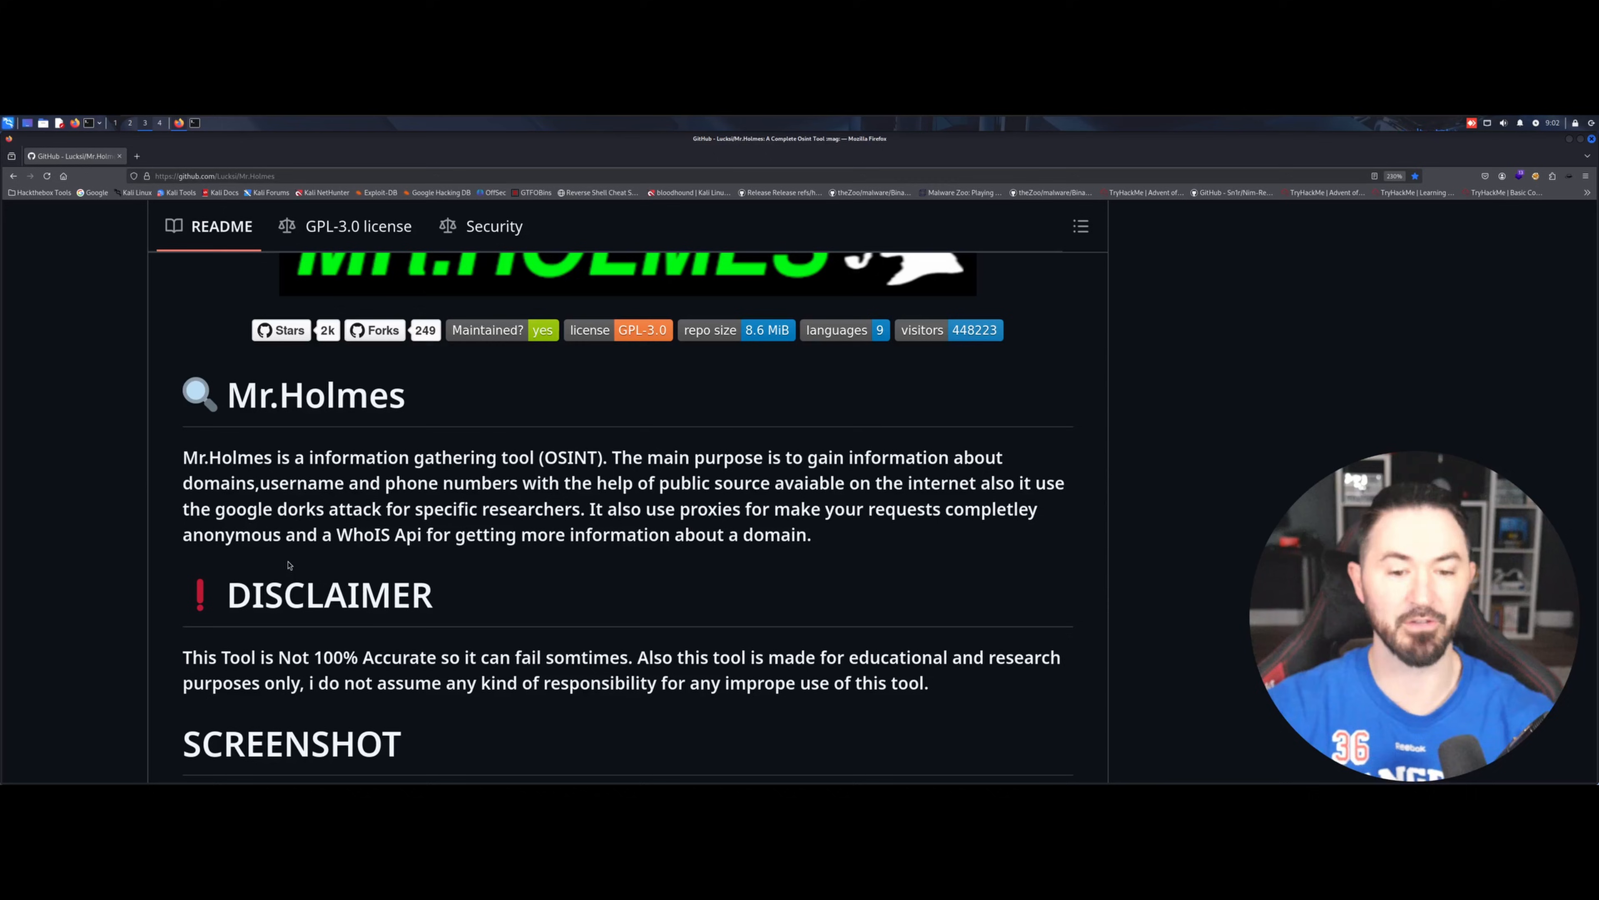
scroll(down, 3)
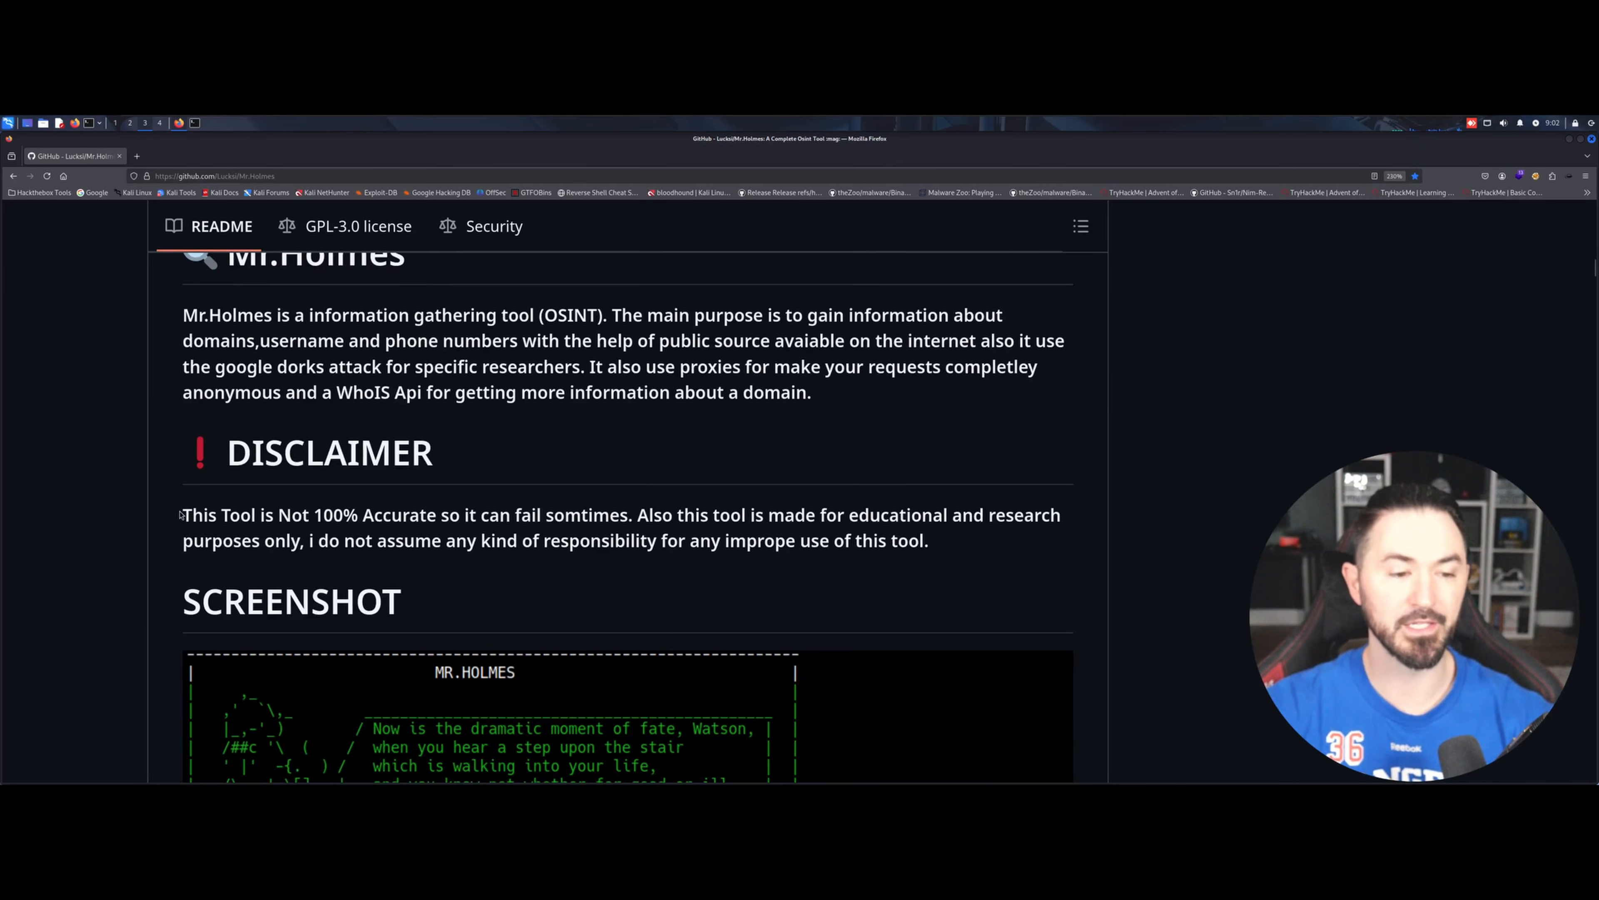
drag(183, 514, 928, 540)
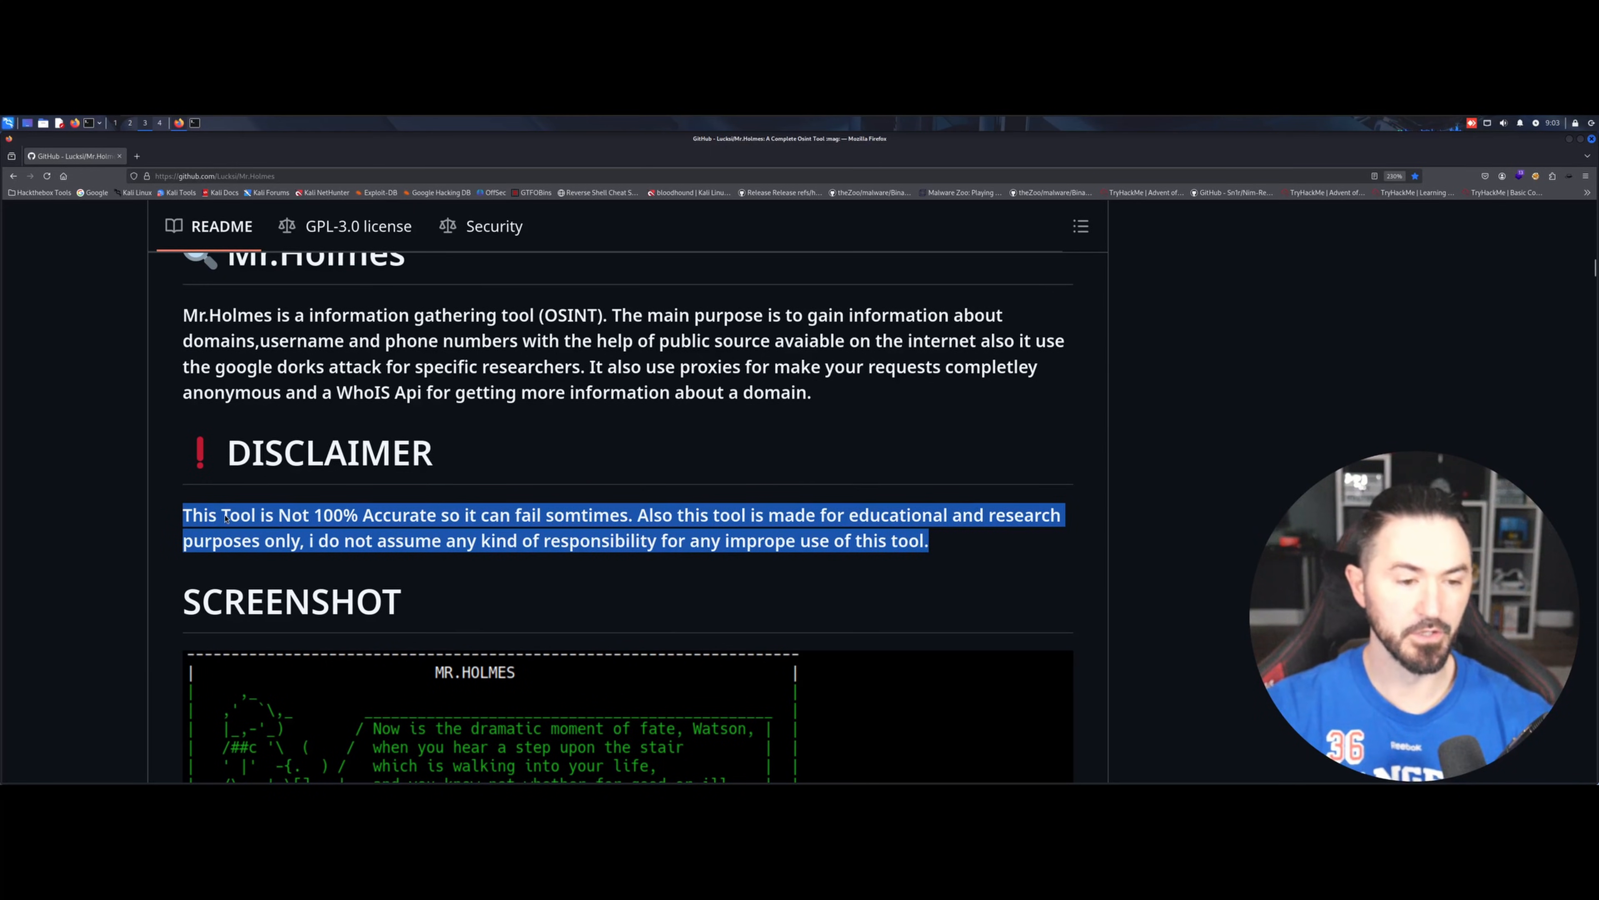
mouse_move(308, 527)
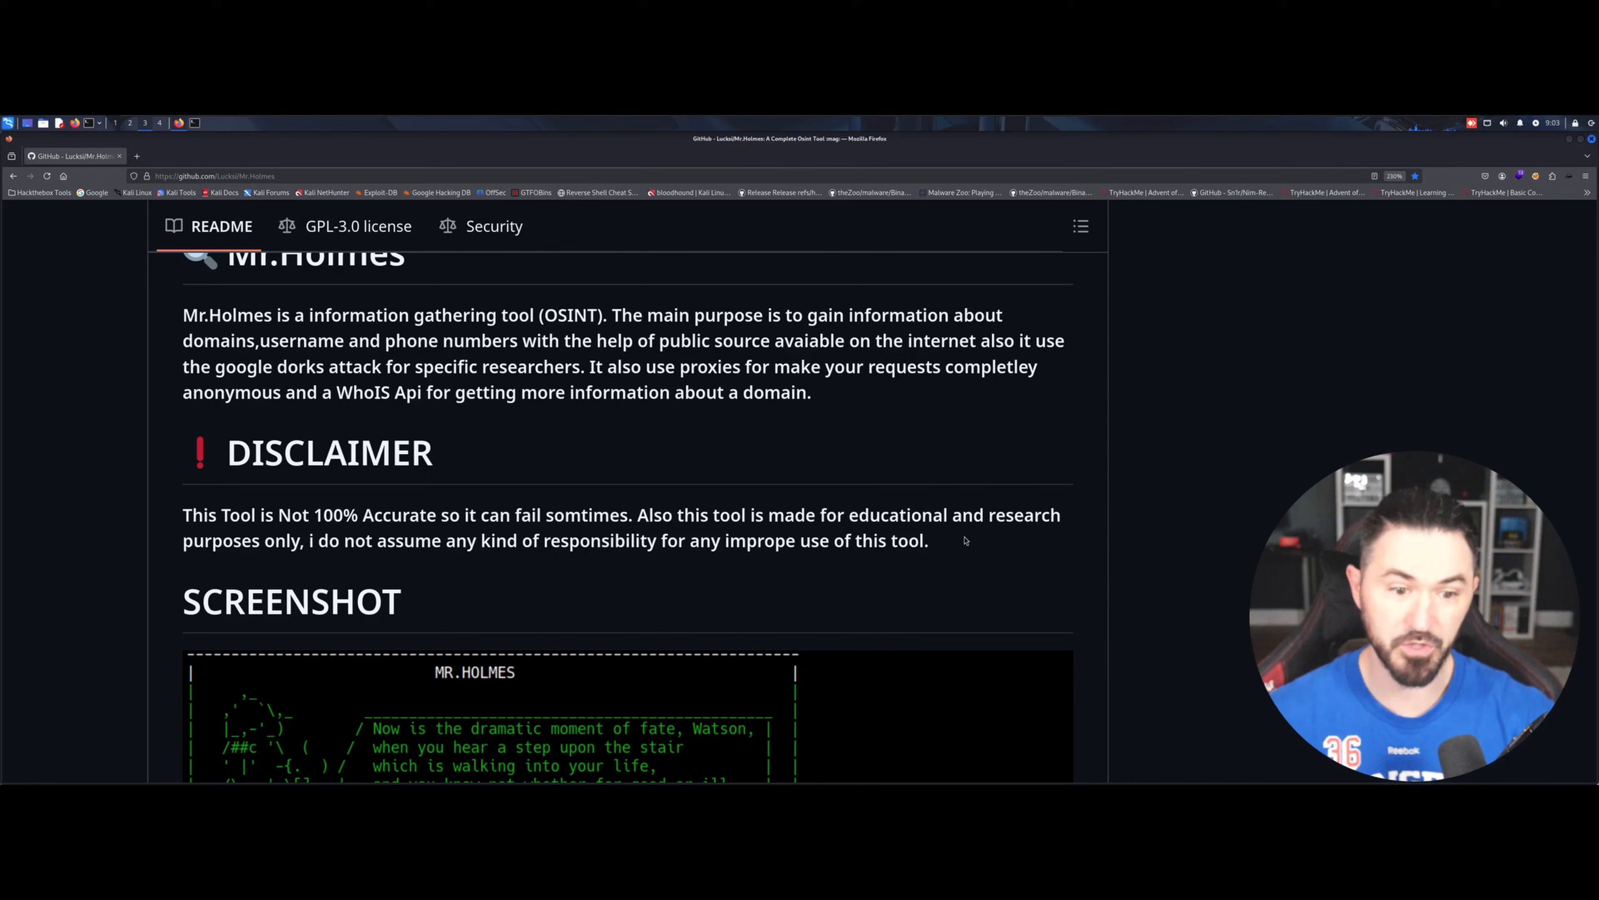
Step: Scroll past the screenshots to the INSTALLATION LINUX/MAC block with git clone and install.sh
scroll(down, 3)
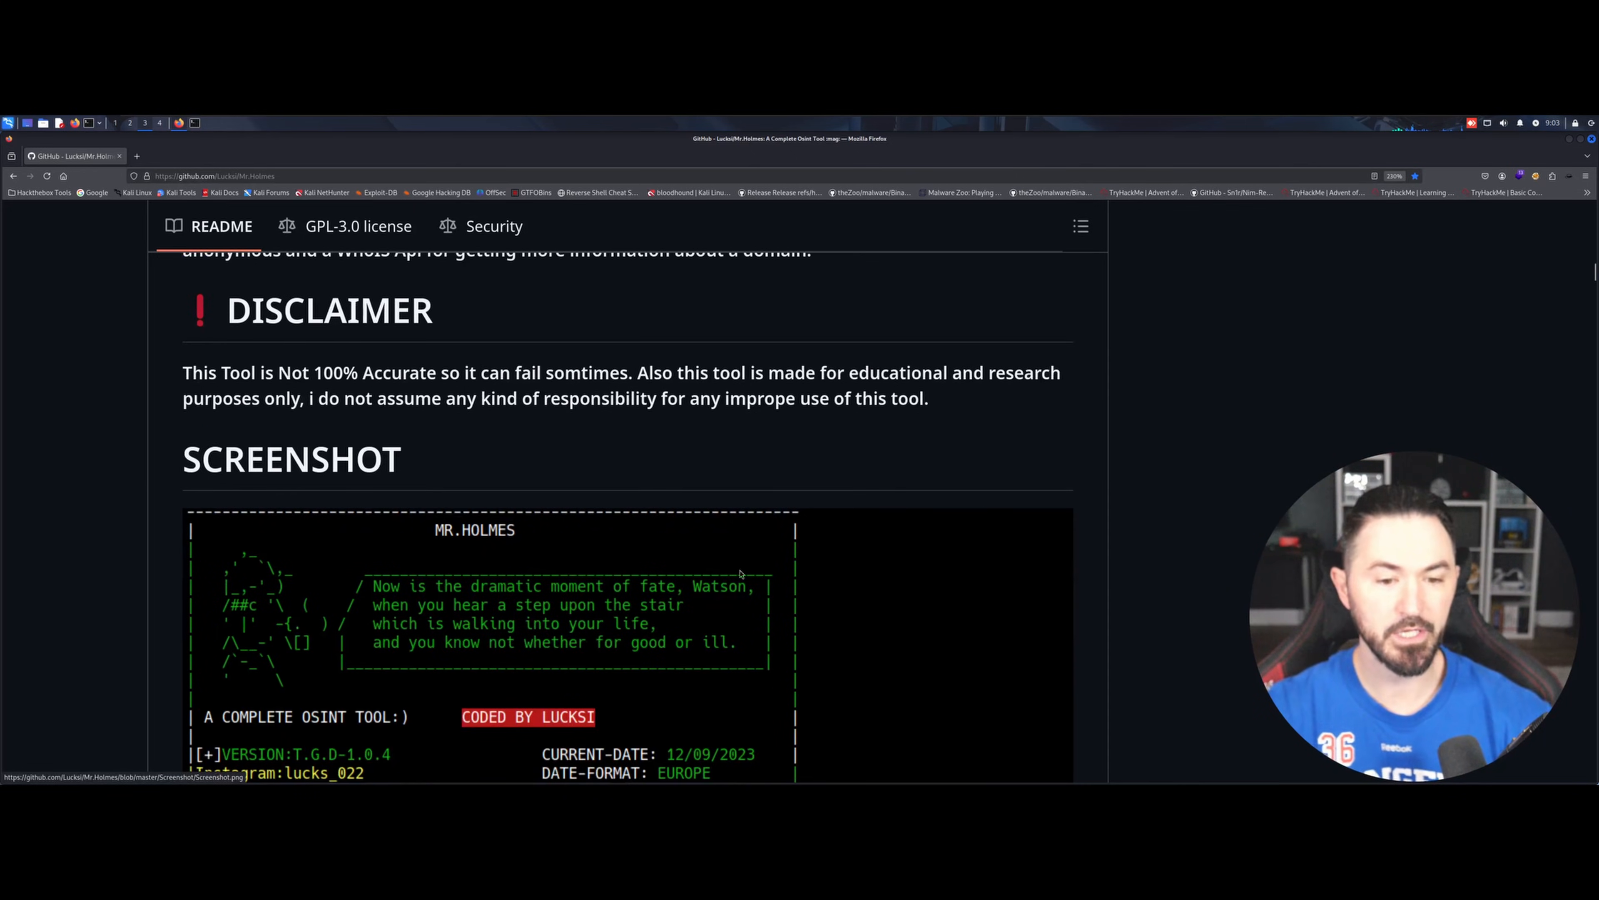
scroll(down, 3)
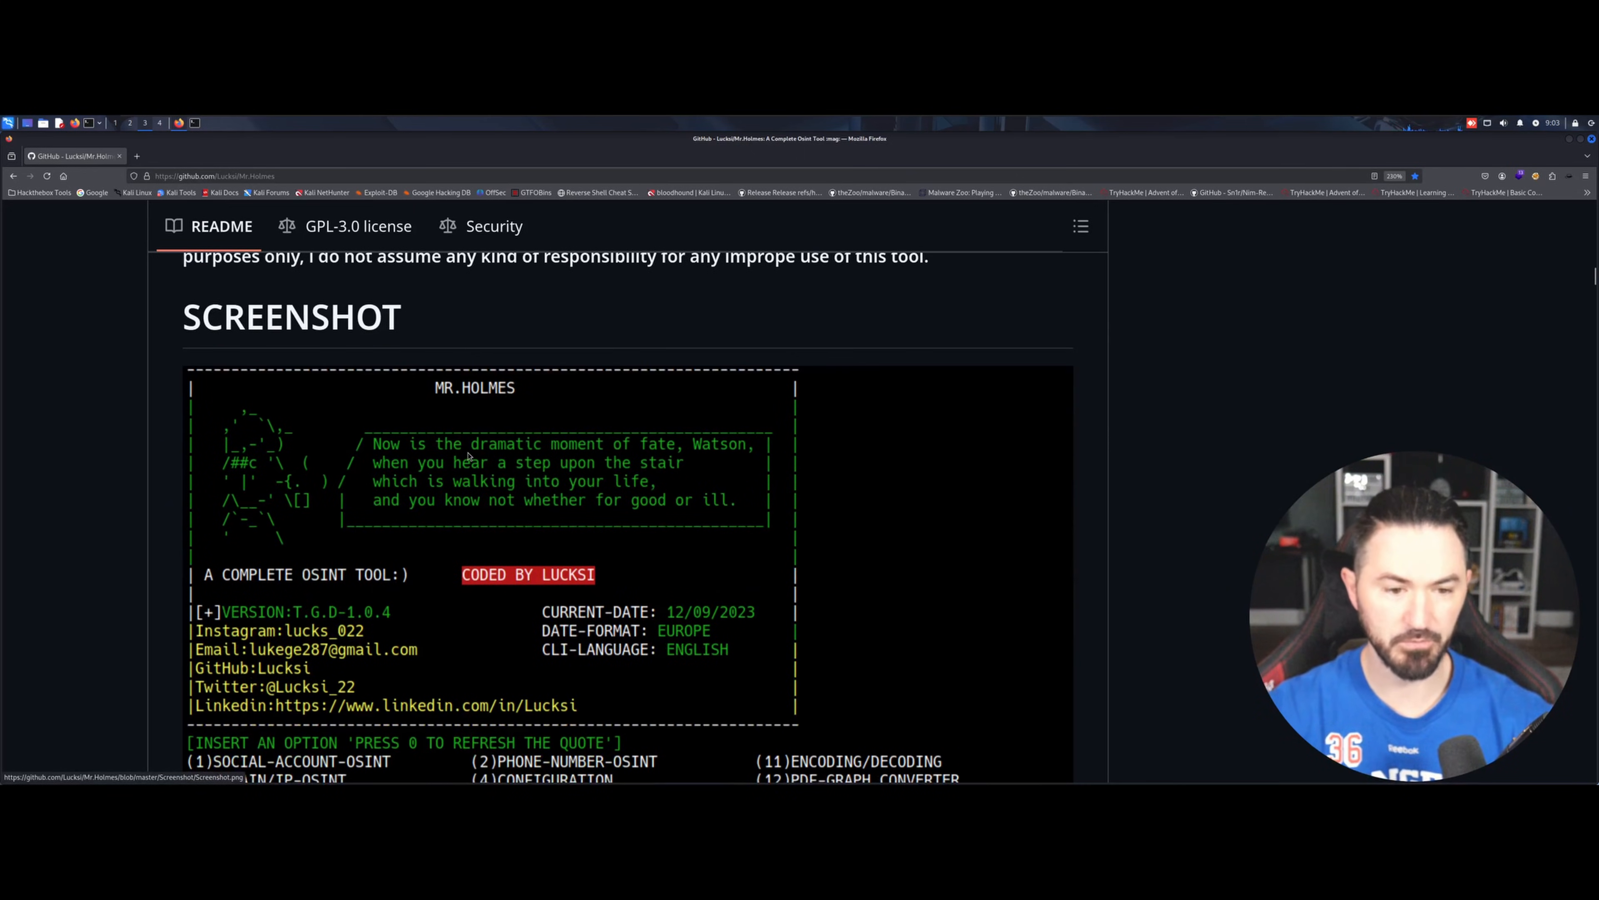
scroll(down, 3)
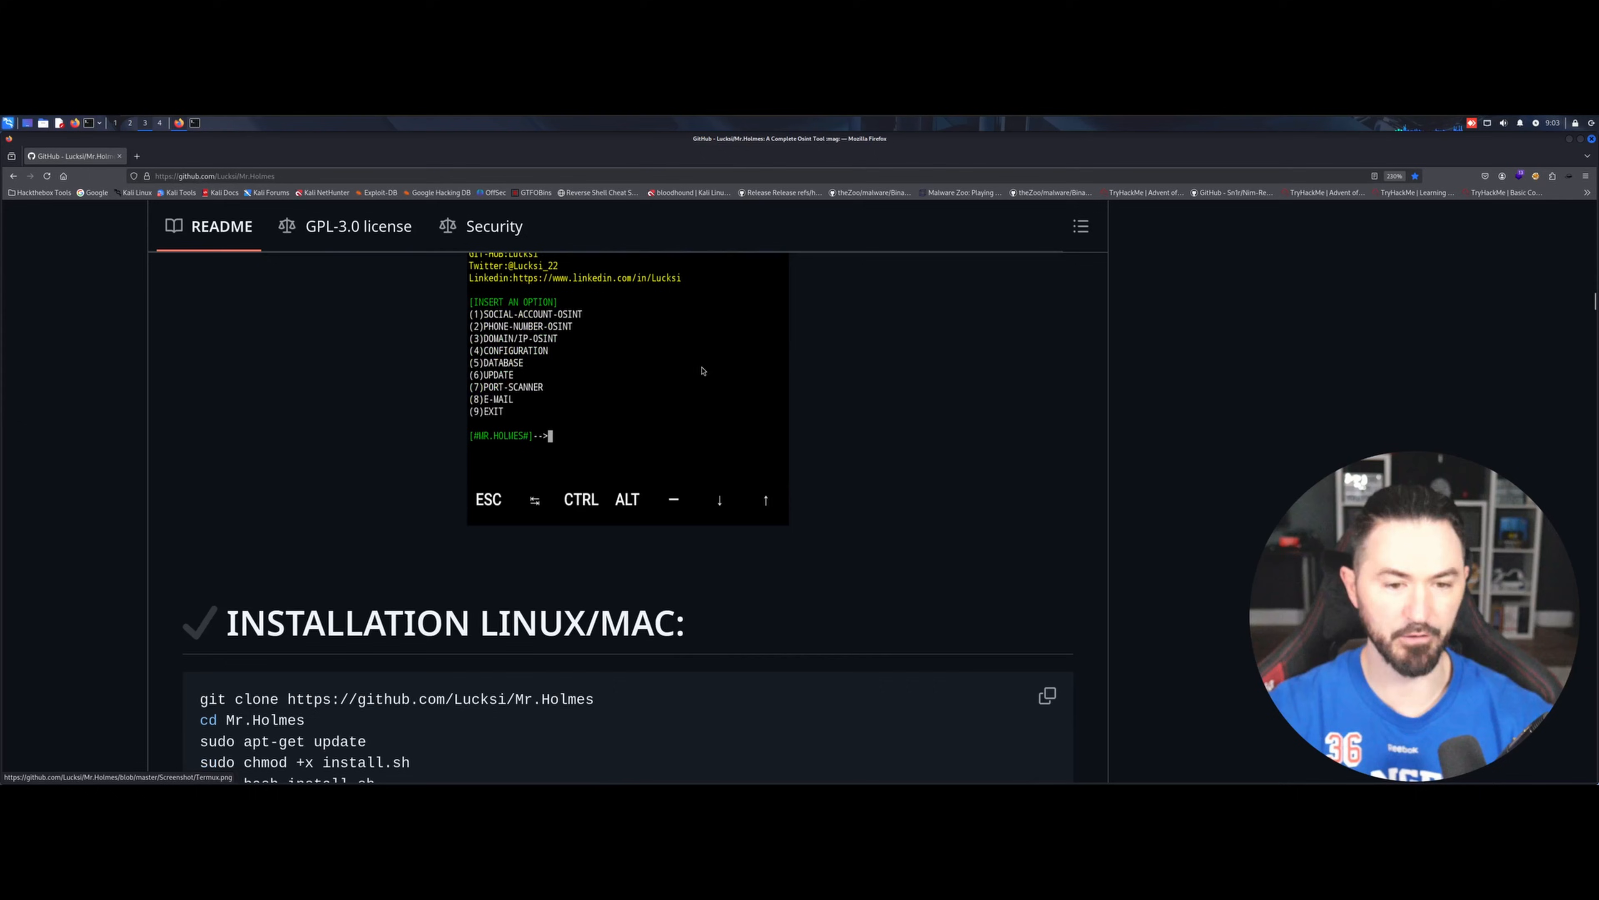
mouse_move(504, 442)
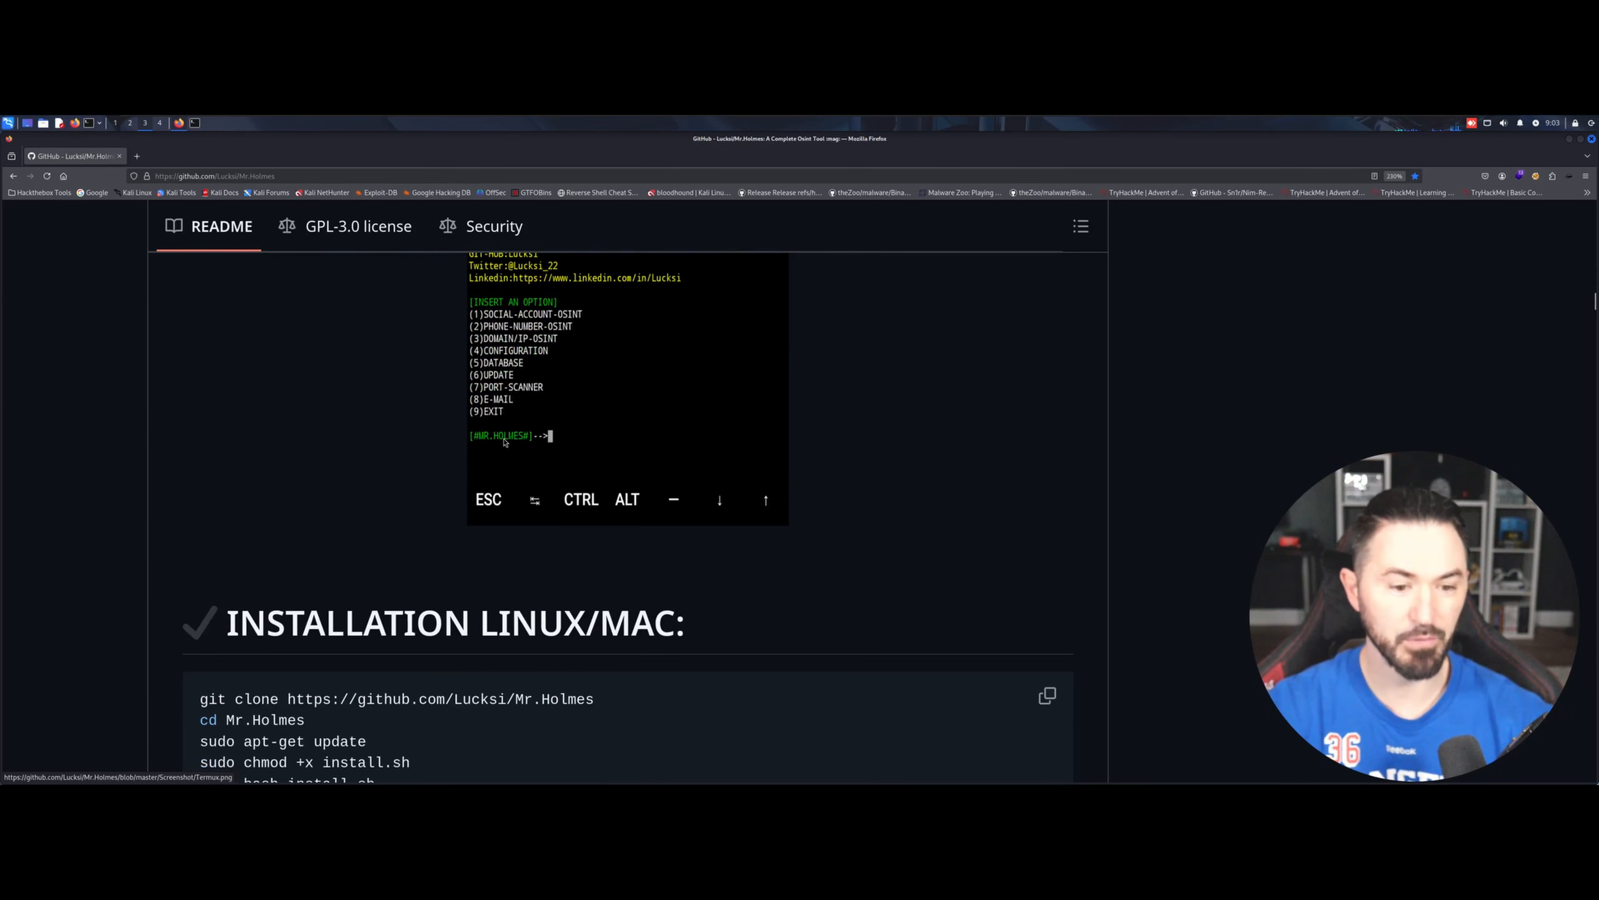
scroll(down, 3)
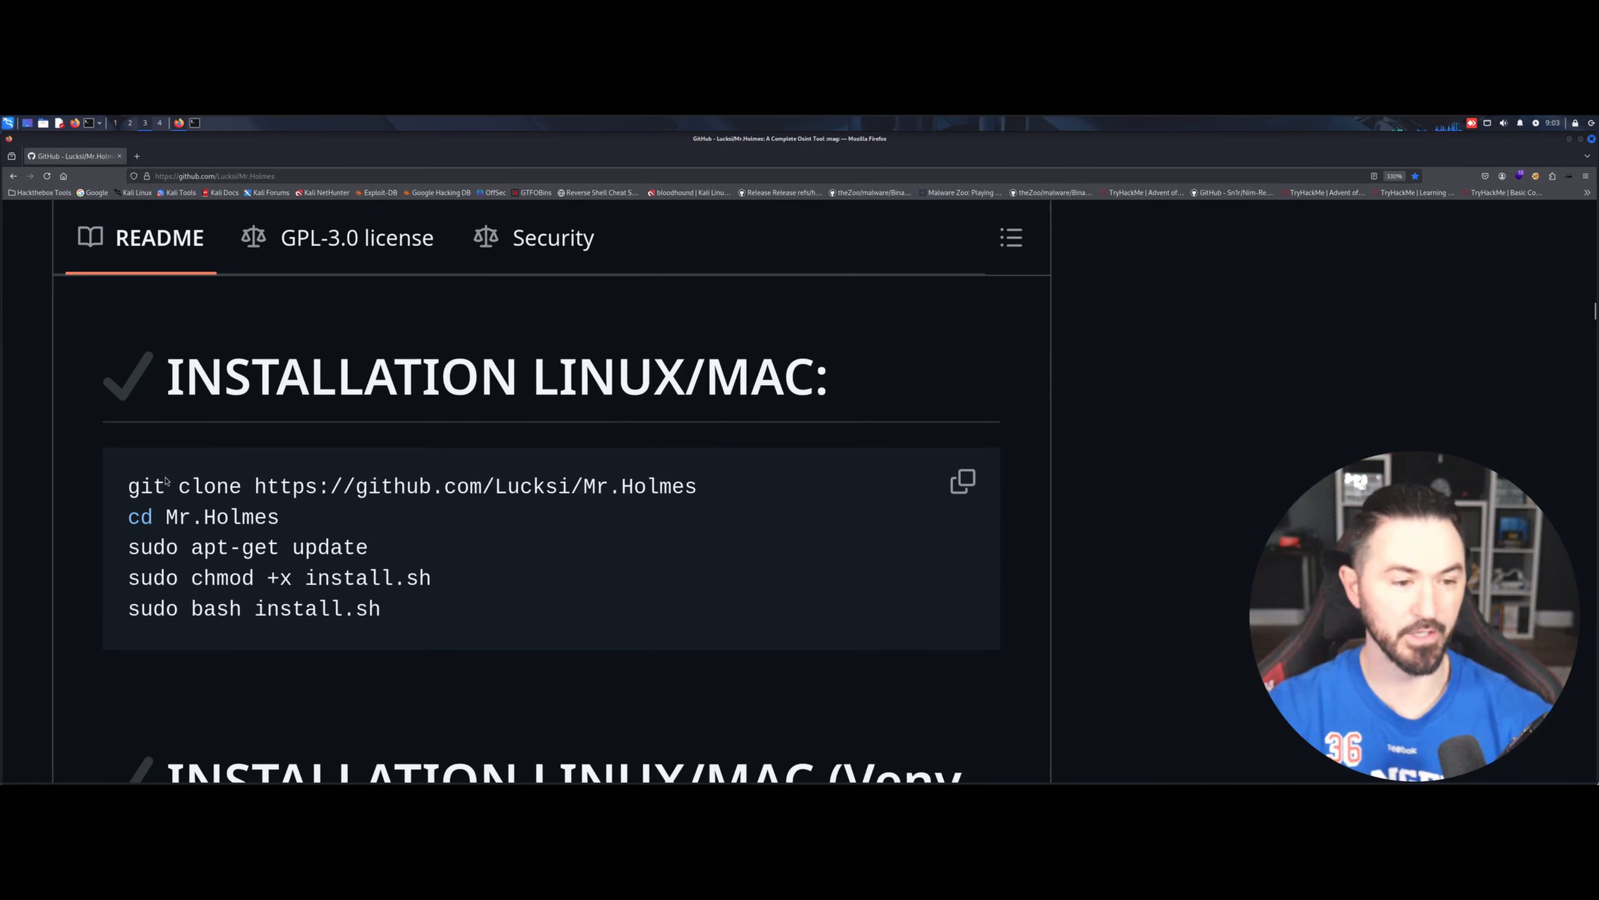
drag(128, 485, 694, 486)
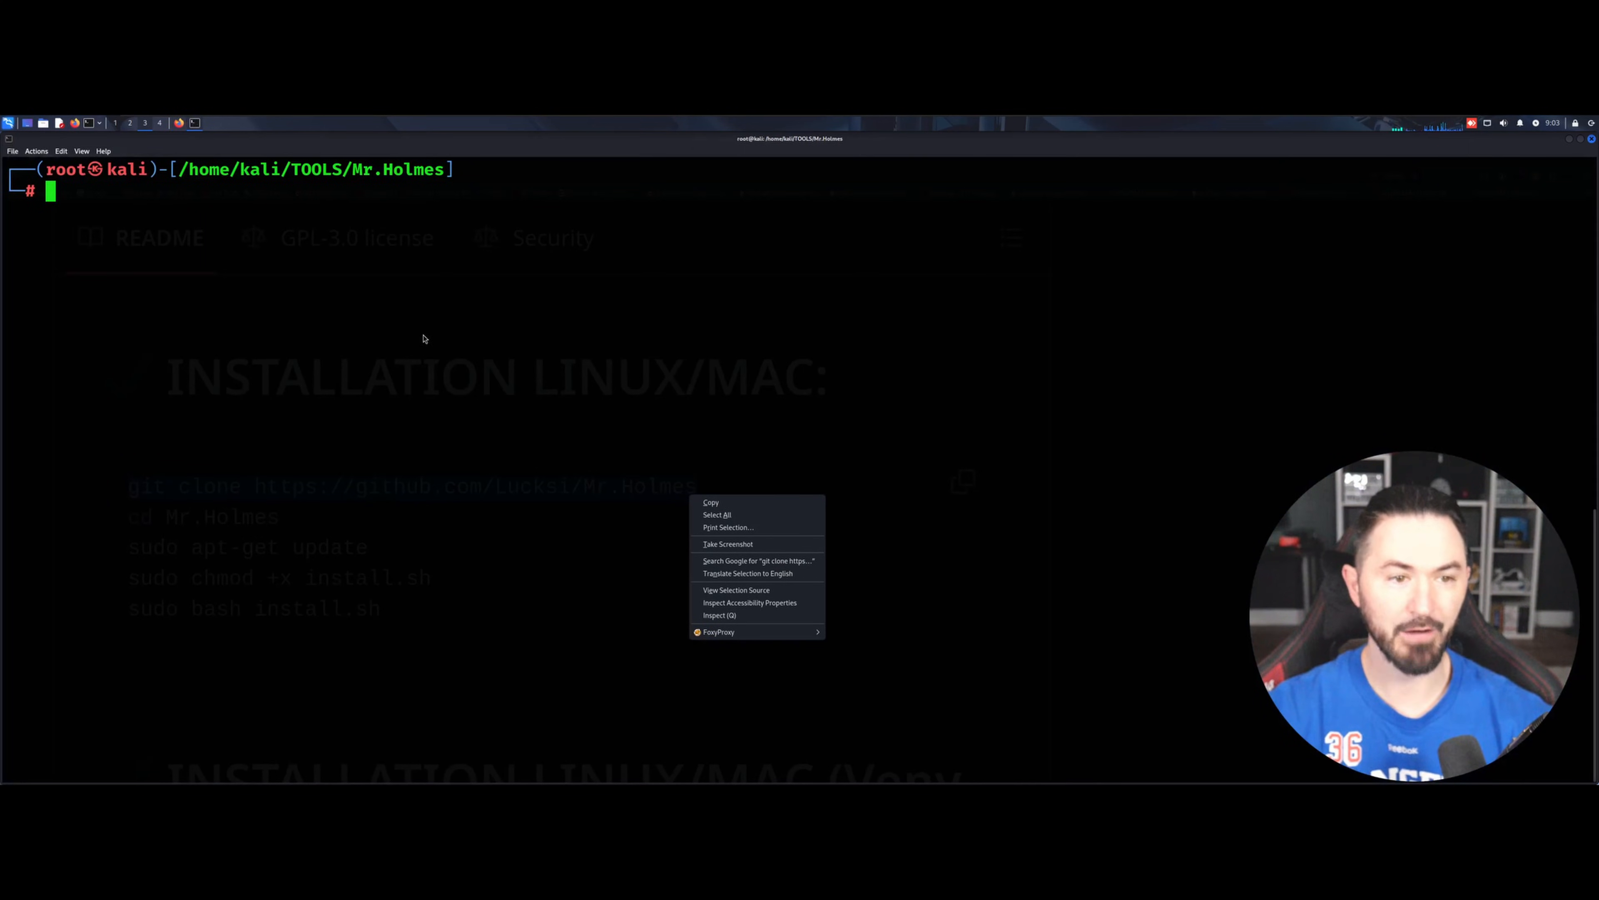
mouse_move(367, 369)
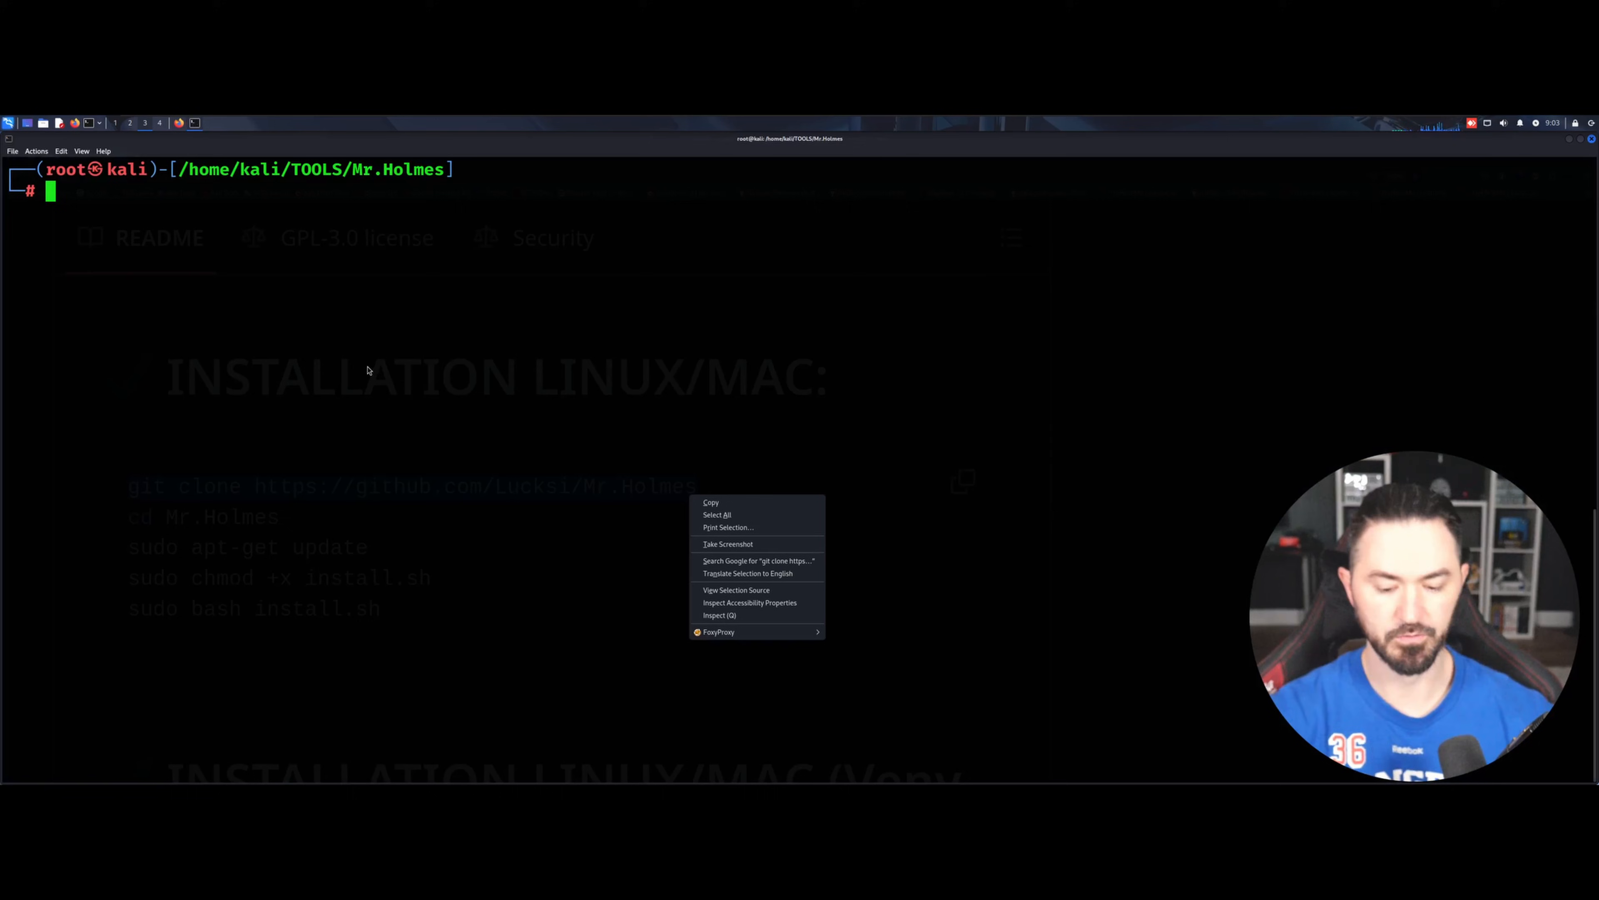
text(ls)
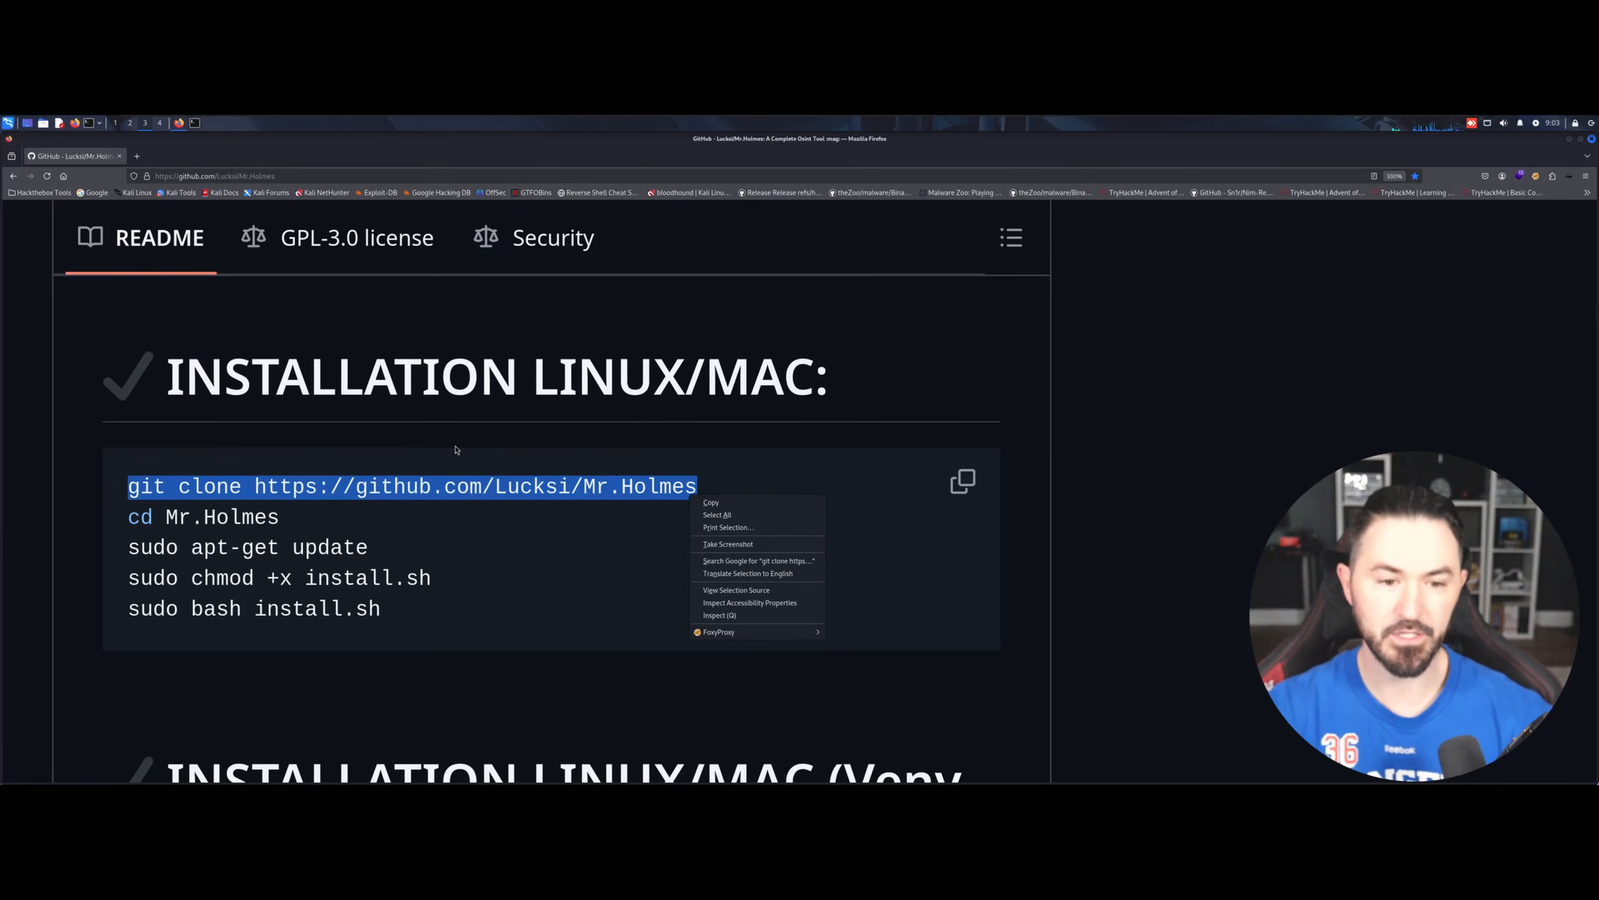
click(289, 554)
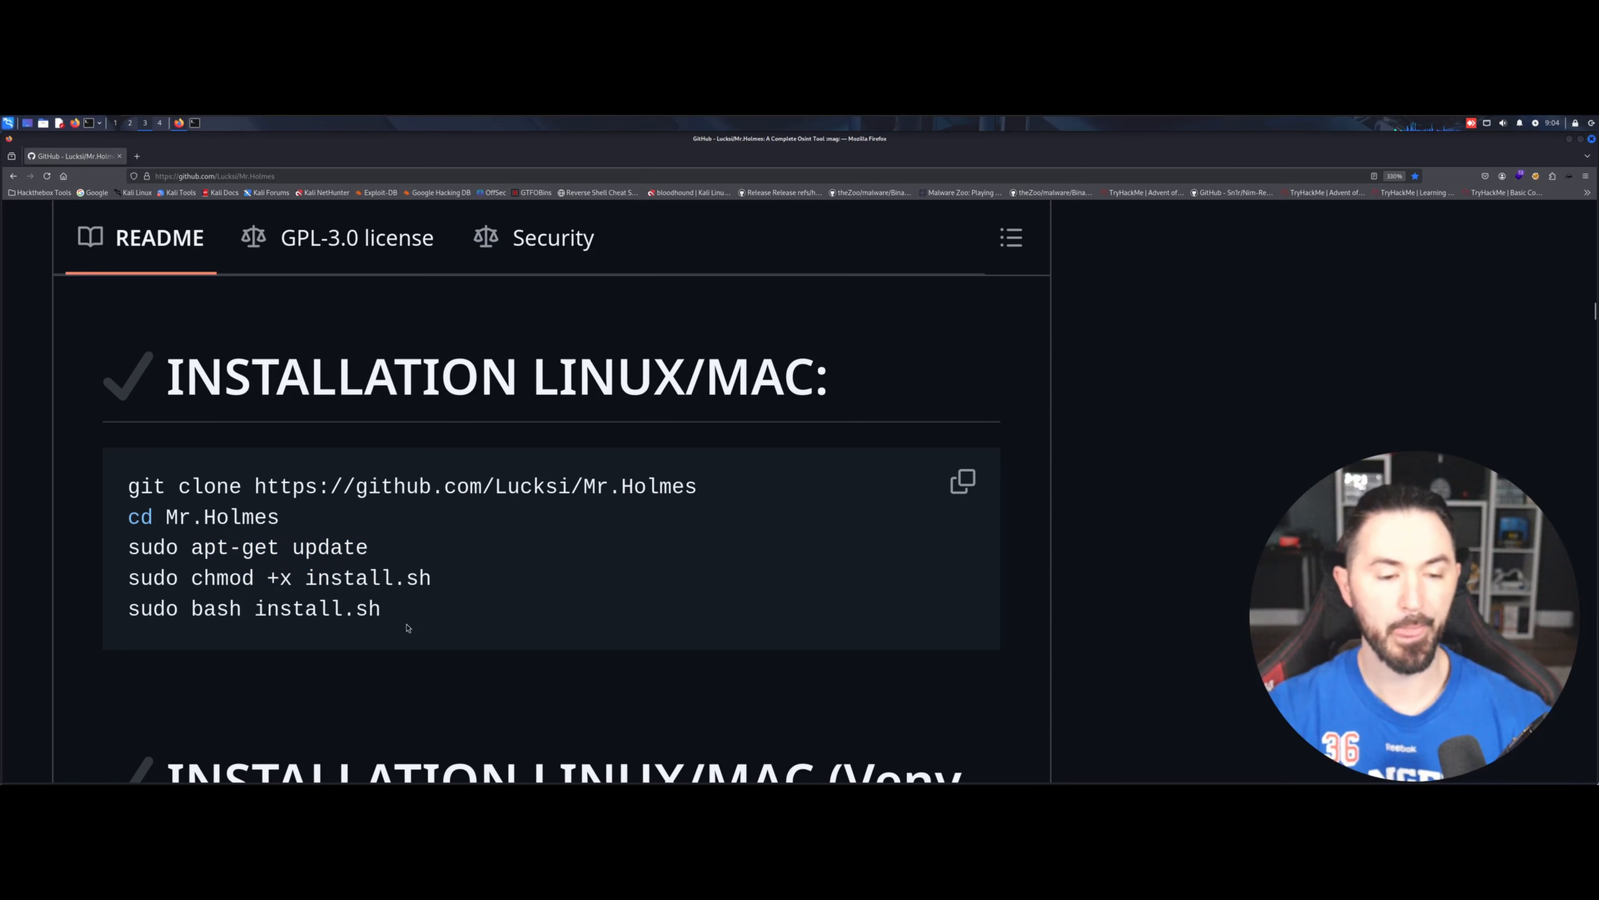
Step: Scroll to USAGE TERMUX/WINDOWS and select the python3 MrHolmes.py run command
scroll(down, 3)
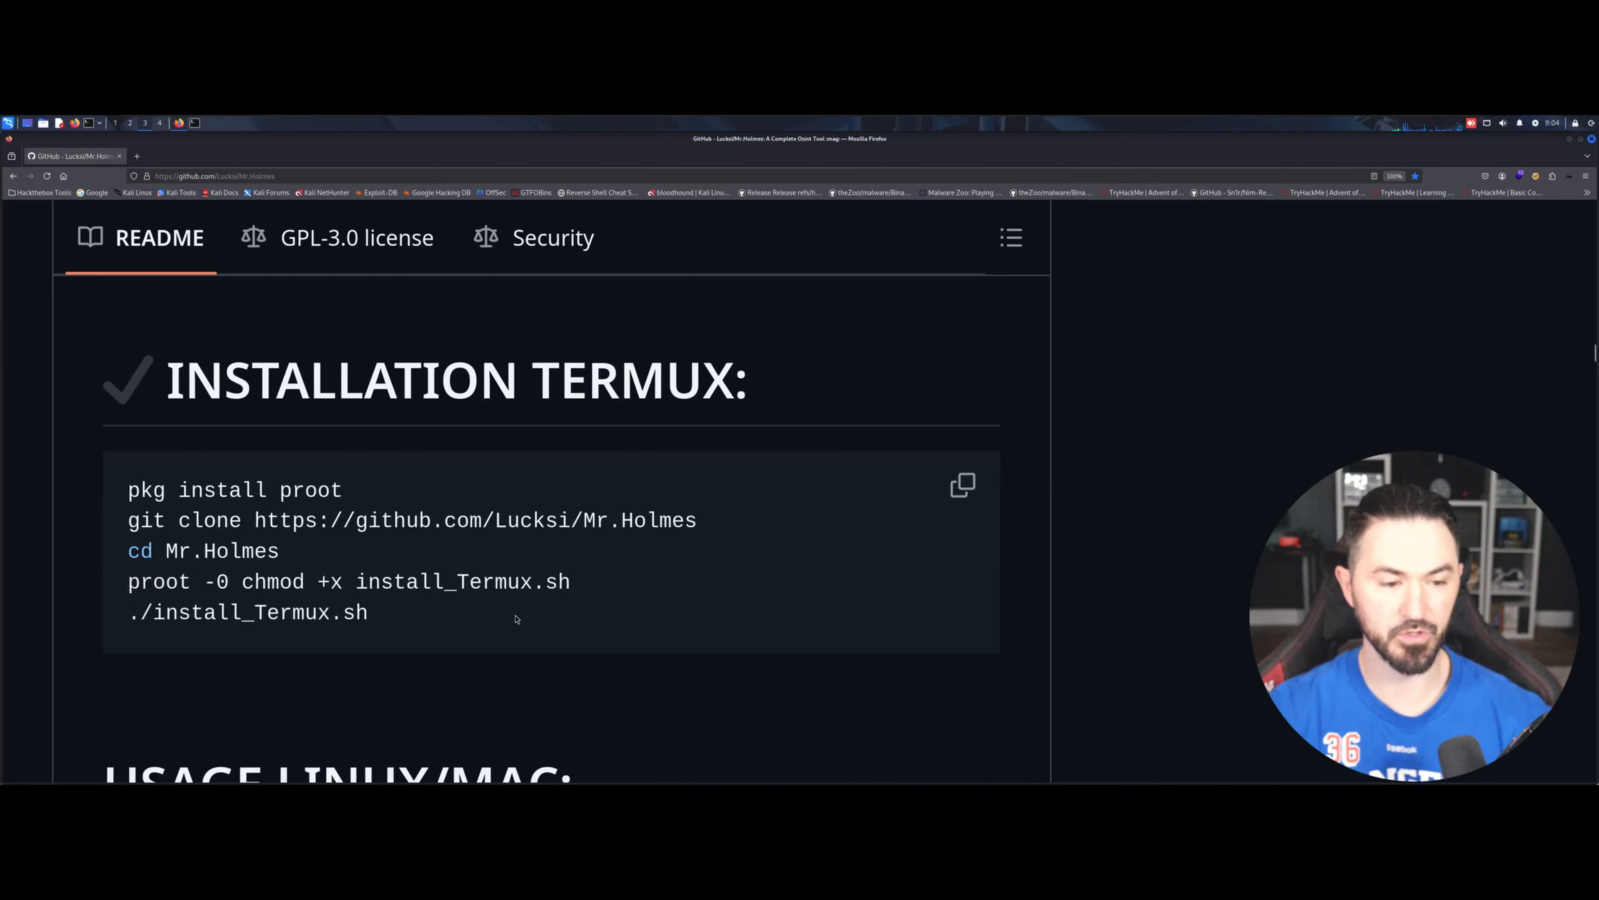
scroll(down, 3)
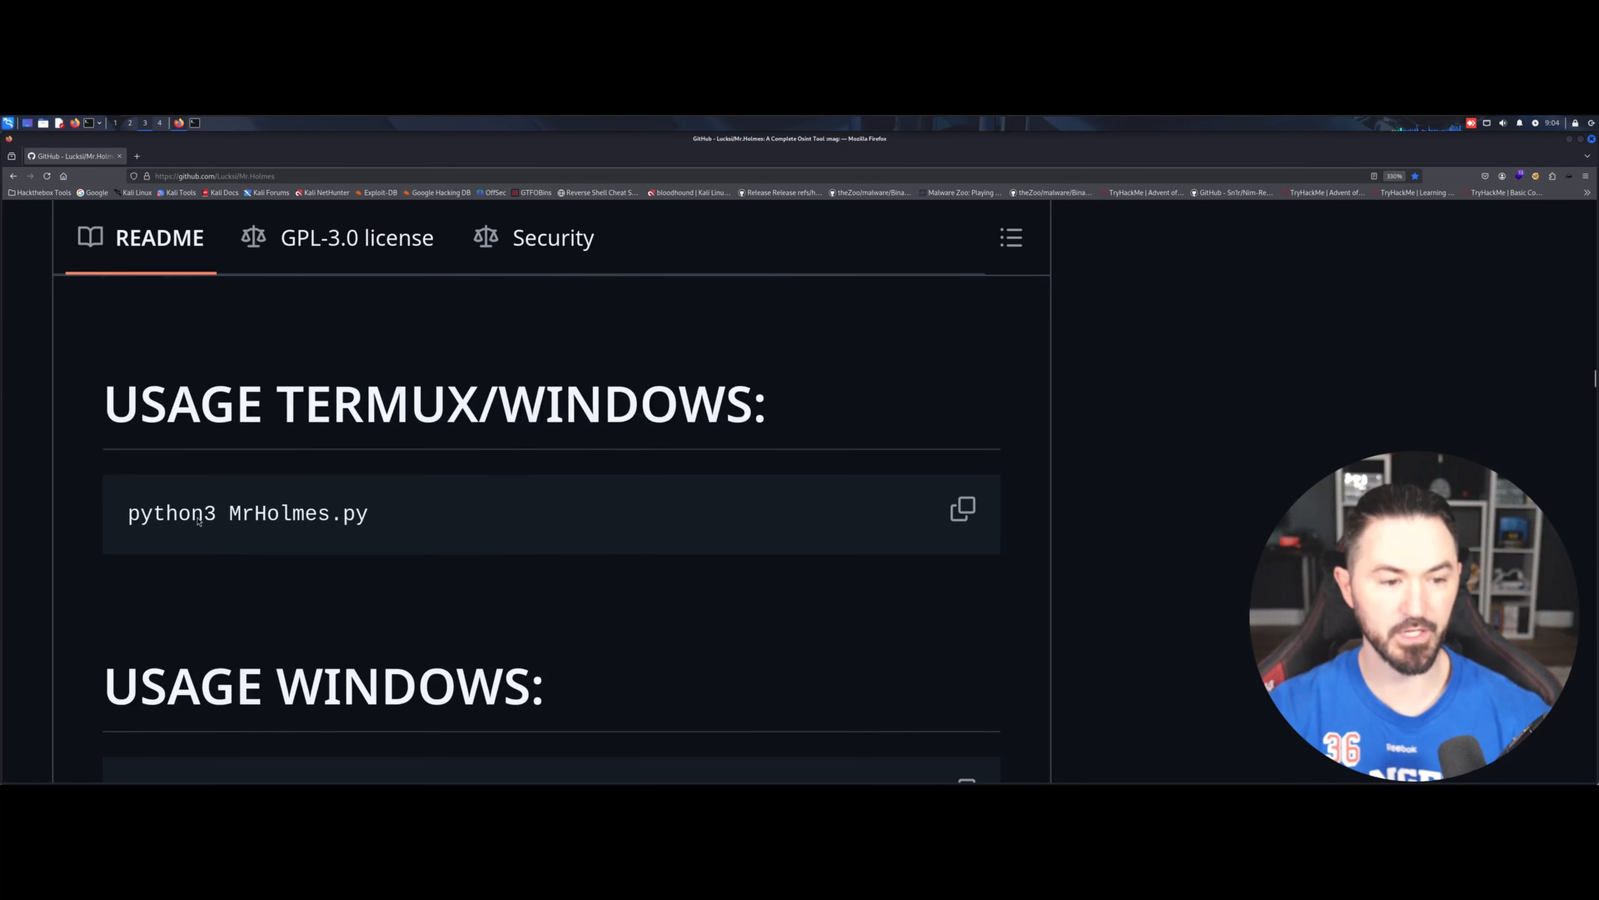
double_click(246, 513)
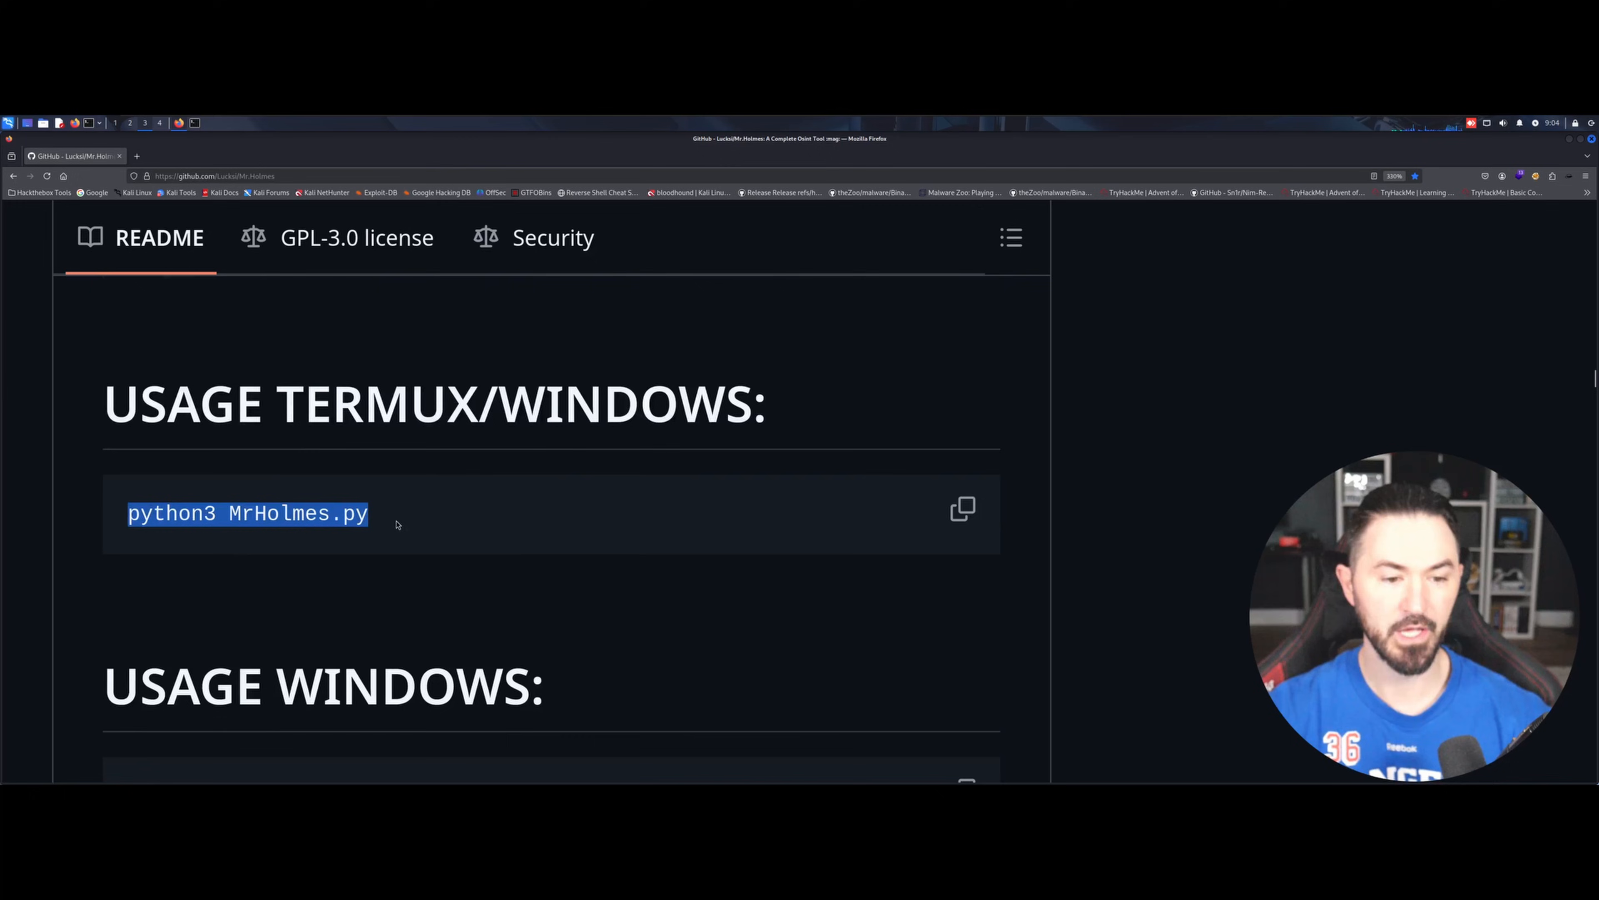
mouse_move(296, 513)
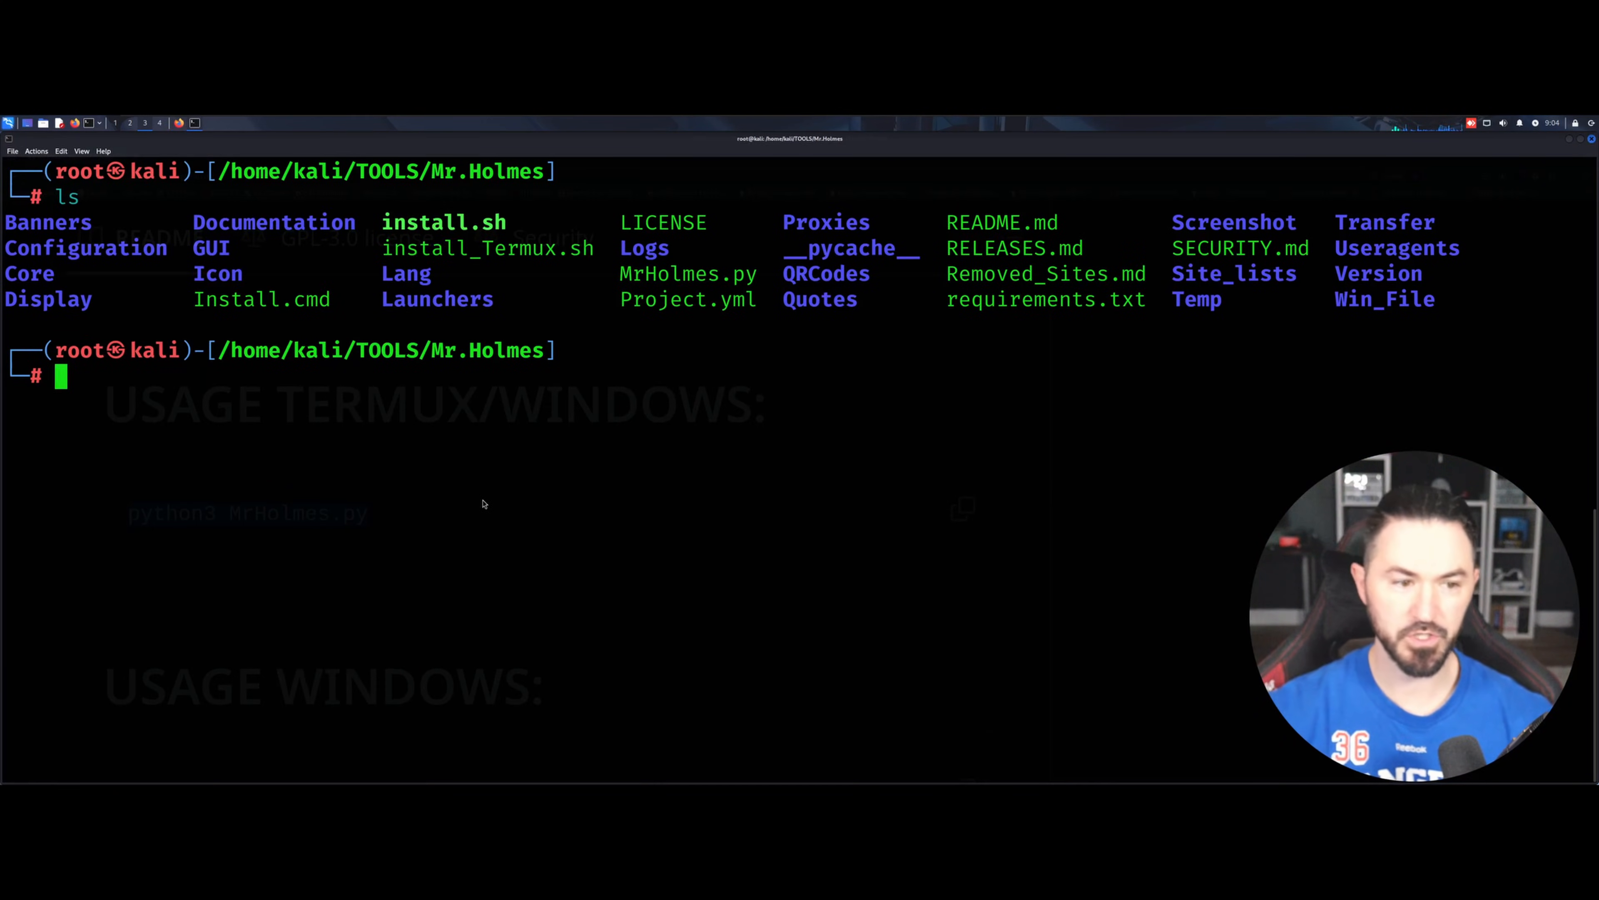
Step: Run python3 MrHolmes.py in the Mr.Holmes folder to launch the tool's OSINT menu
text(python3 MrHolmes.py)
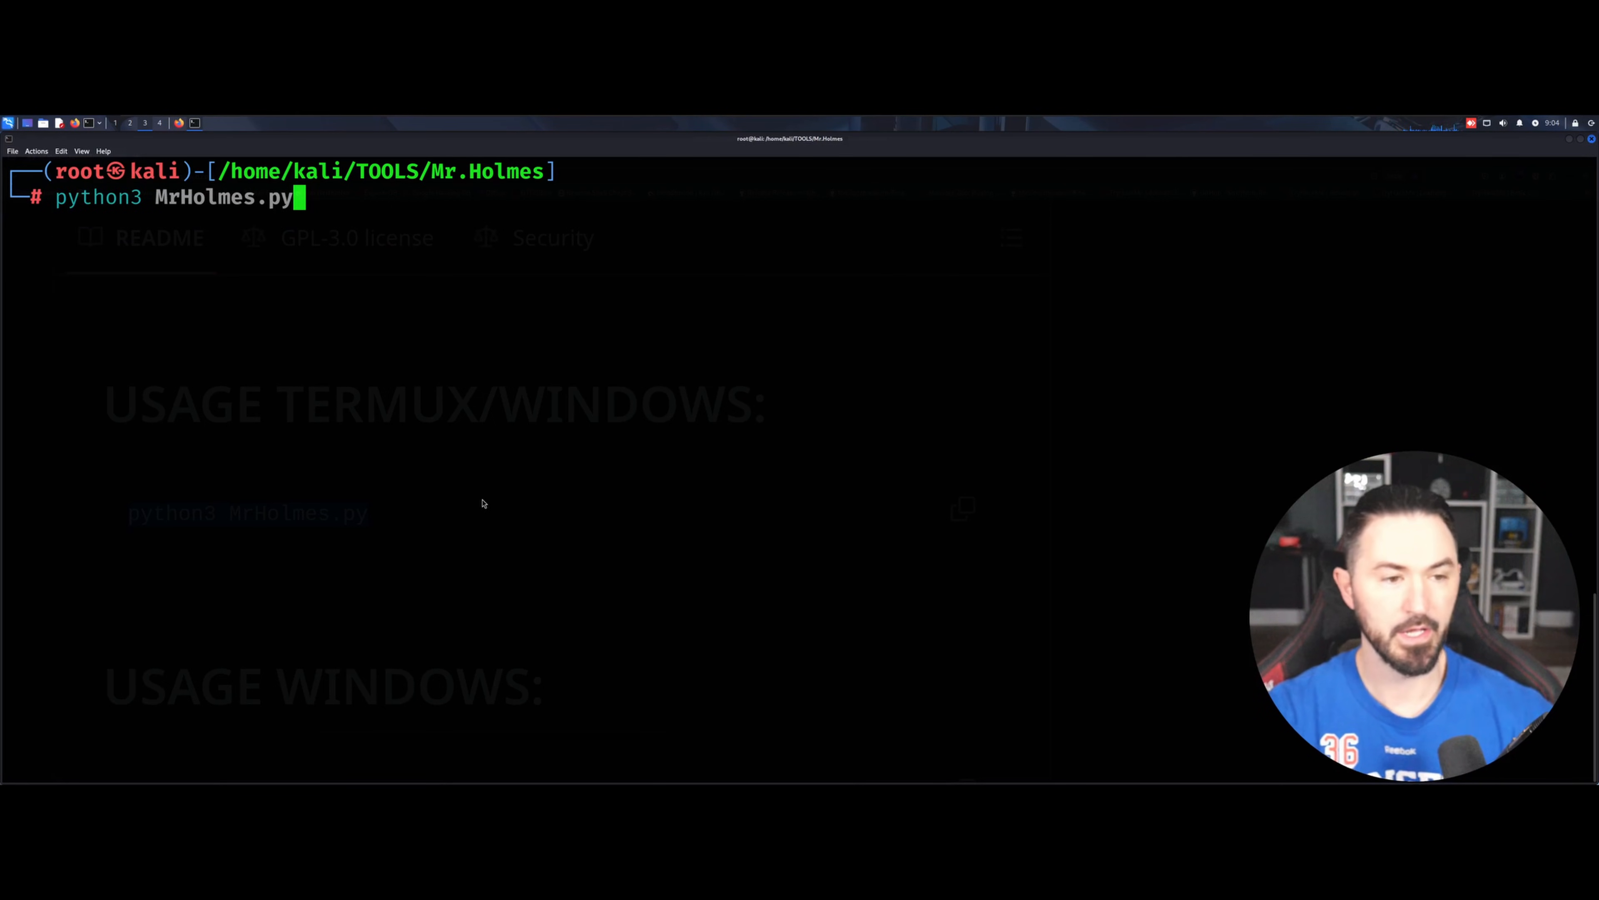
key(Return)
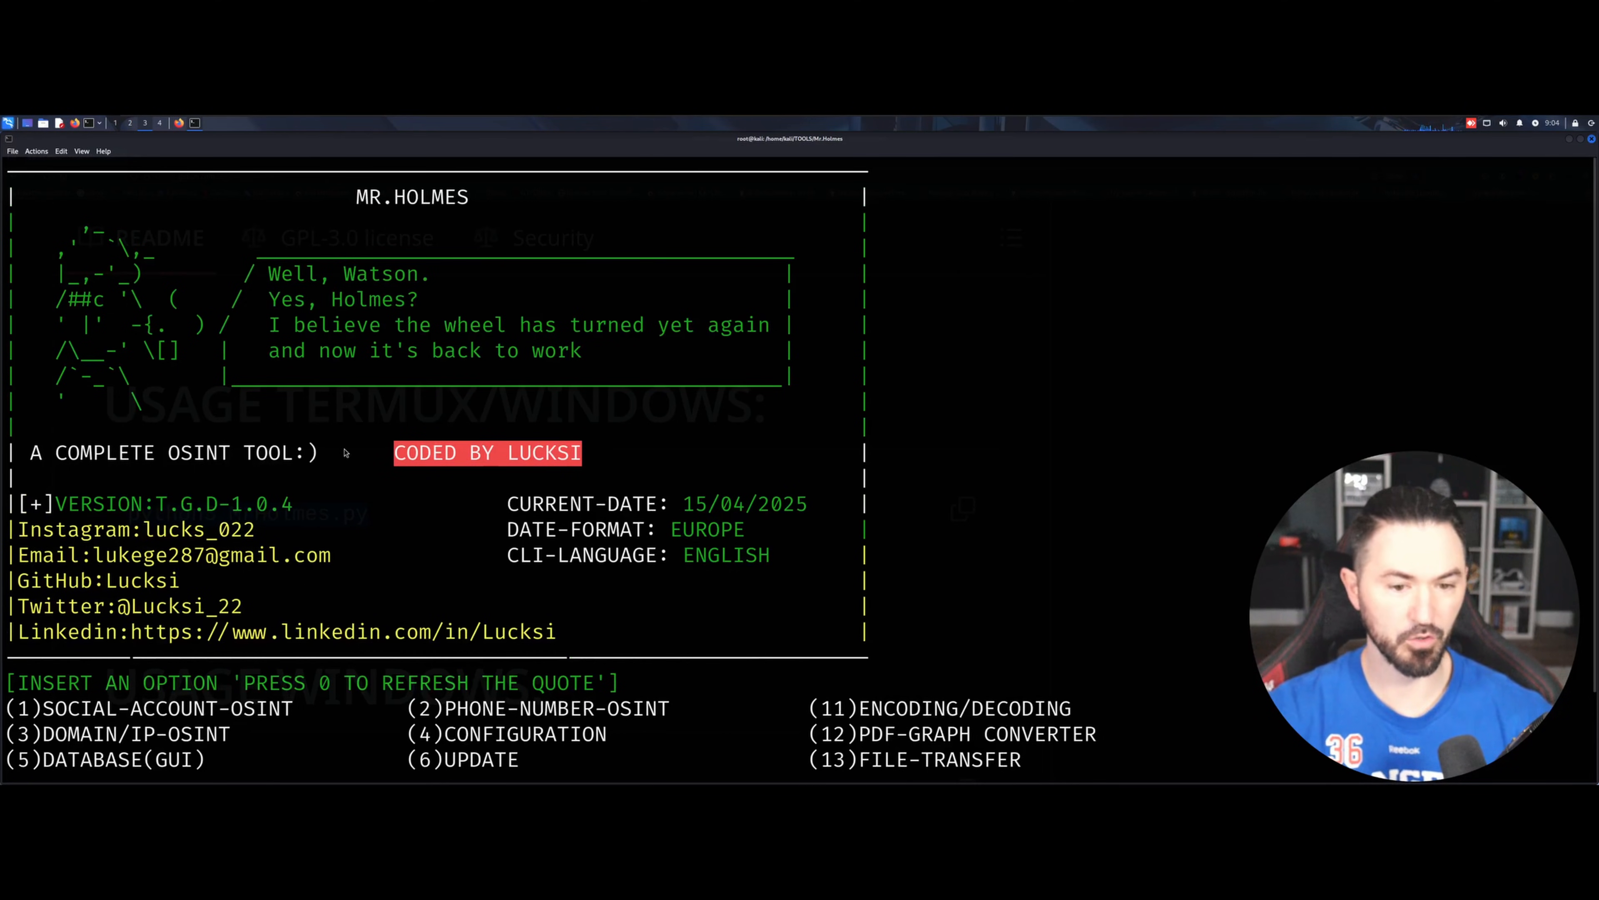
mouse_move(318, 353)
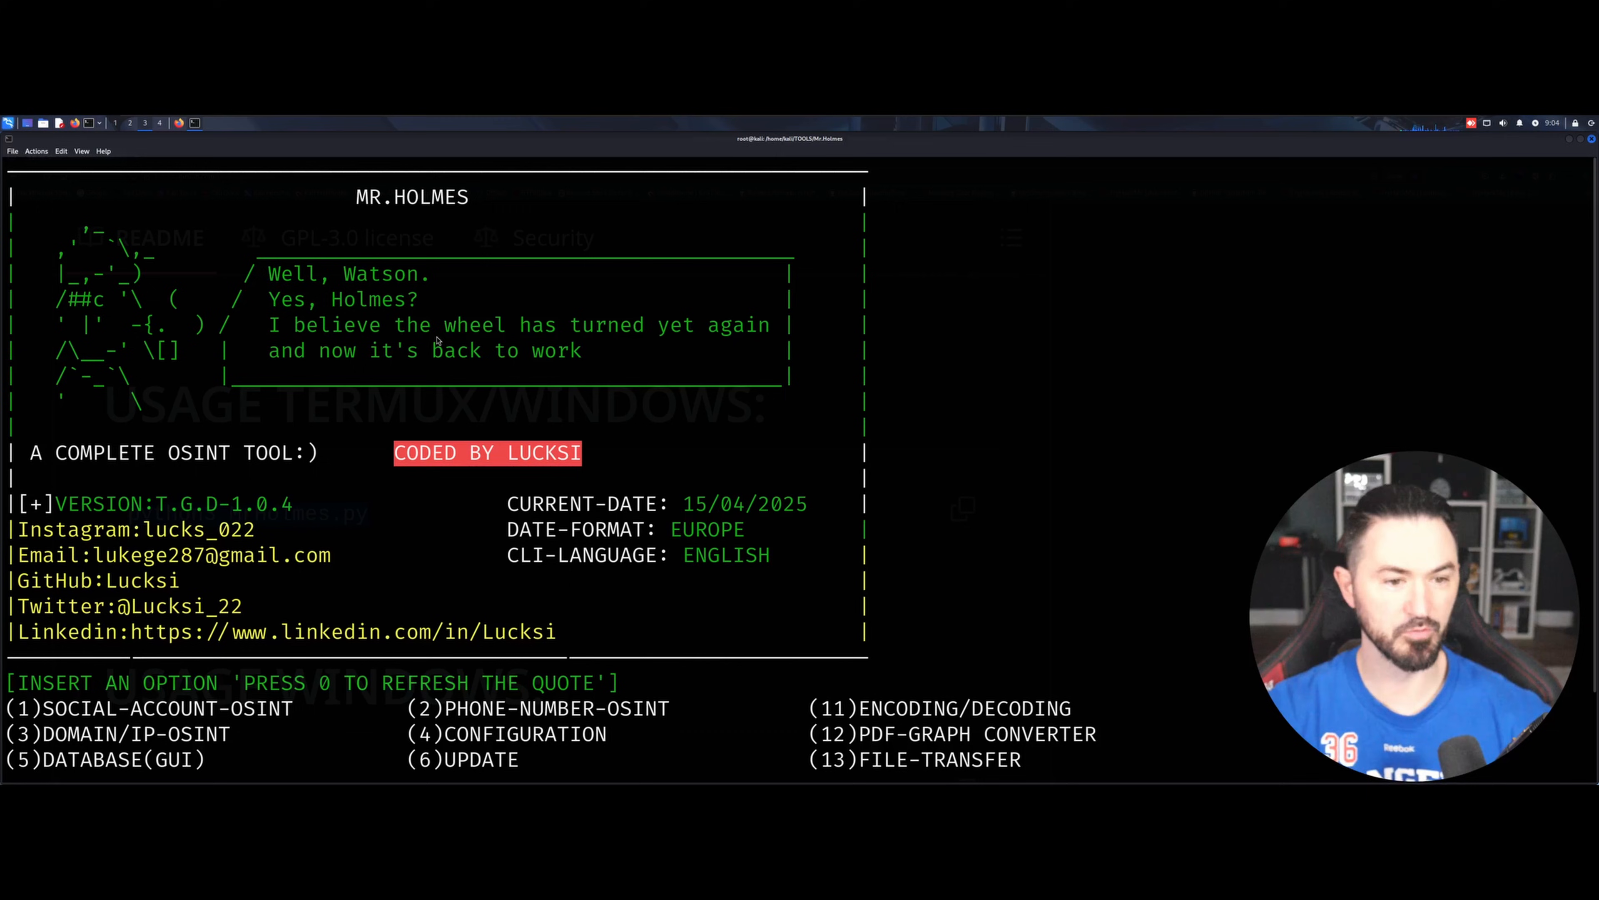
mouse_move(773, 386)
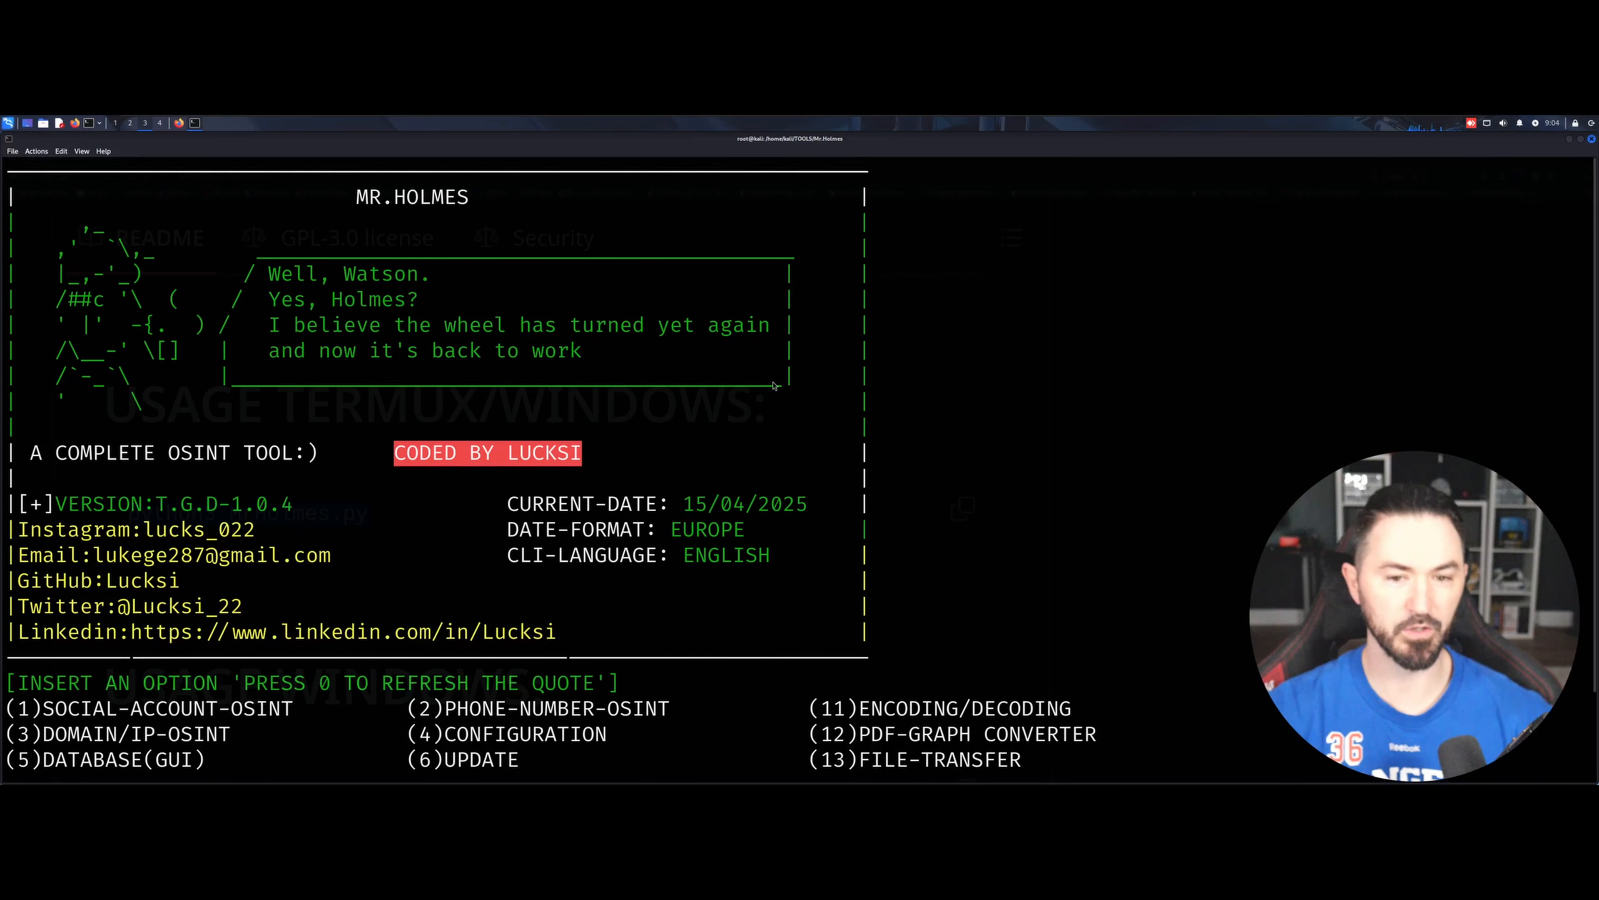
mouse_move(340, 512)
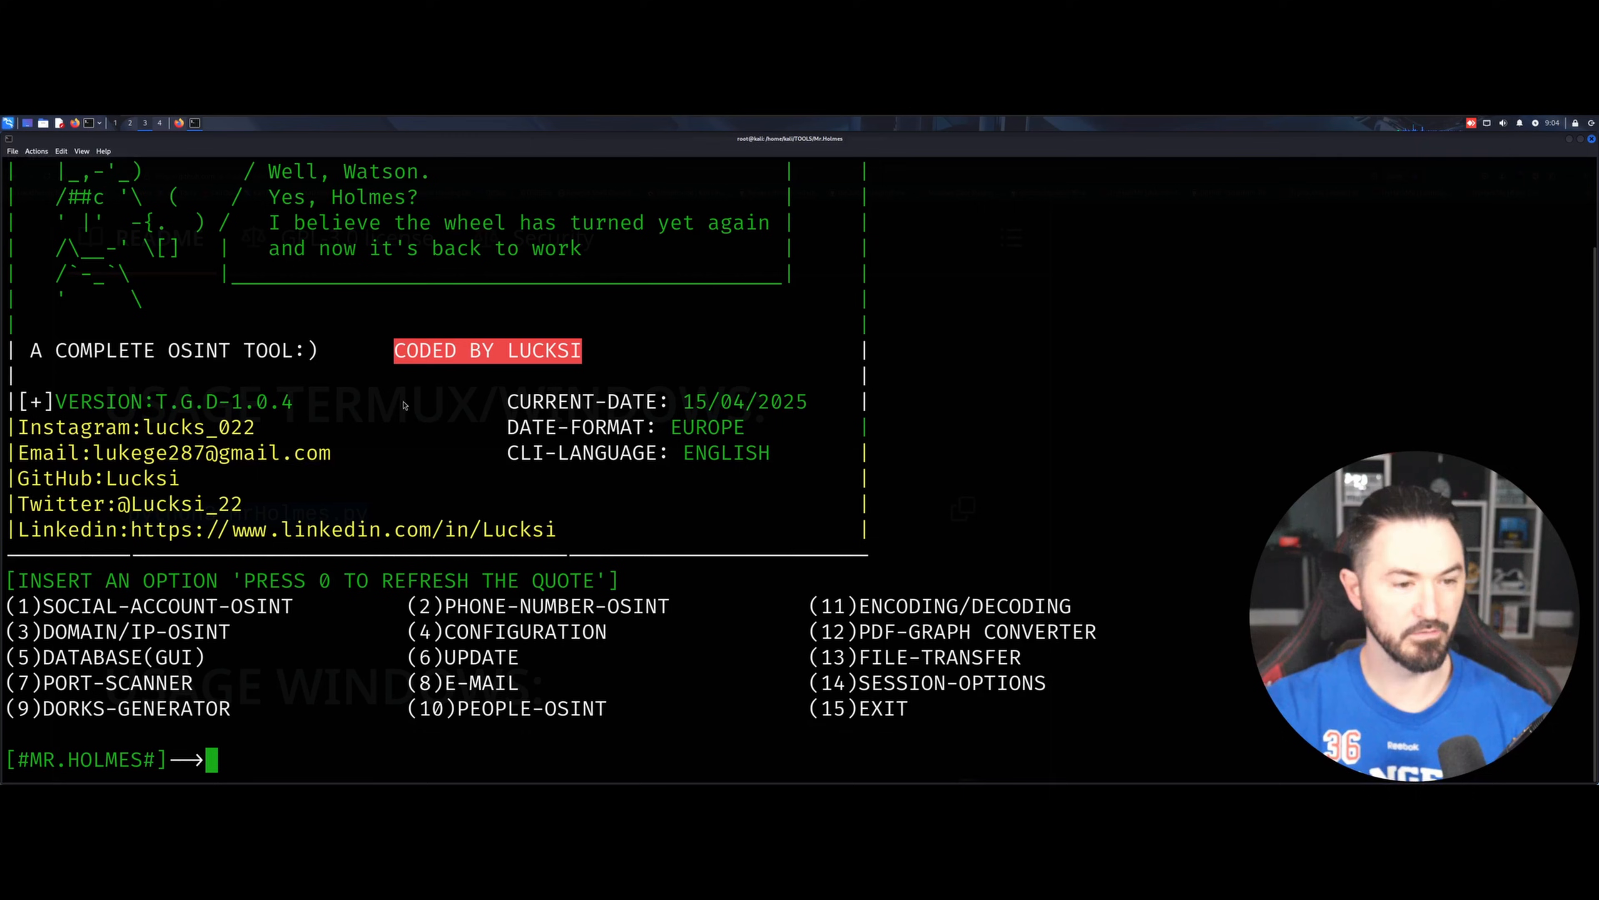
mouse_move(386, 506)
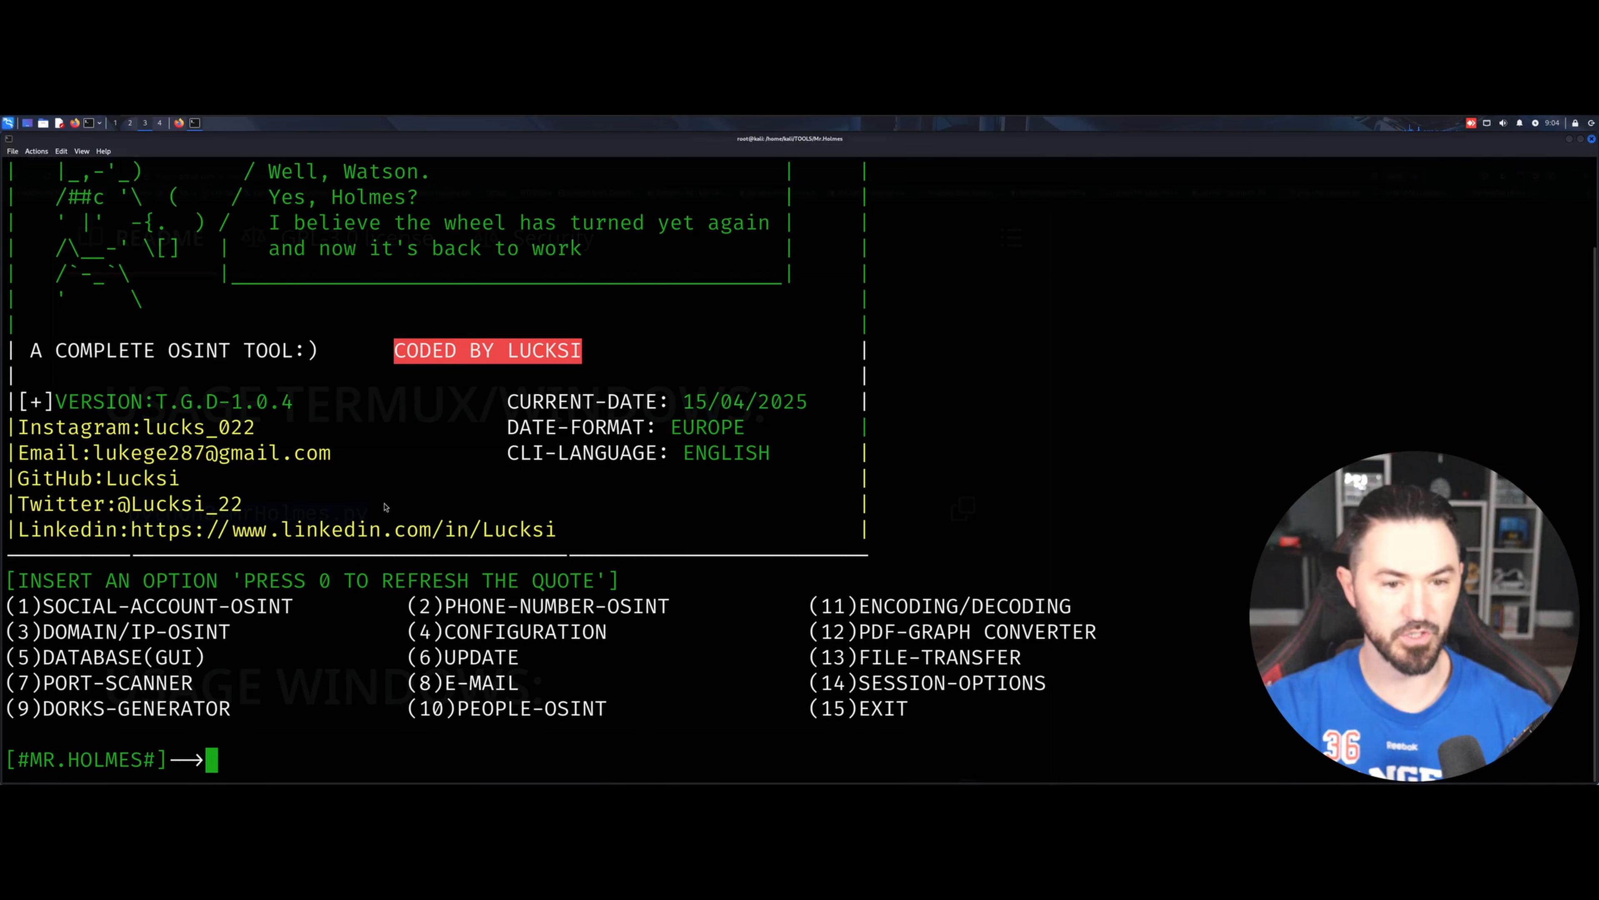
mouse_move(665, 389)
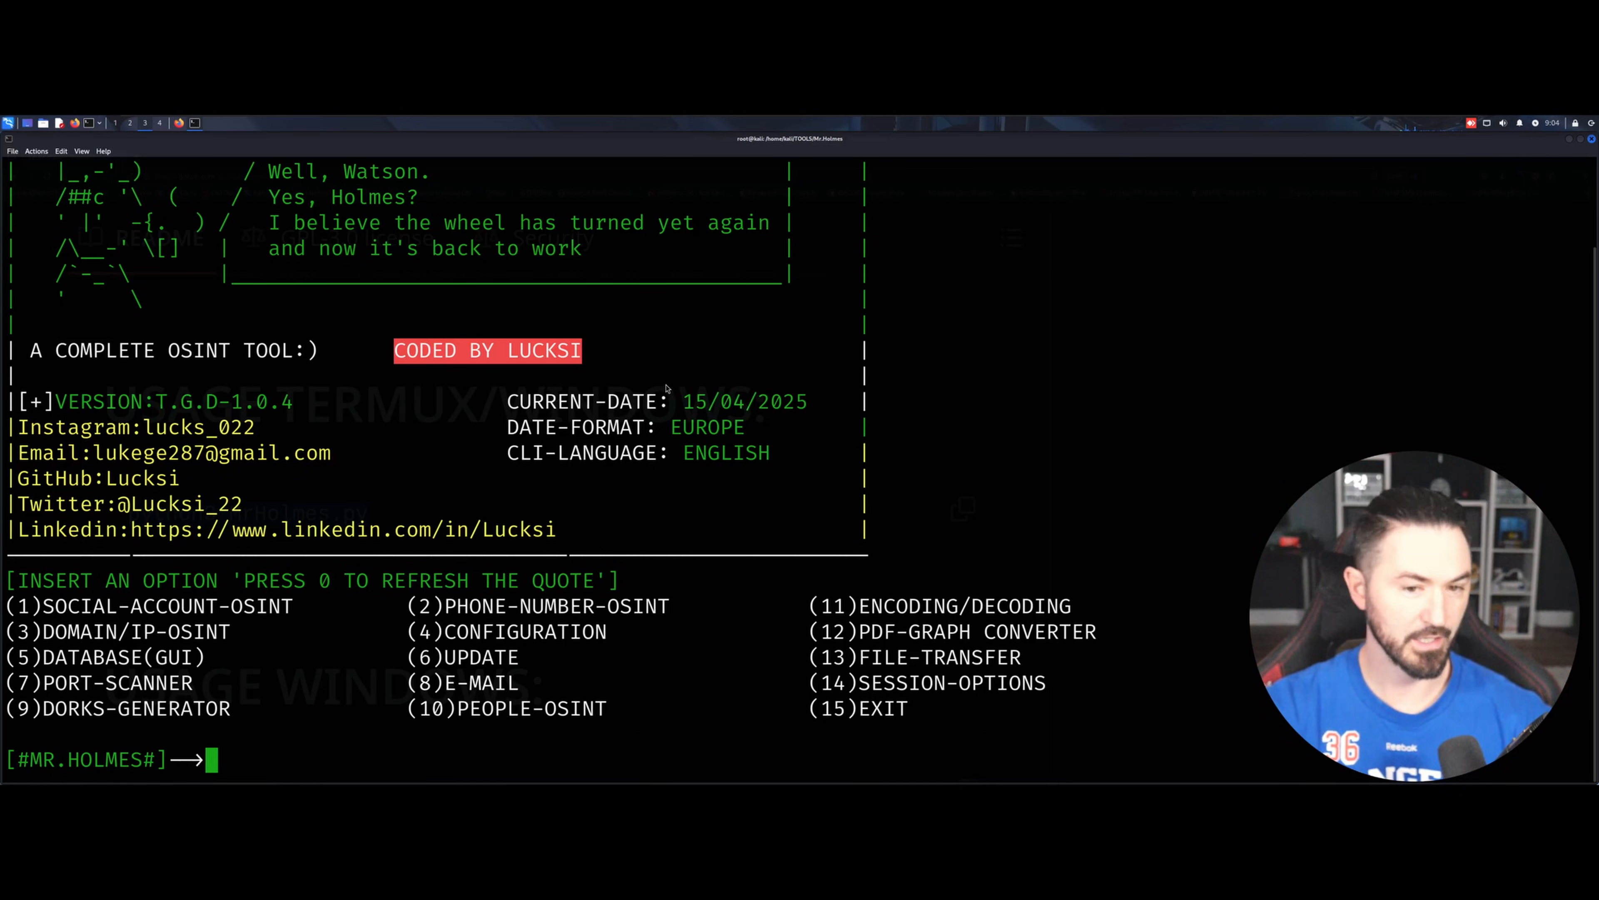
mouse_move(535, 383)
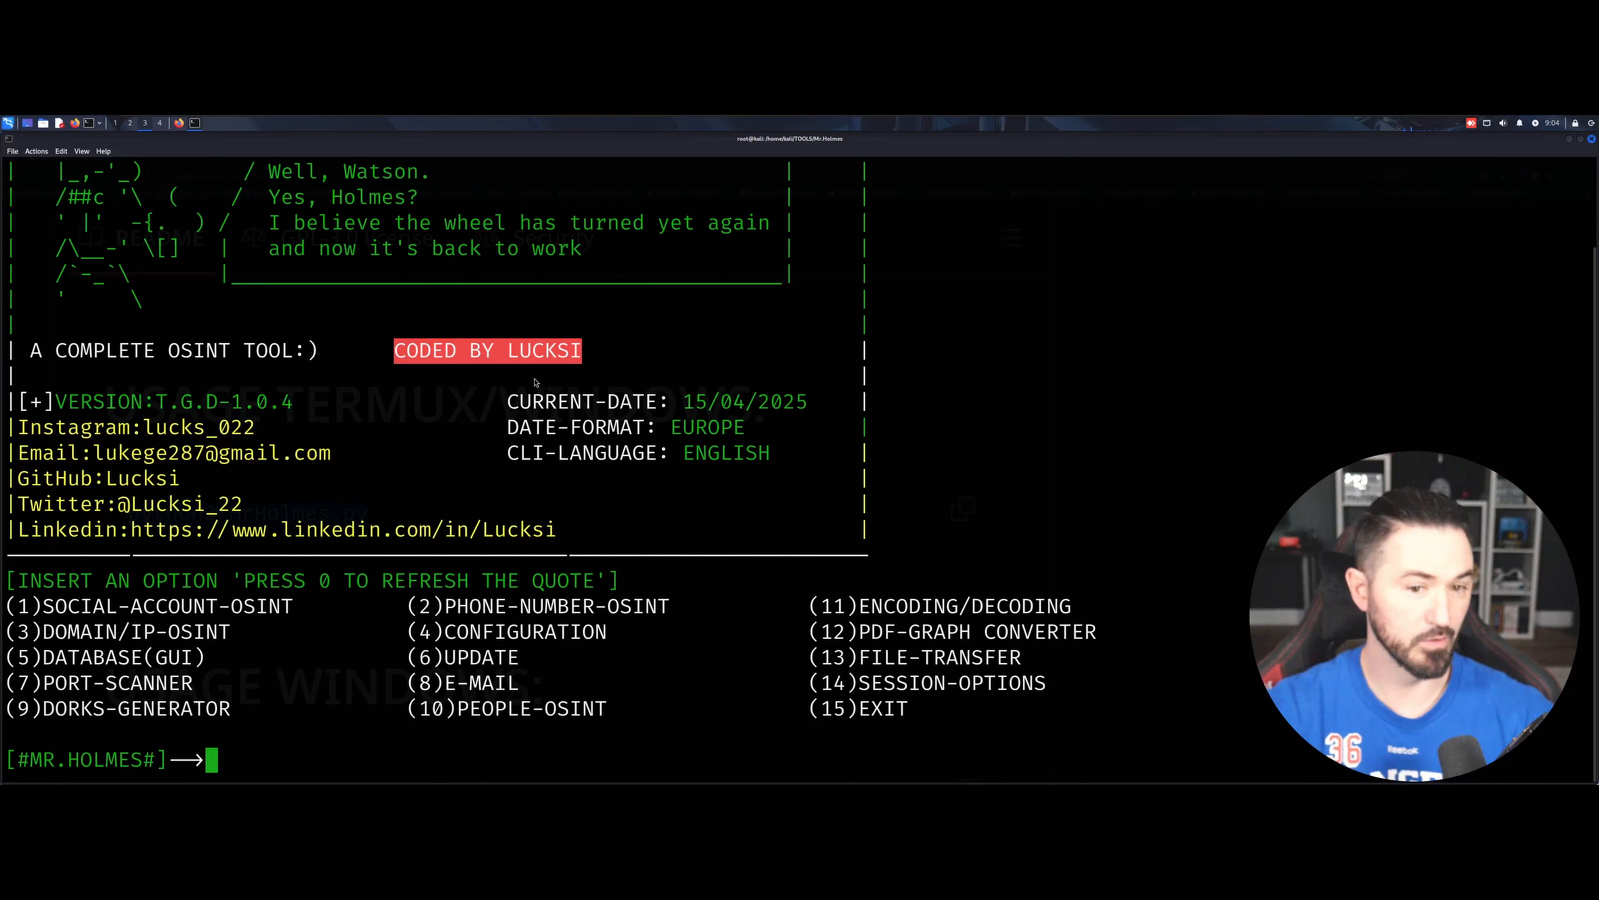
mouse_move(499, 402)
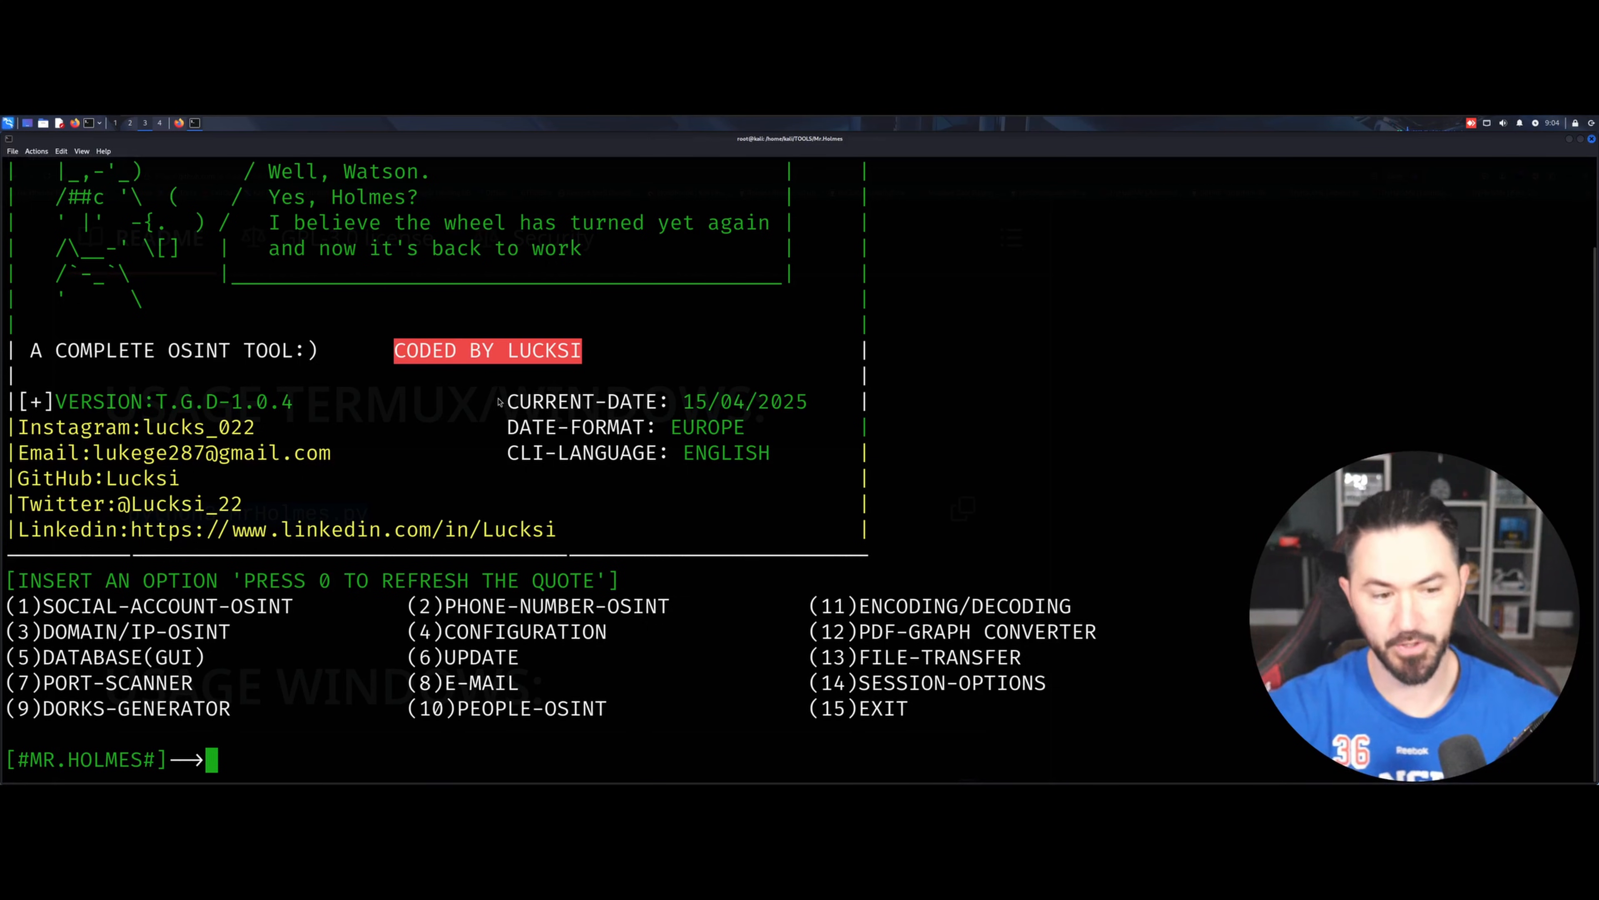
mouse_move(123, 585)
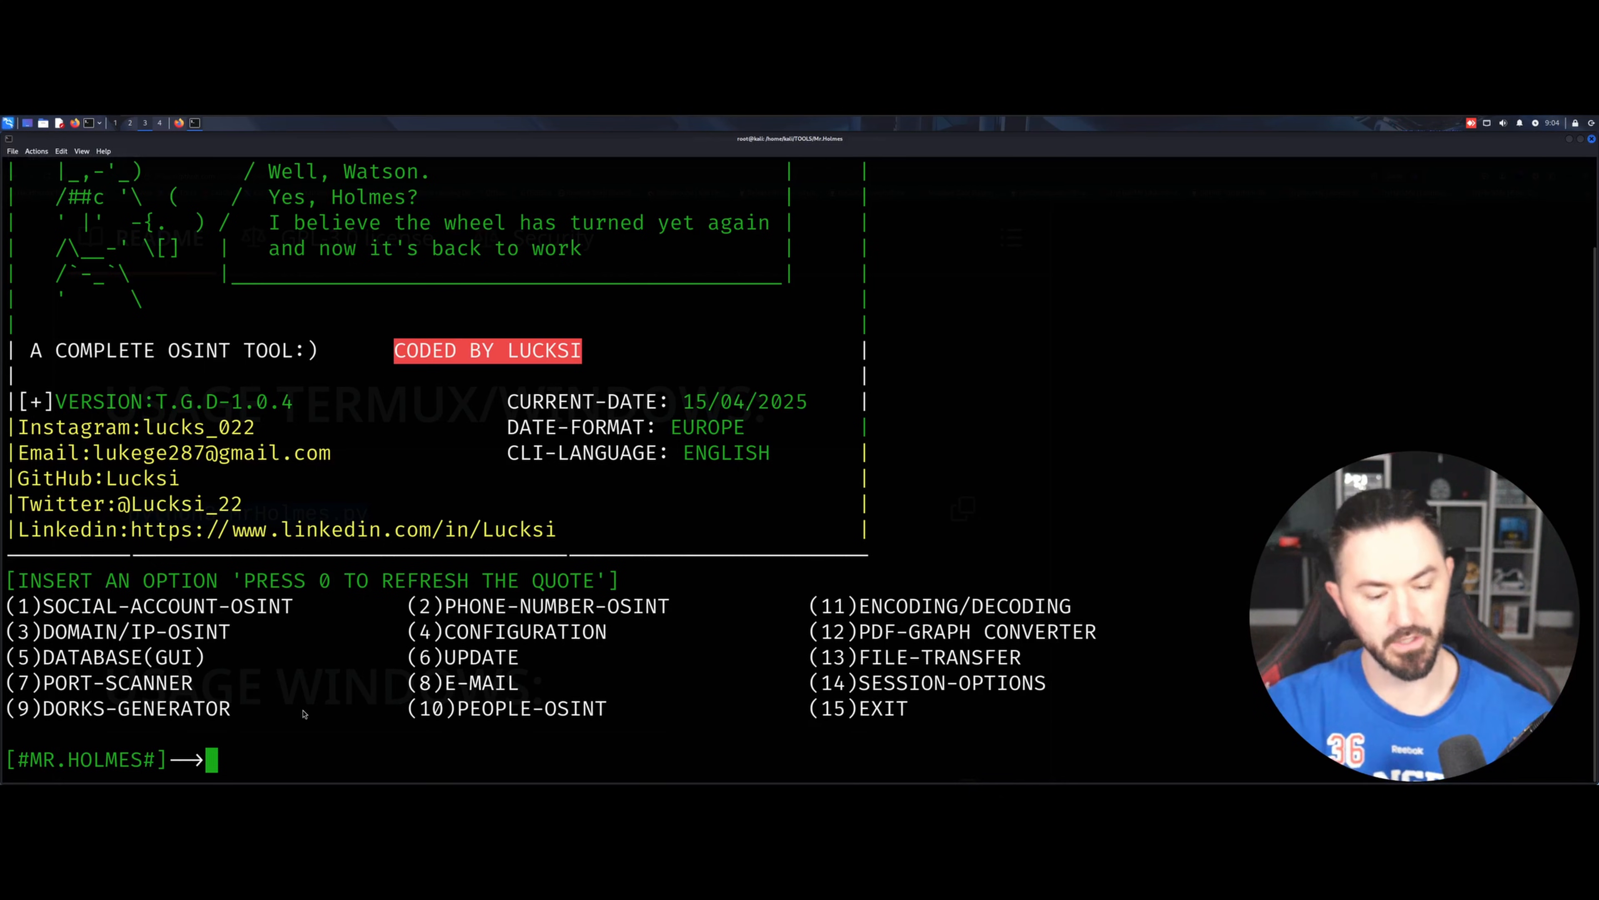
Step: Choose option 3 DOMAIN/IP-OSINT and target infosecpat.com to get its geolocation results
text(3)
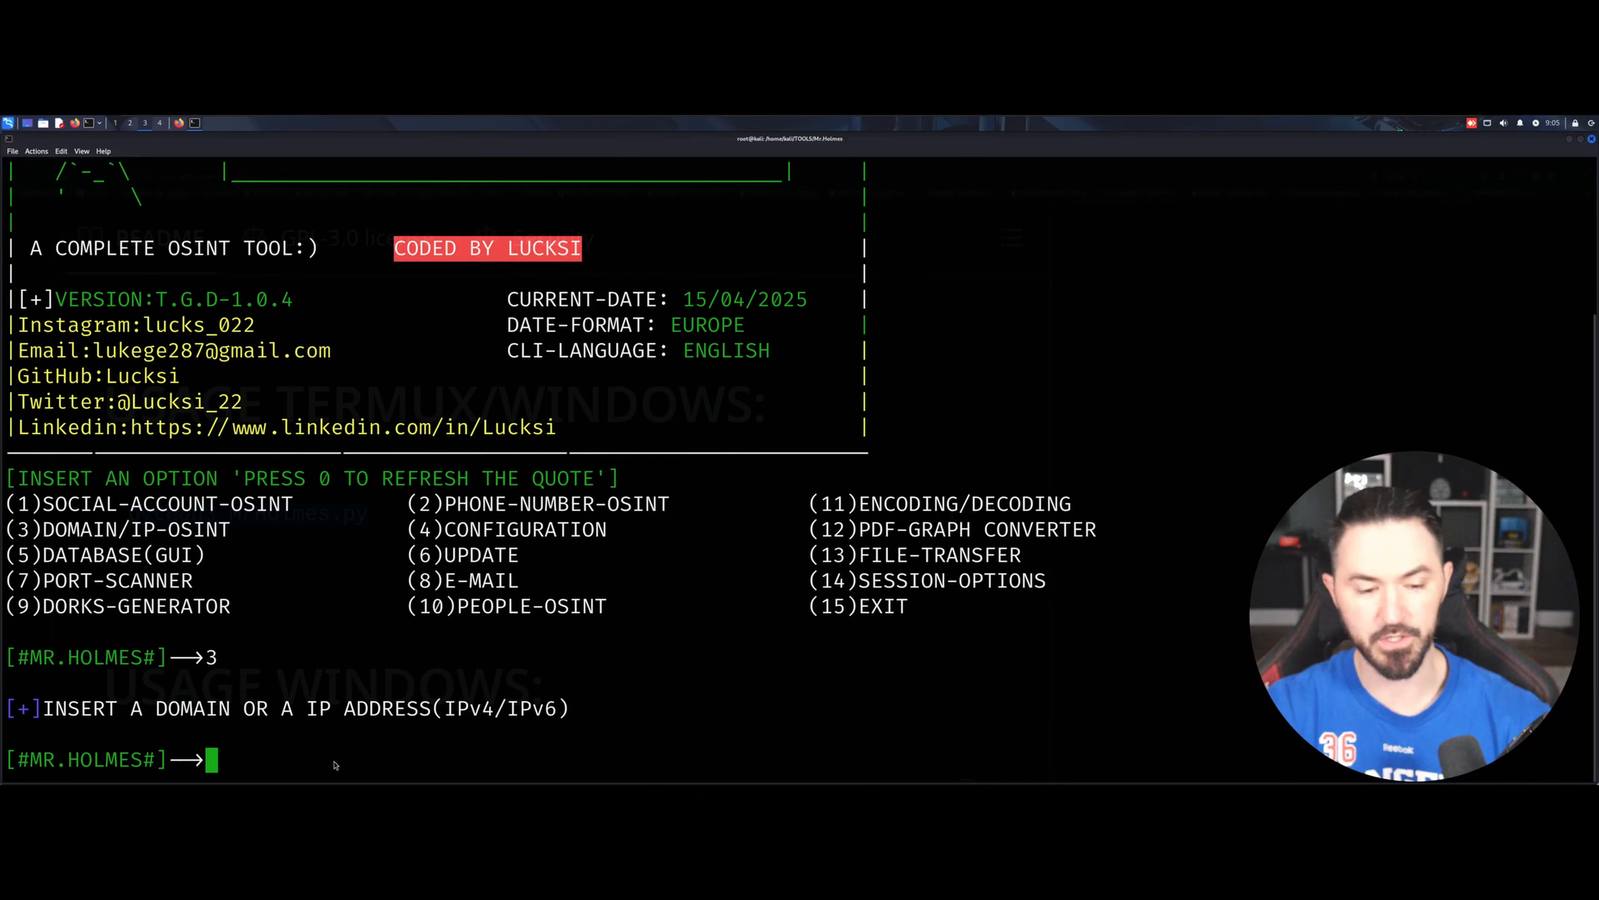
text(infosecpa)
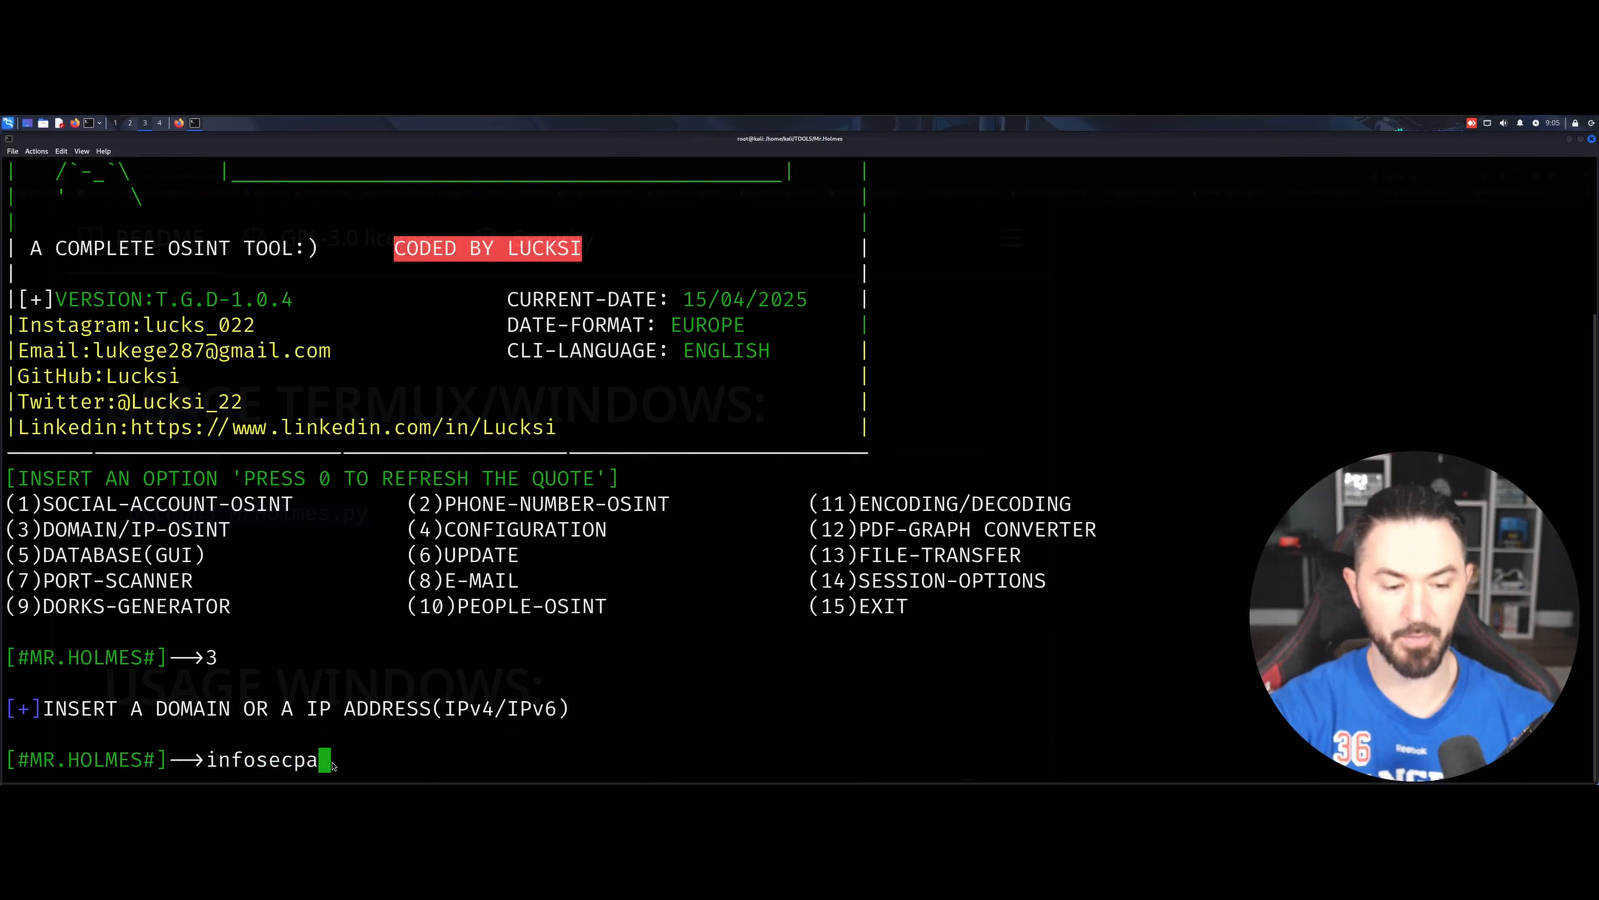
text(t.com)
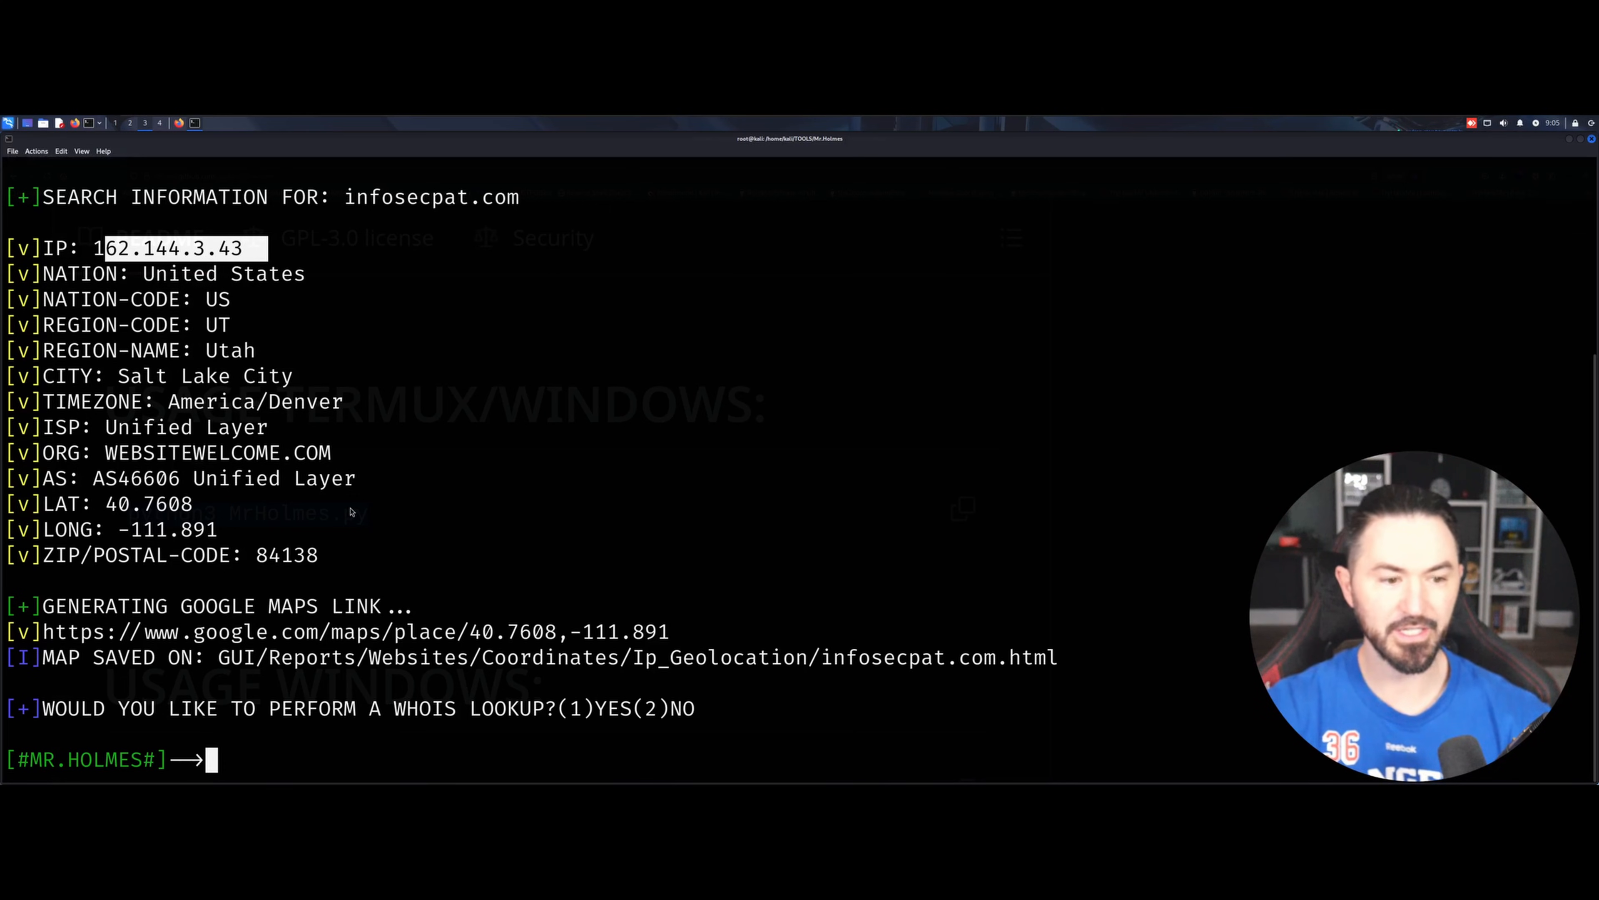
mouse_move(190, 596)
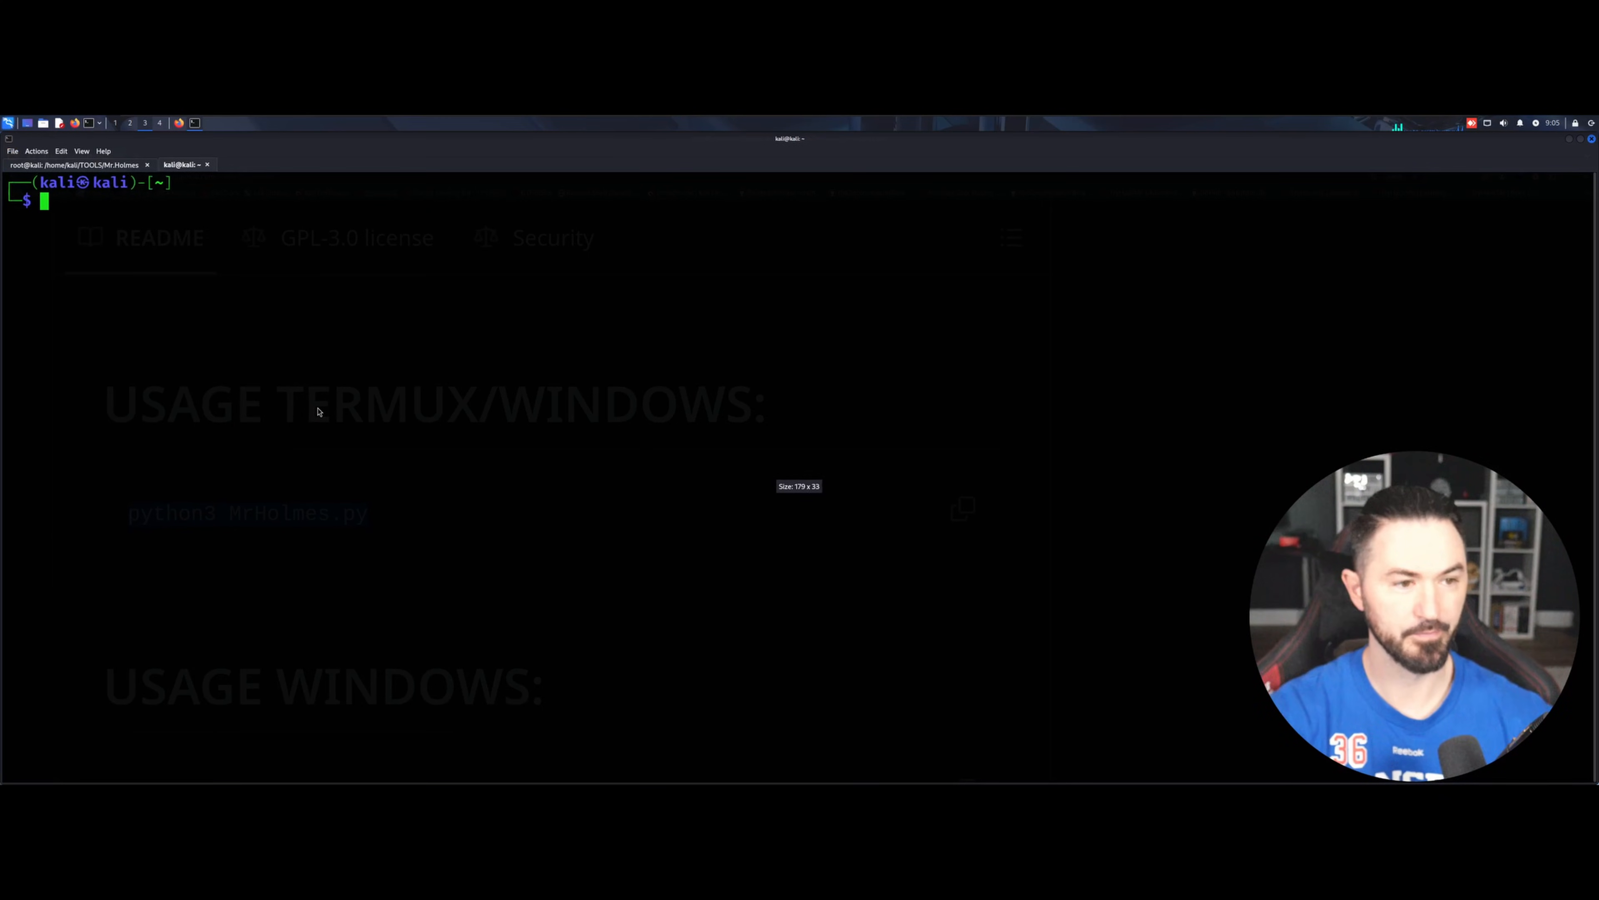
Step: Ping infosecpat.com in another tab to confirm it resolves to 162.144.3.43, then stop the ping
text(ping 10.129.29.200)
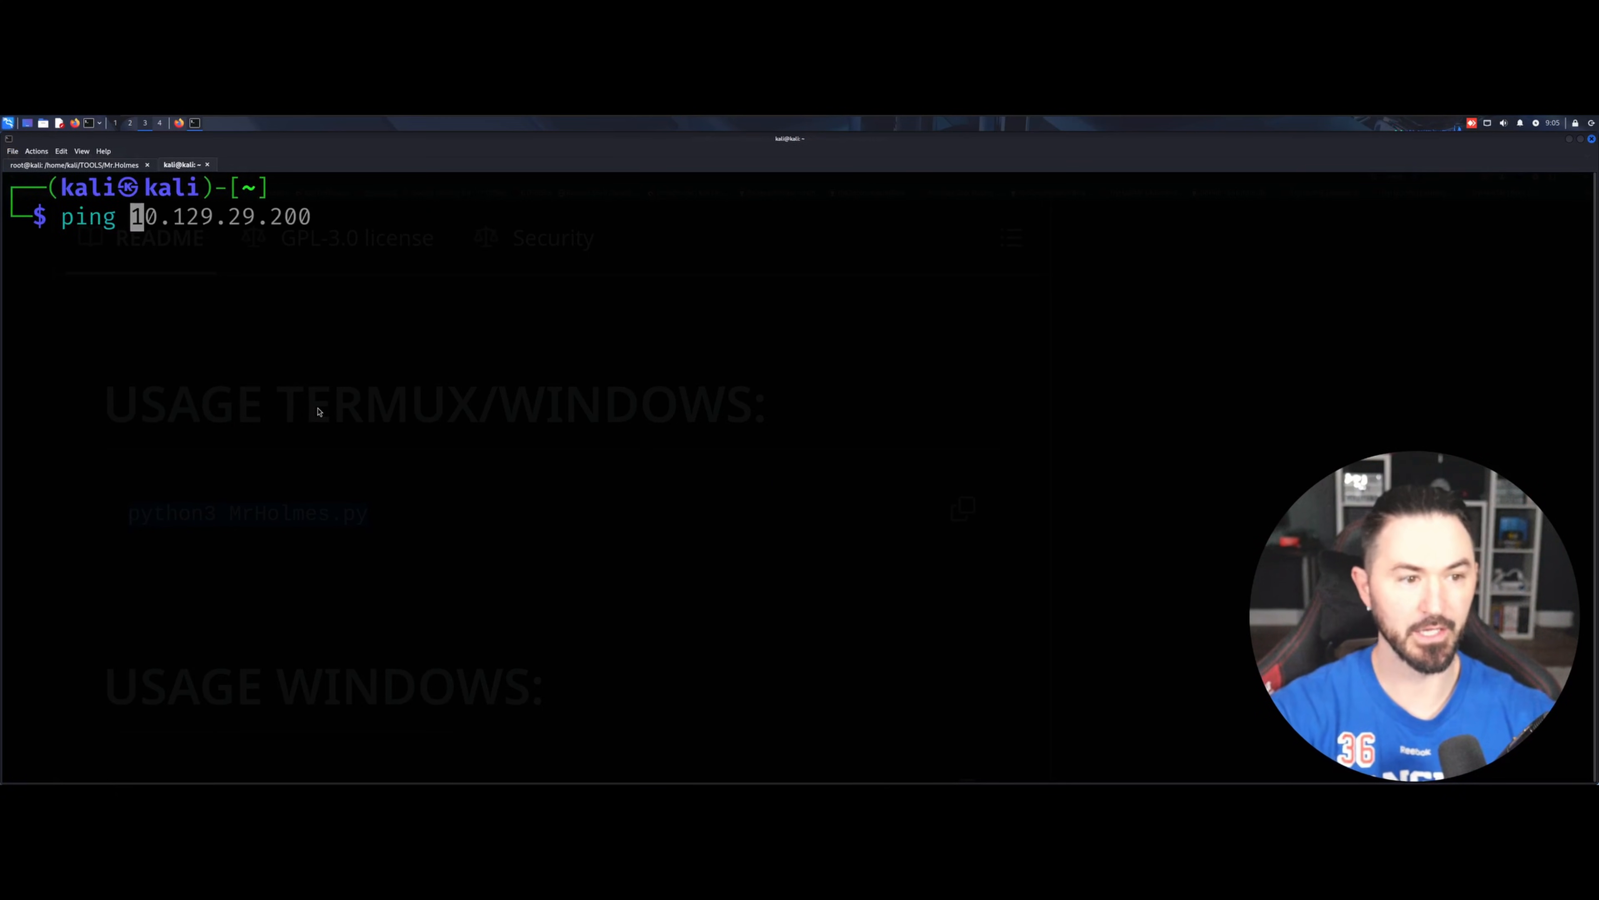
text(infosecpat.com)
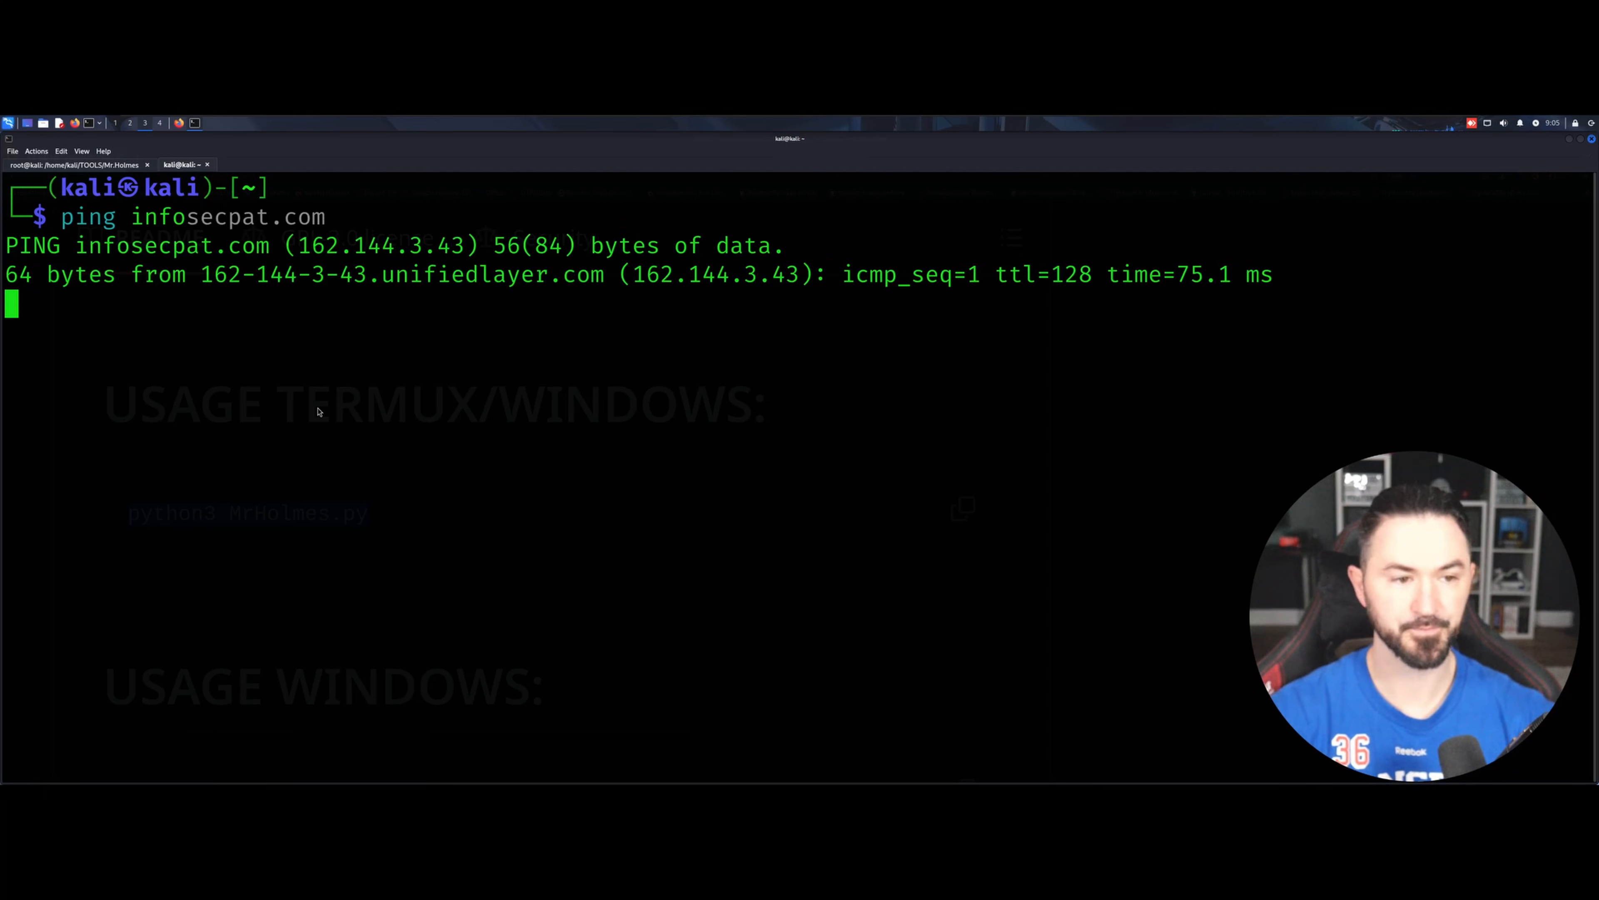
key(ctrl+c)
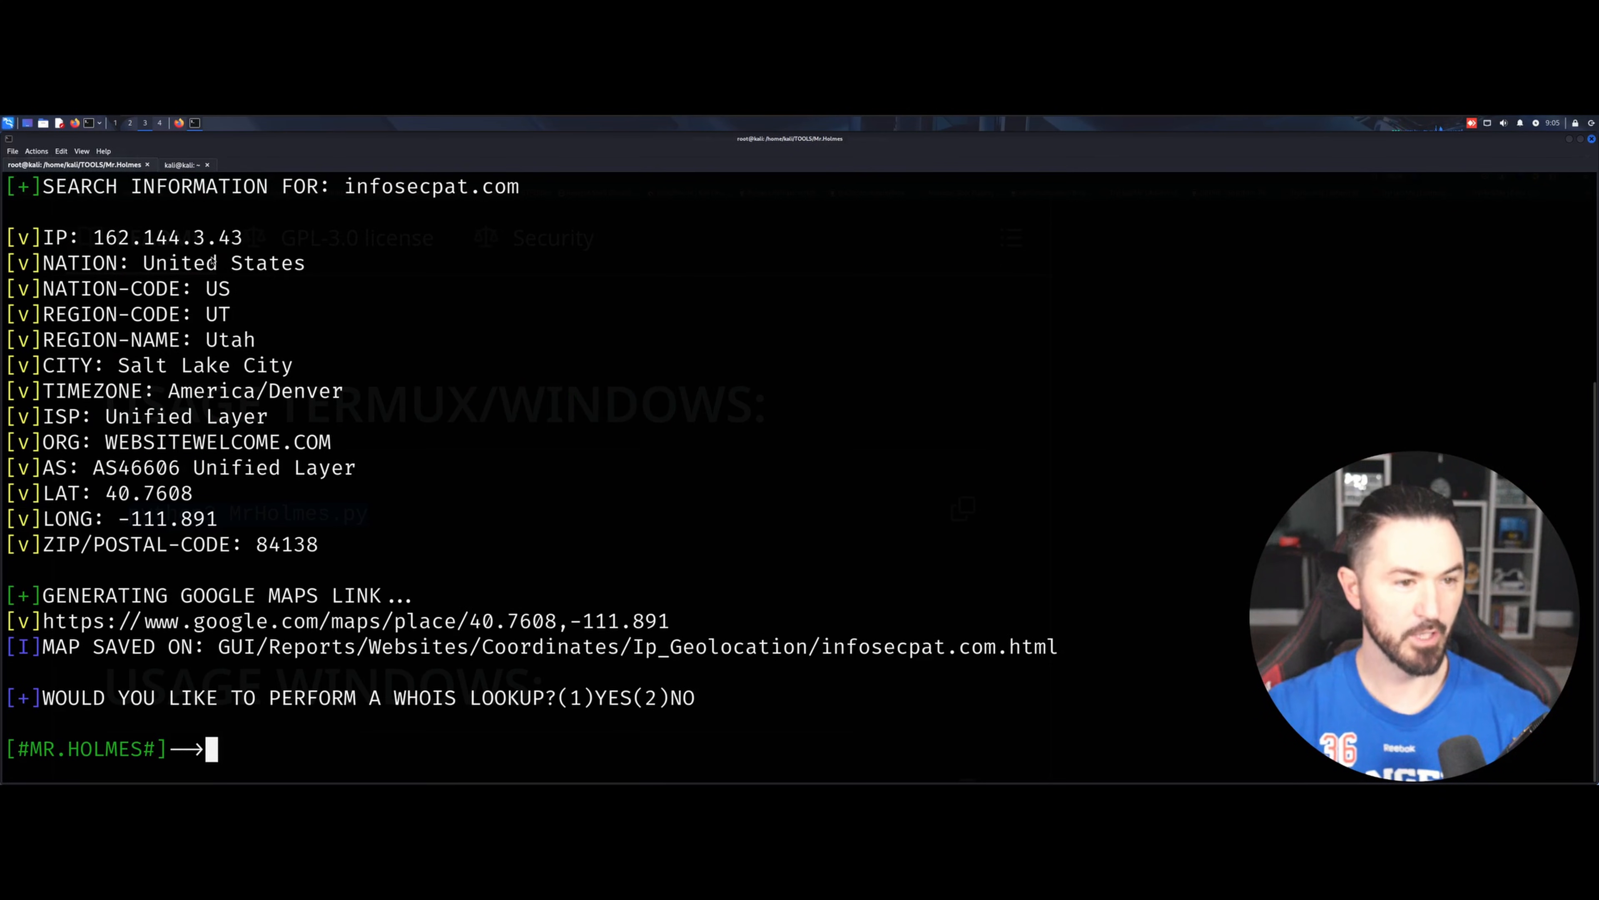
Step: Answer y at the WHOIS prompt (tool exits on invalid key) and relaunch python3 MrHolmes.py
double_click(167, 237)
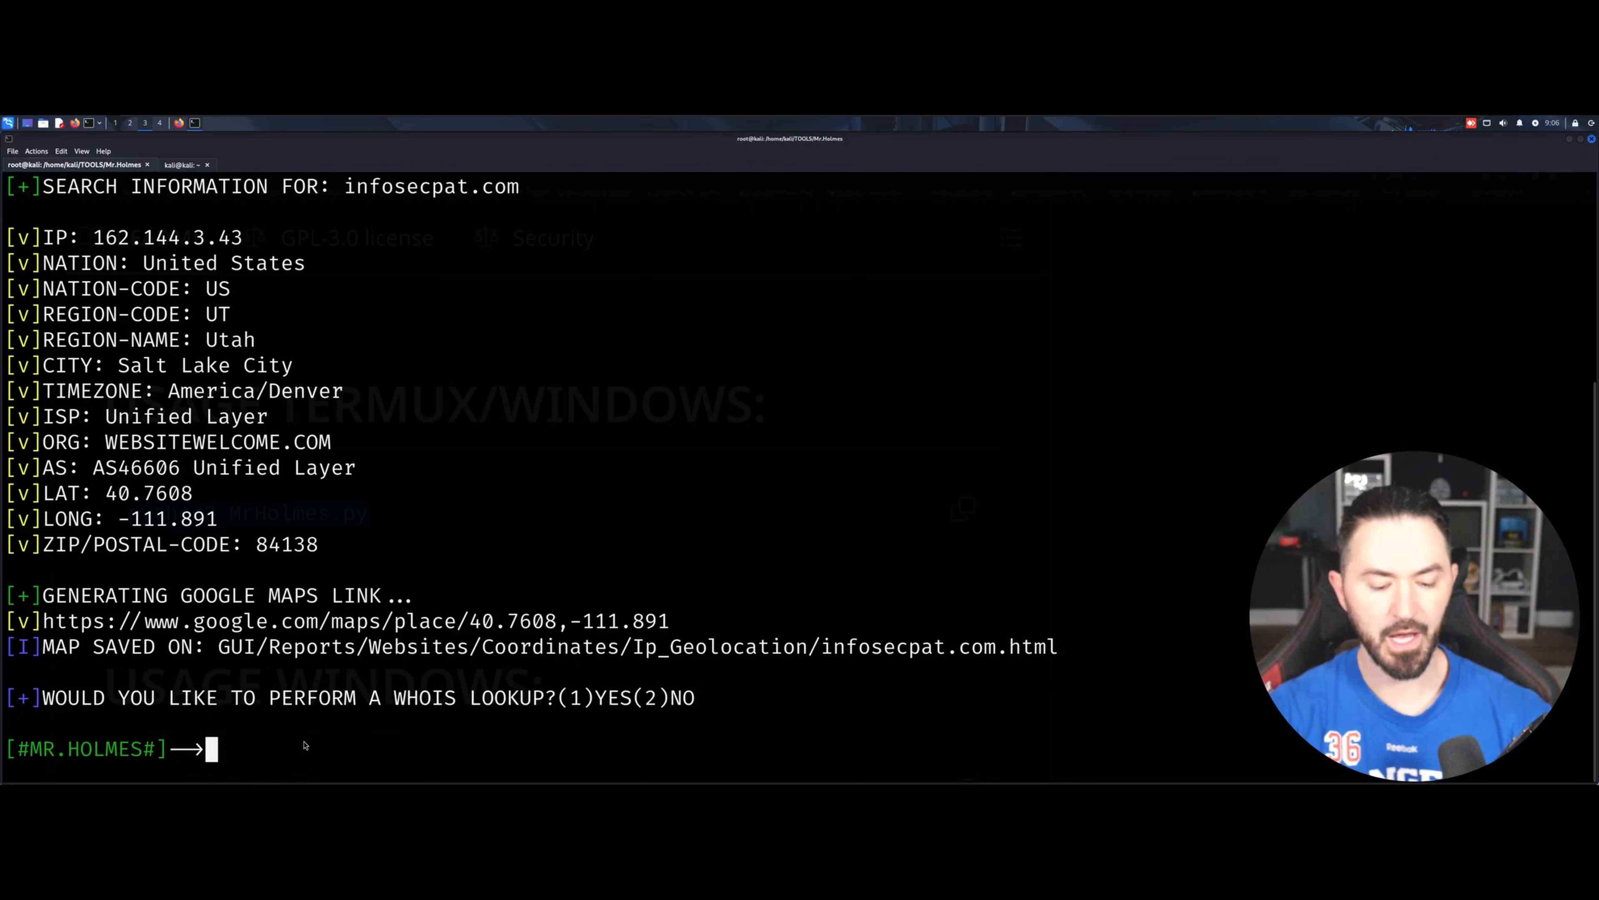
text(y)
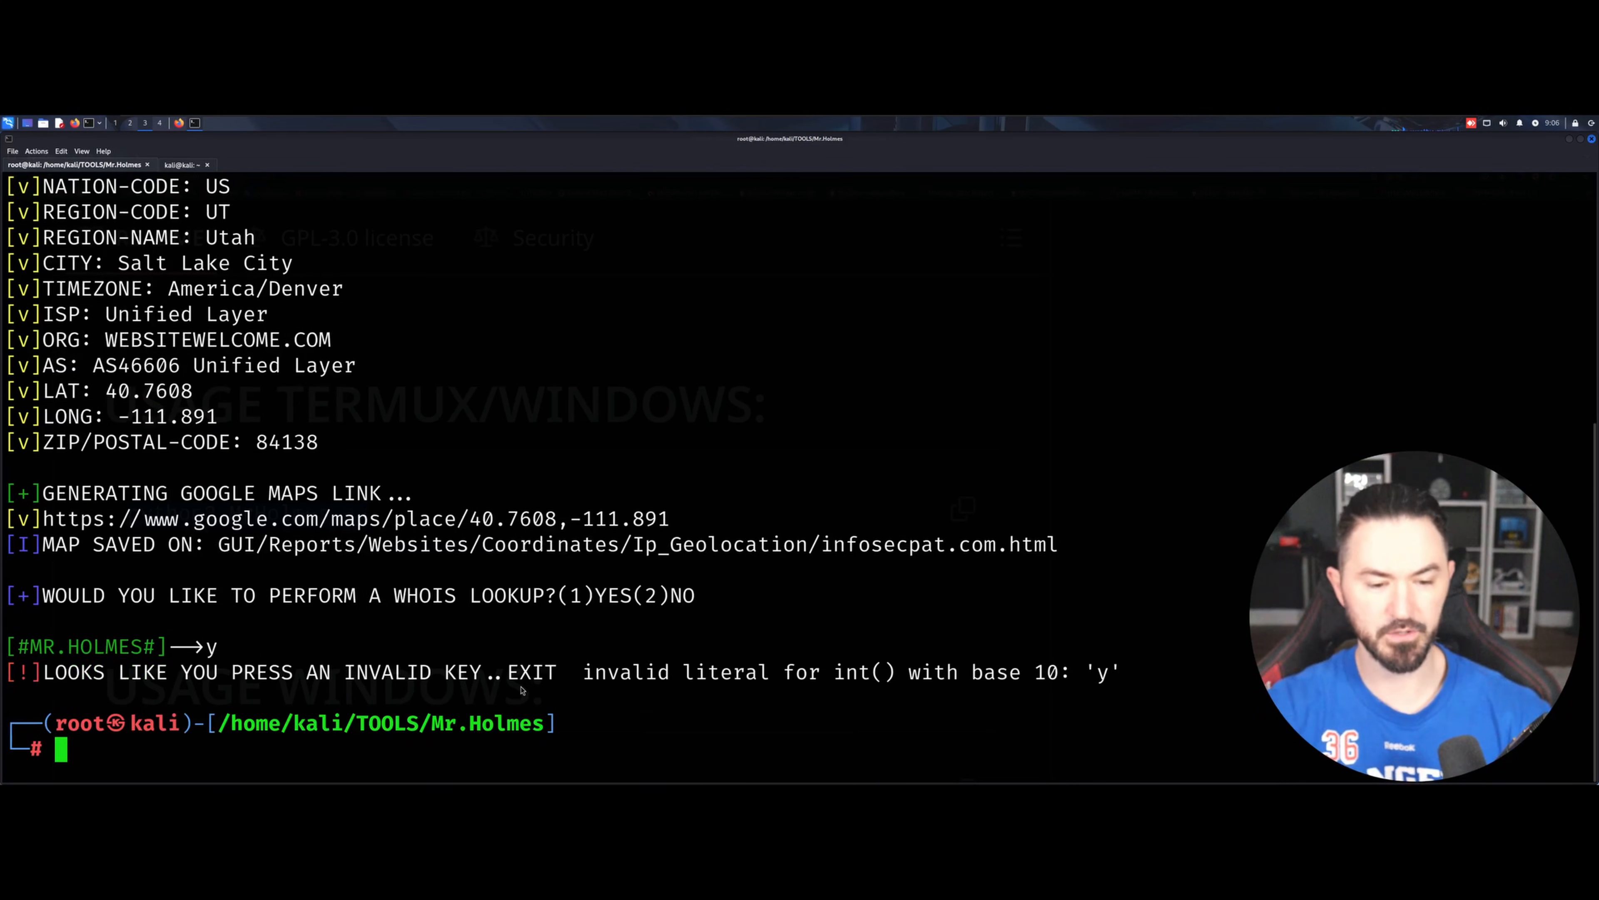
mouse_move(615, 617)
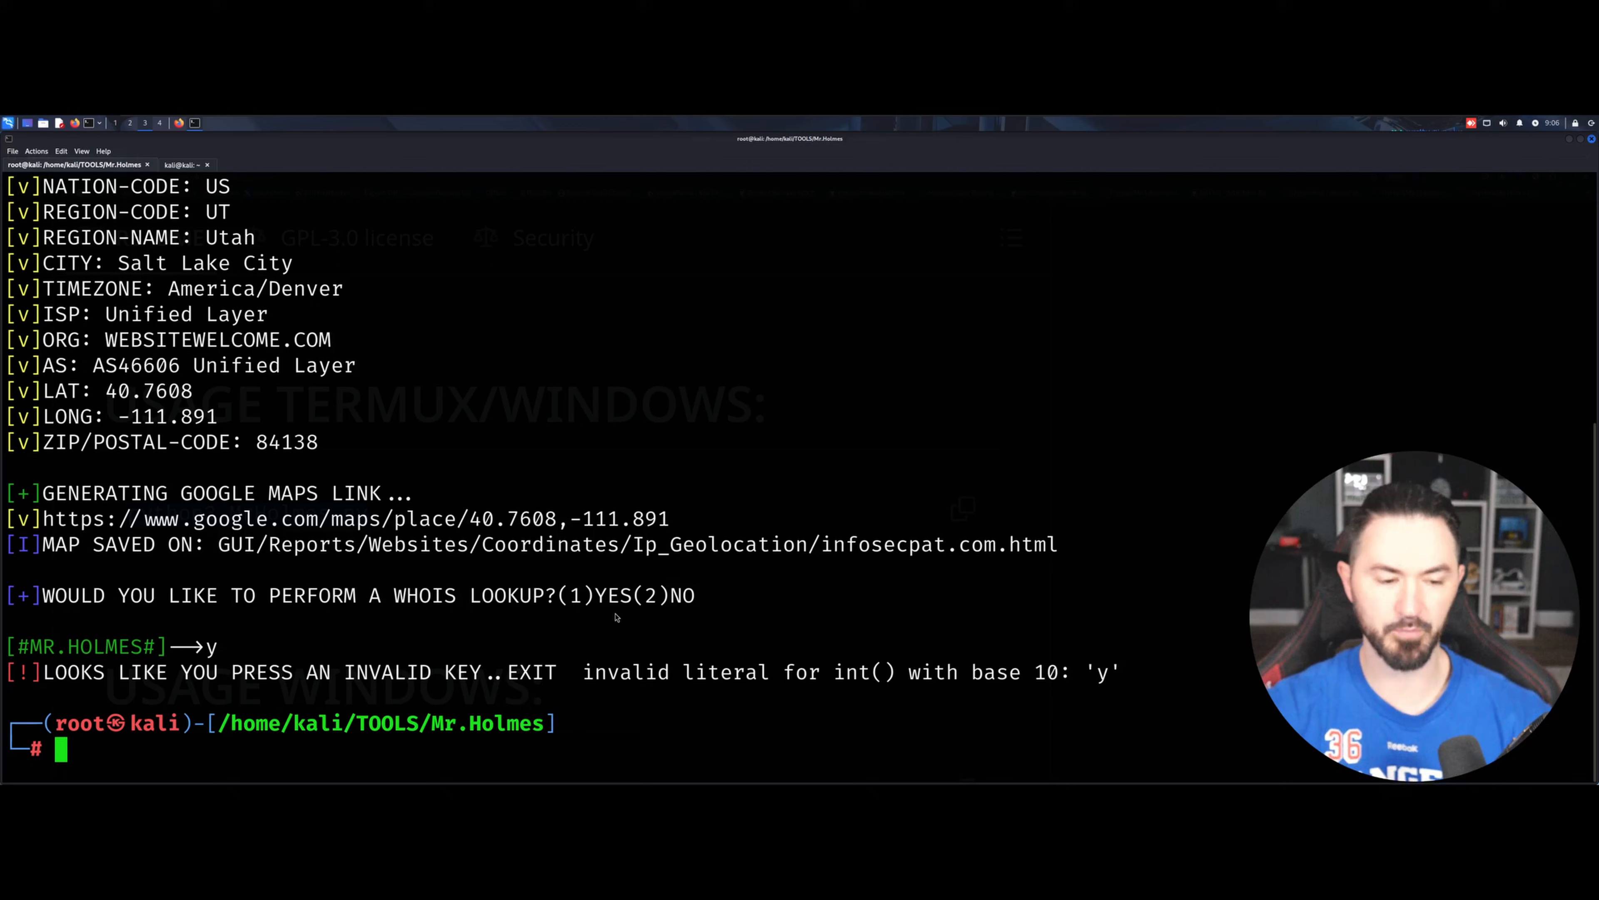
text(python3 MrHolmes.py)
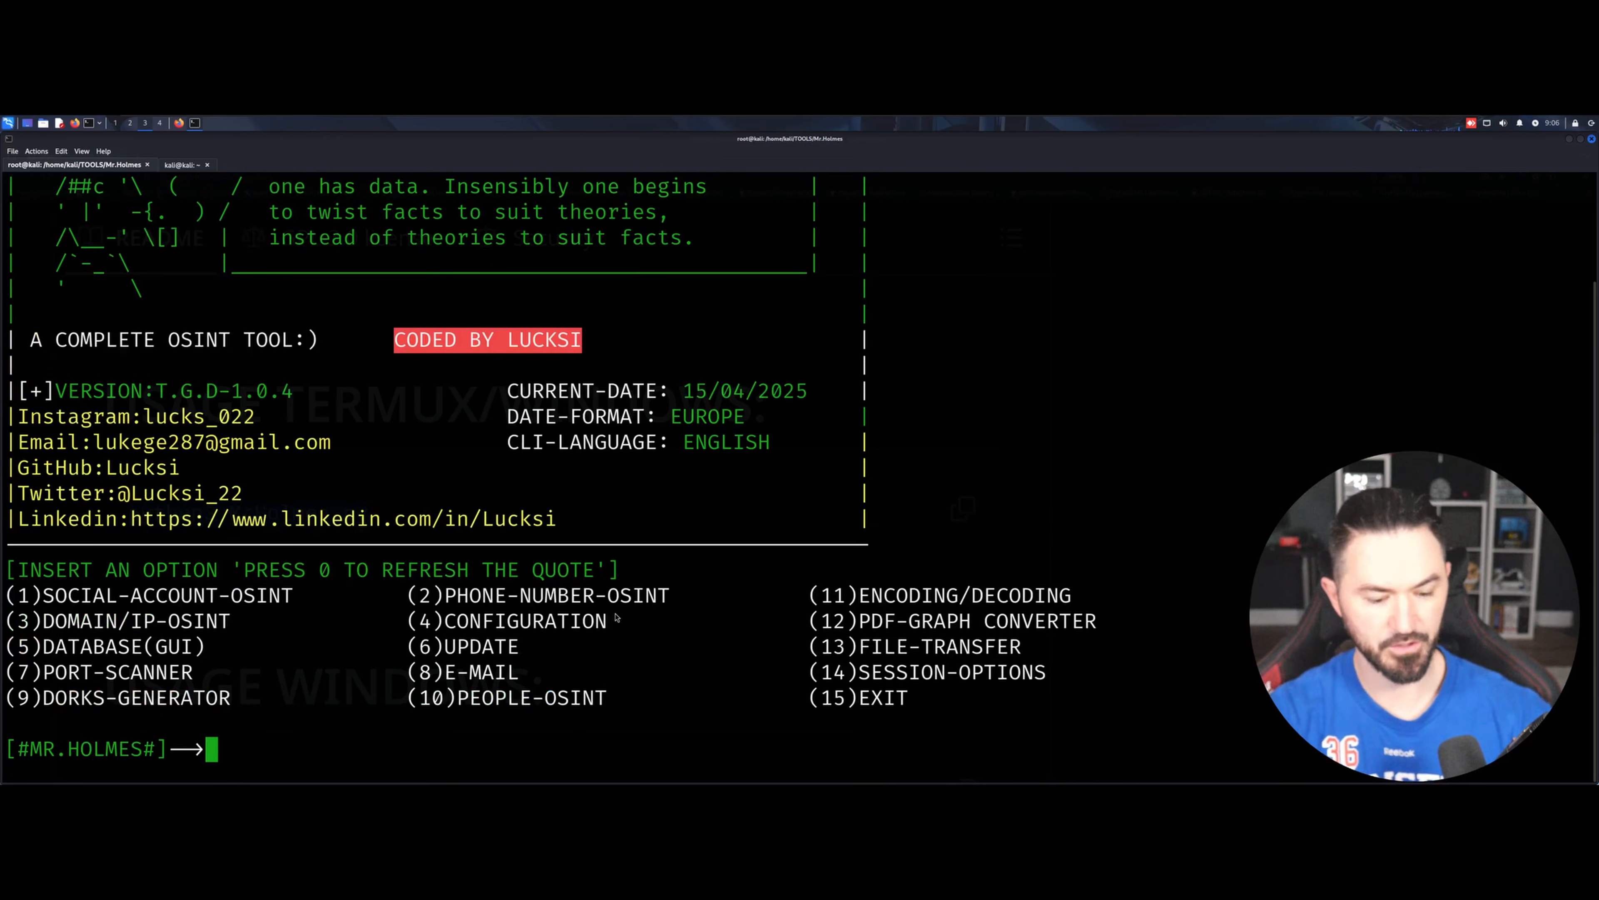
Step: Rerun DOMAIN/IP-OSINT on infosecpat.com and answer 1 to print its full WHOIS record
text(3)
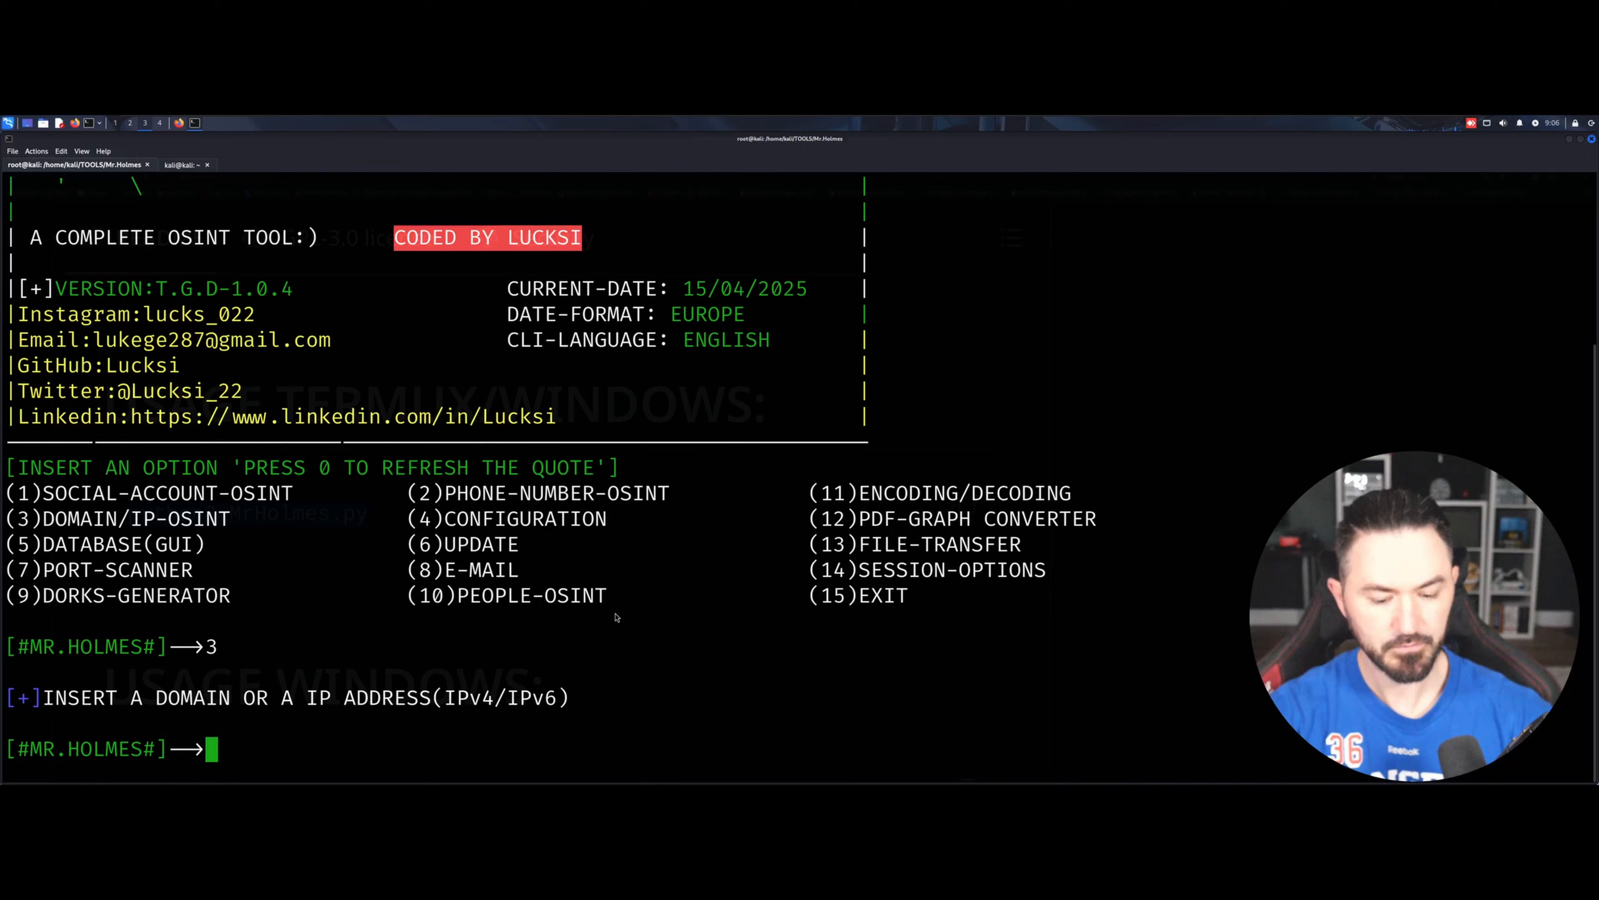
text(infosecpat.com)
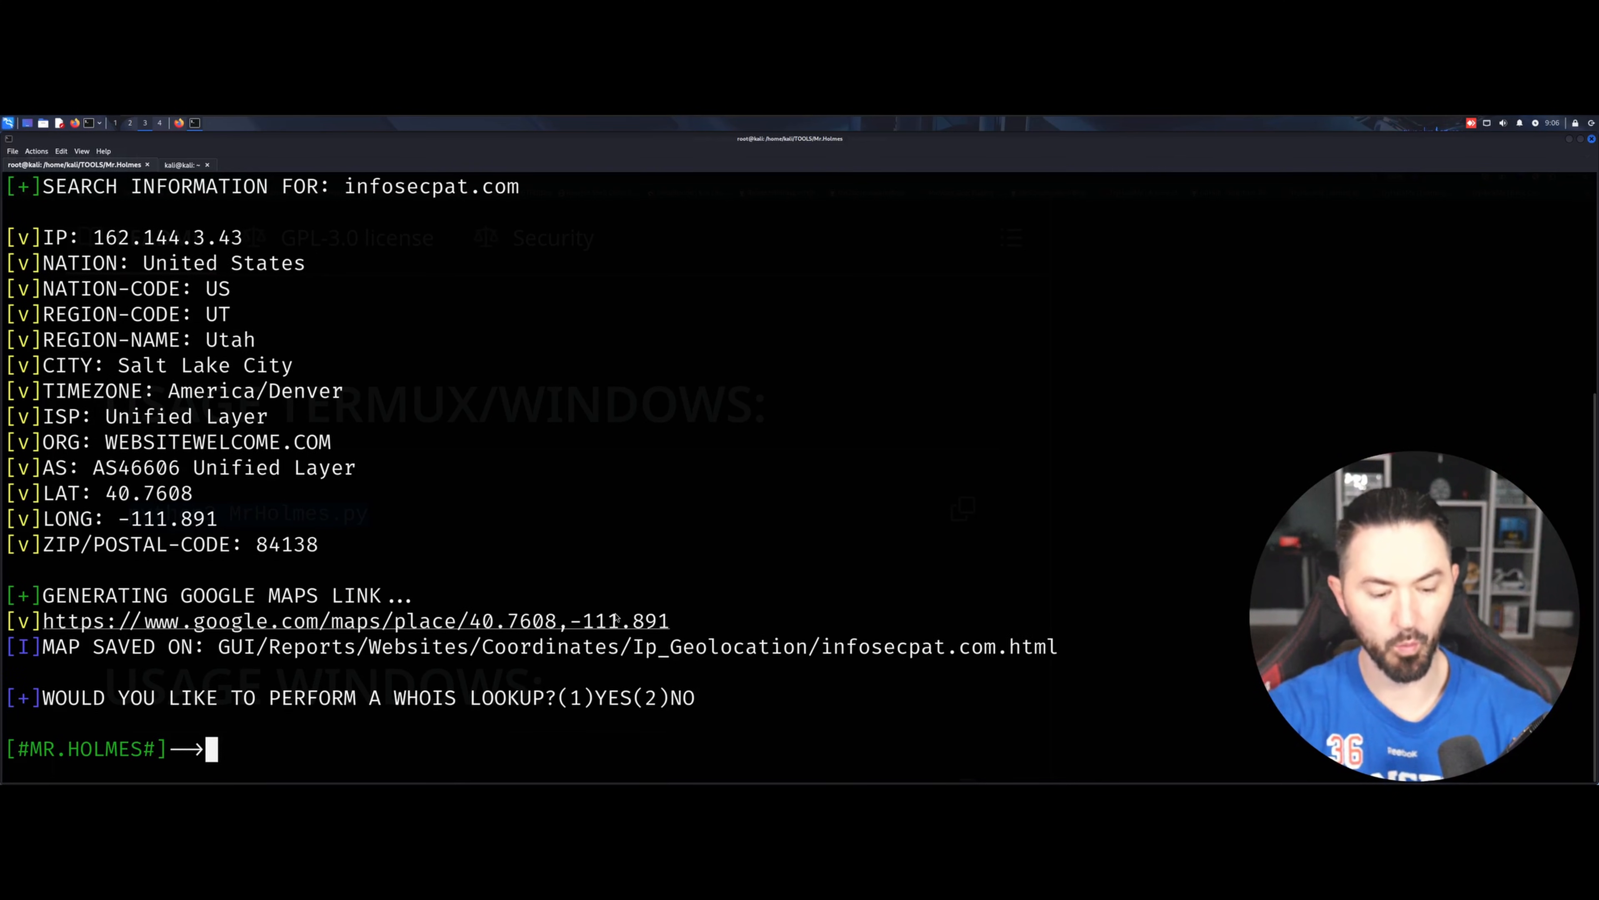
text(1)
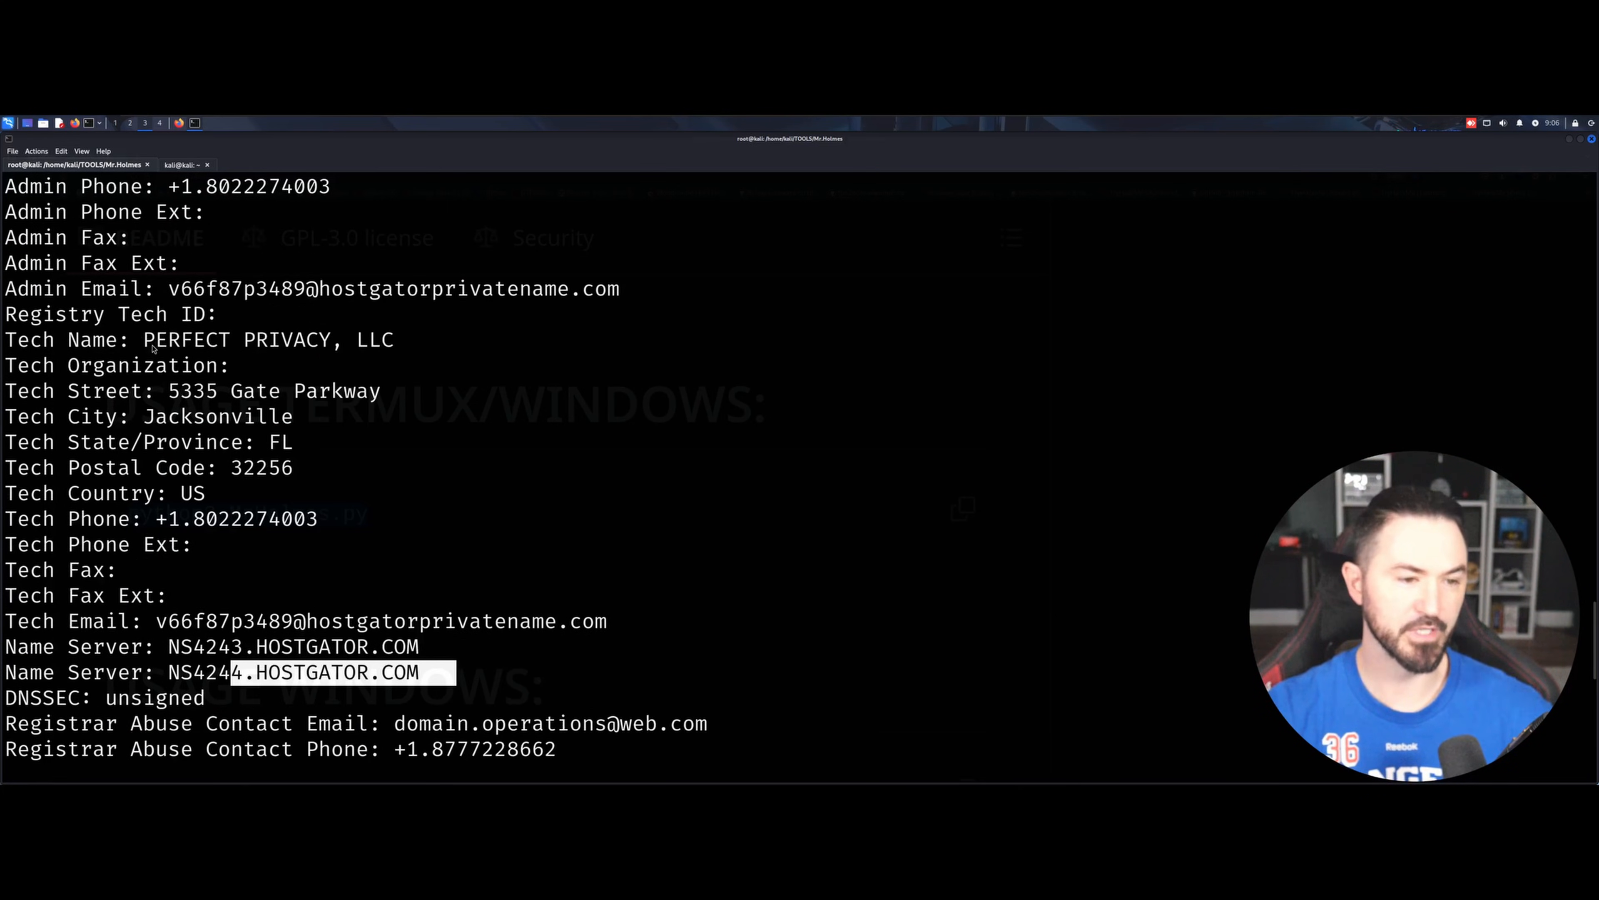
mouse_move(287, 351)
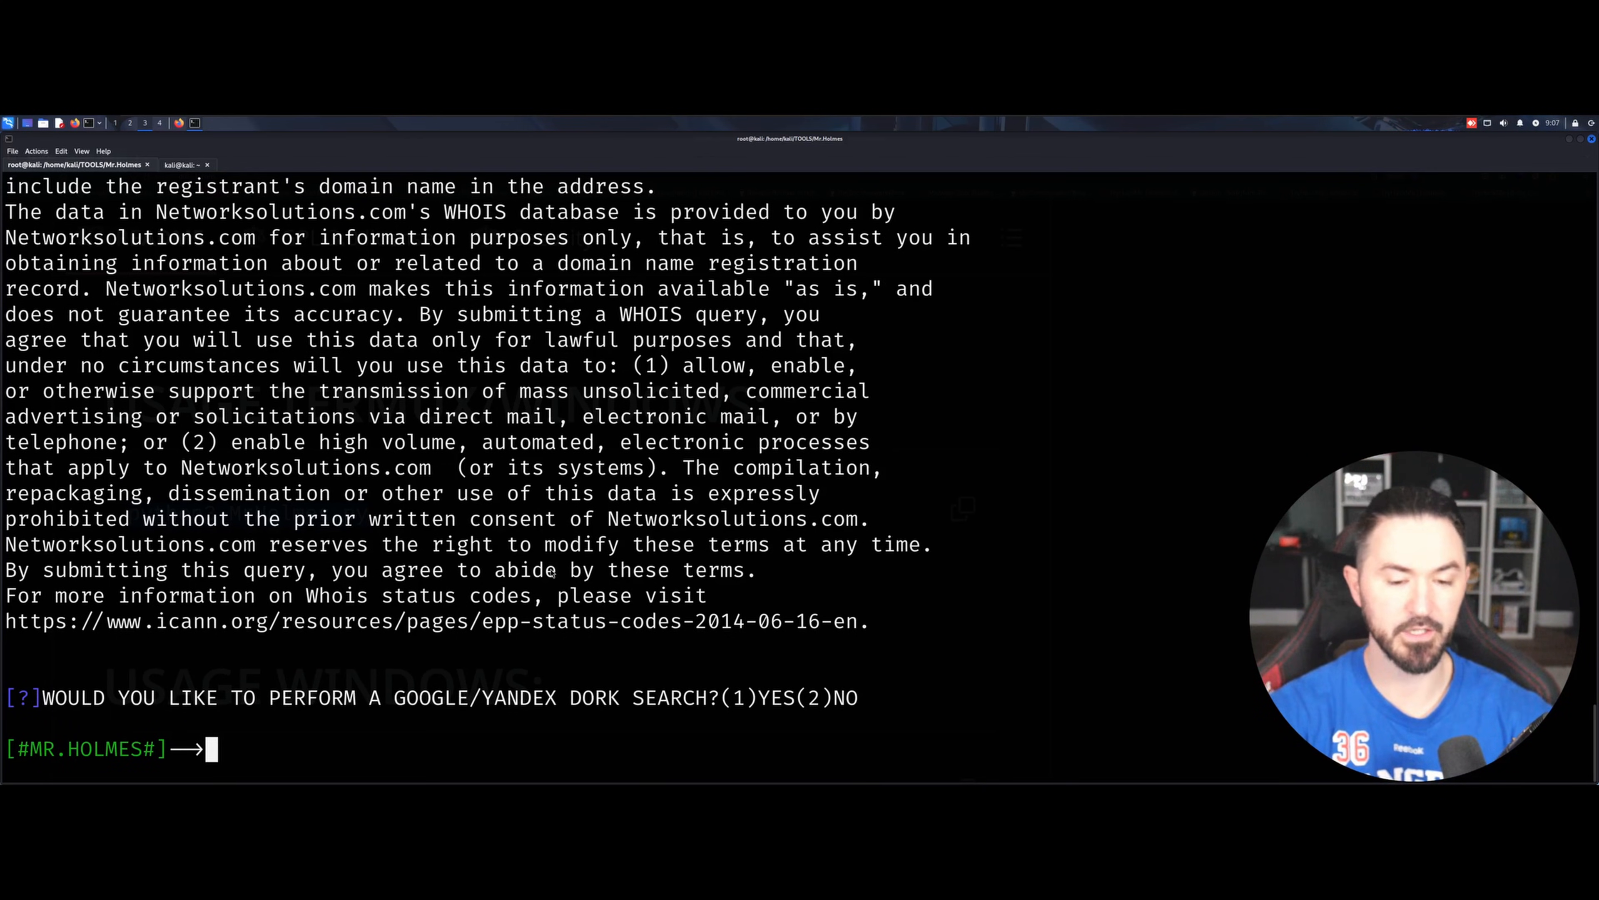
Step: Answer 1 to save dork links to infosecpat.com_dorks.txt, then 2 to decline reputation and social media scans
text(1)
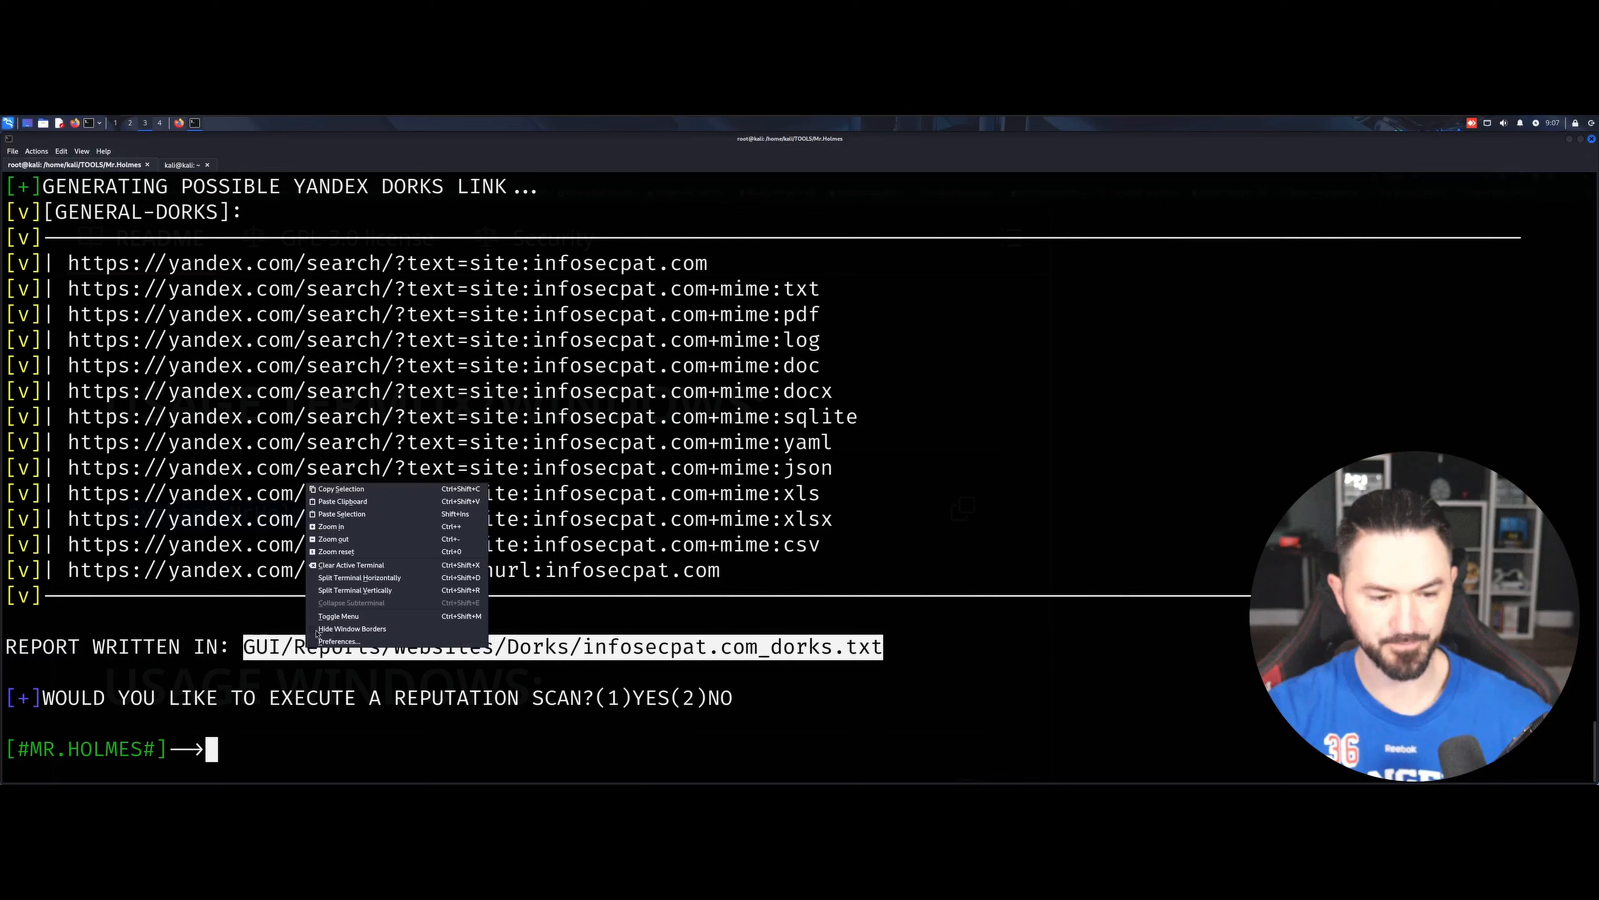
click(336, 667)
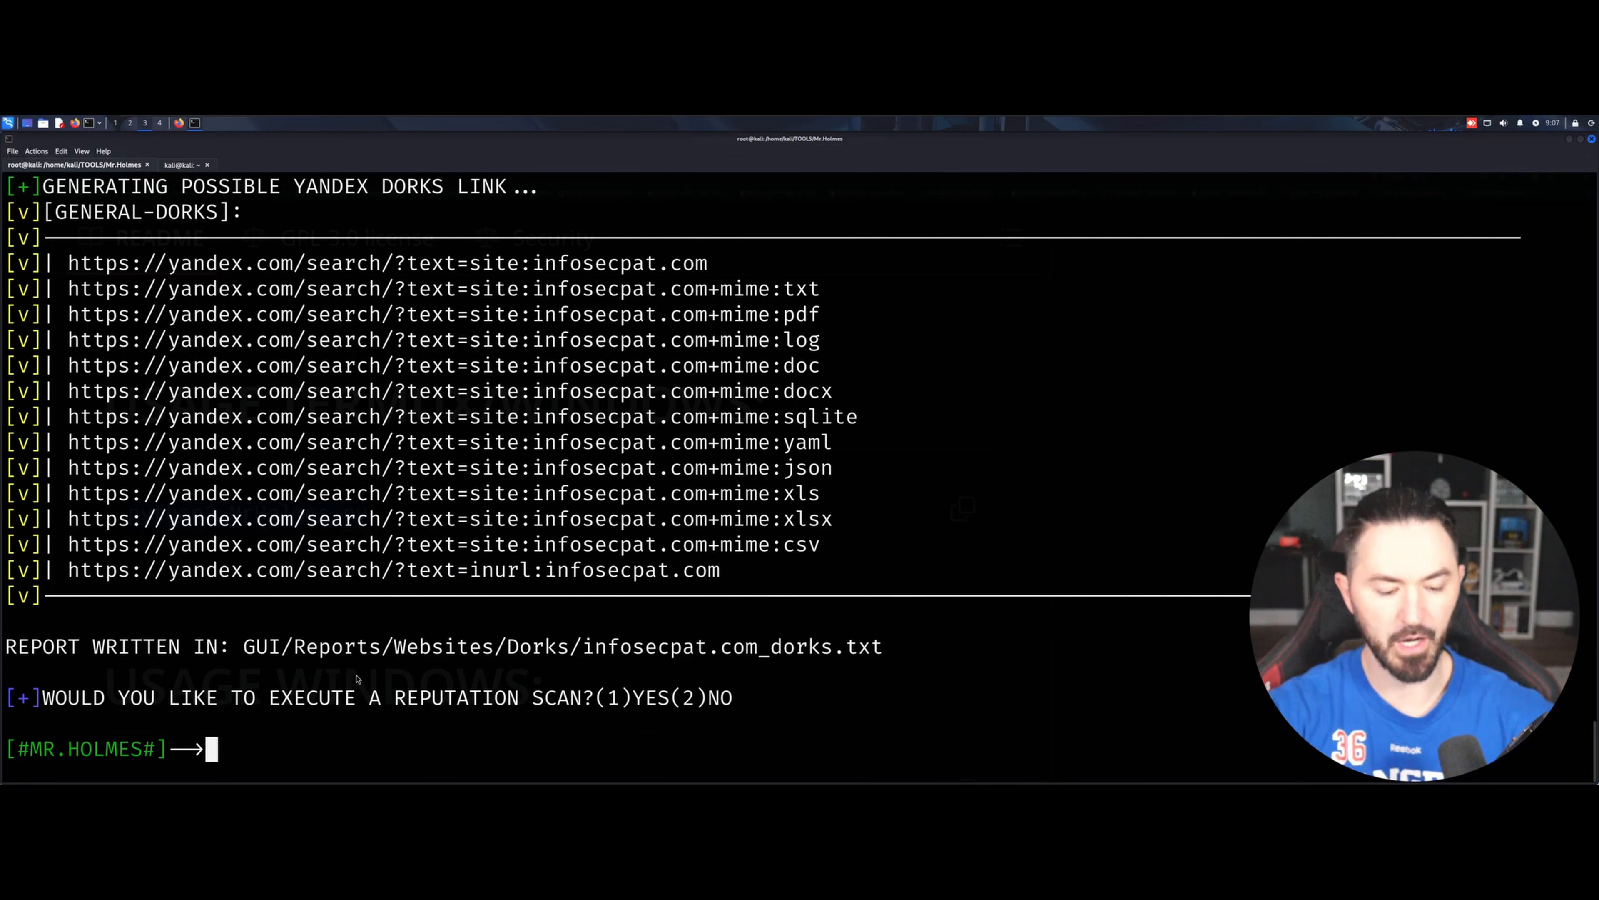
text(2)
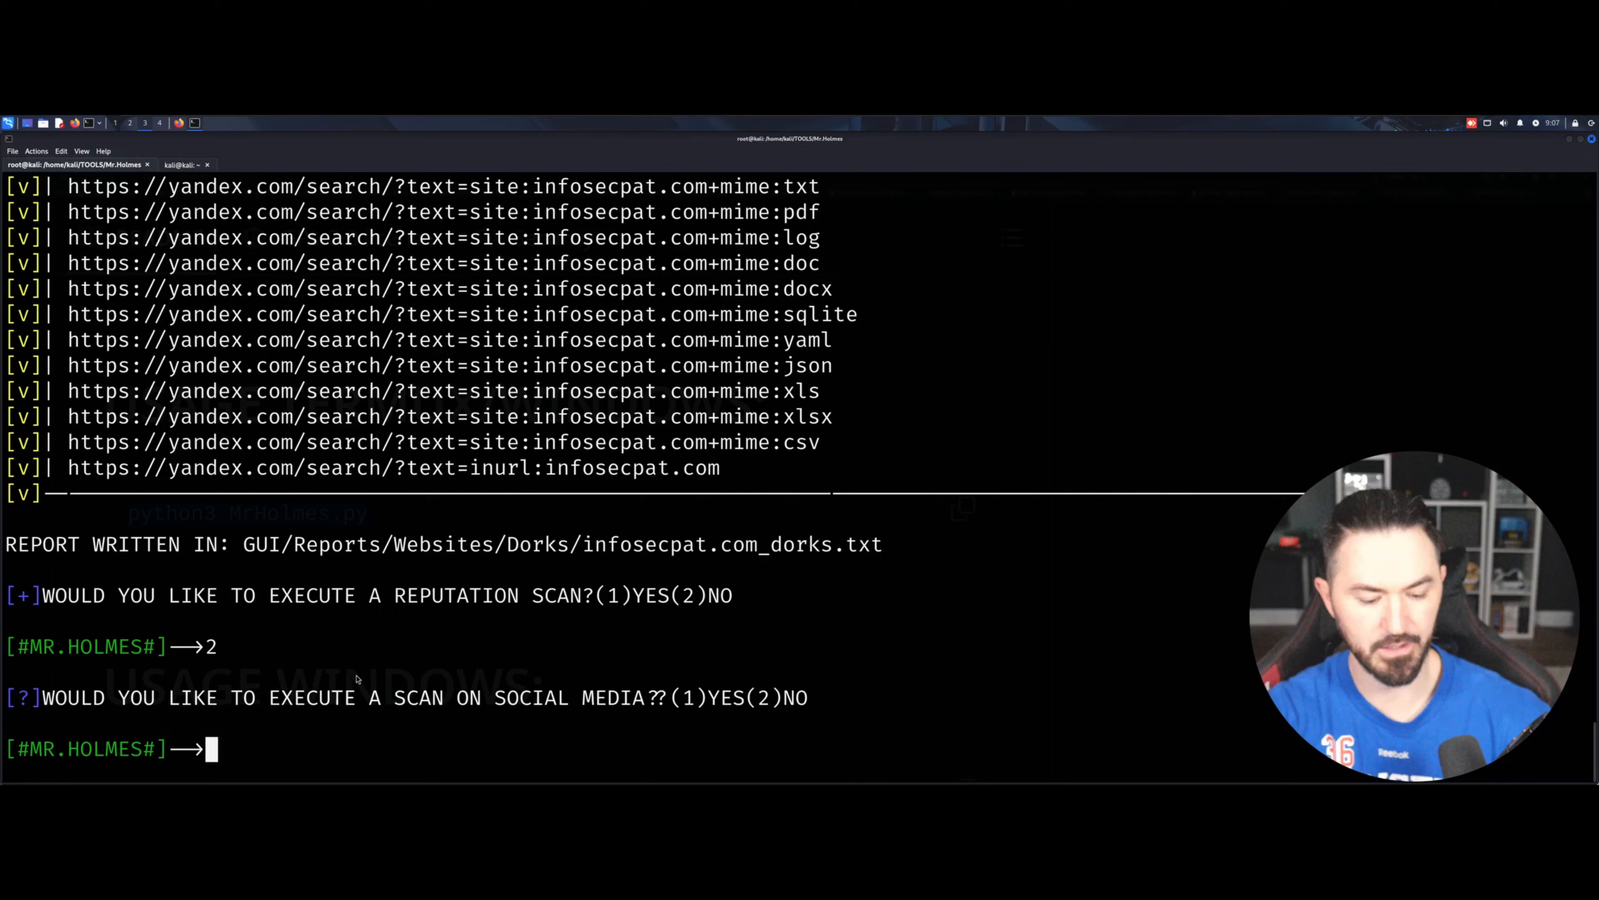
text(2)
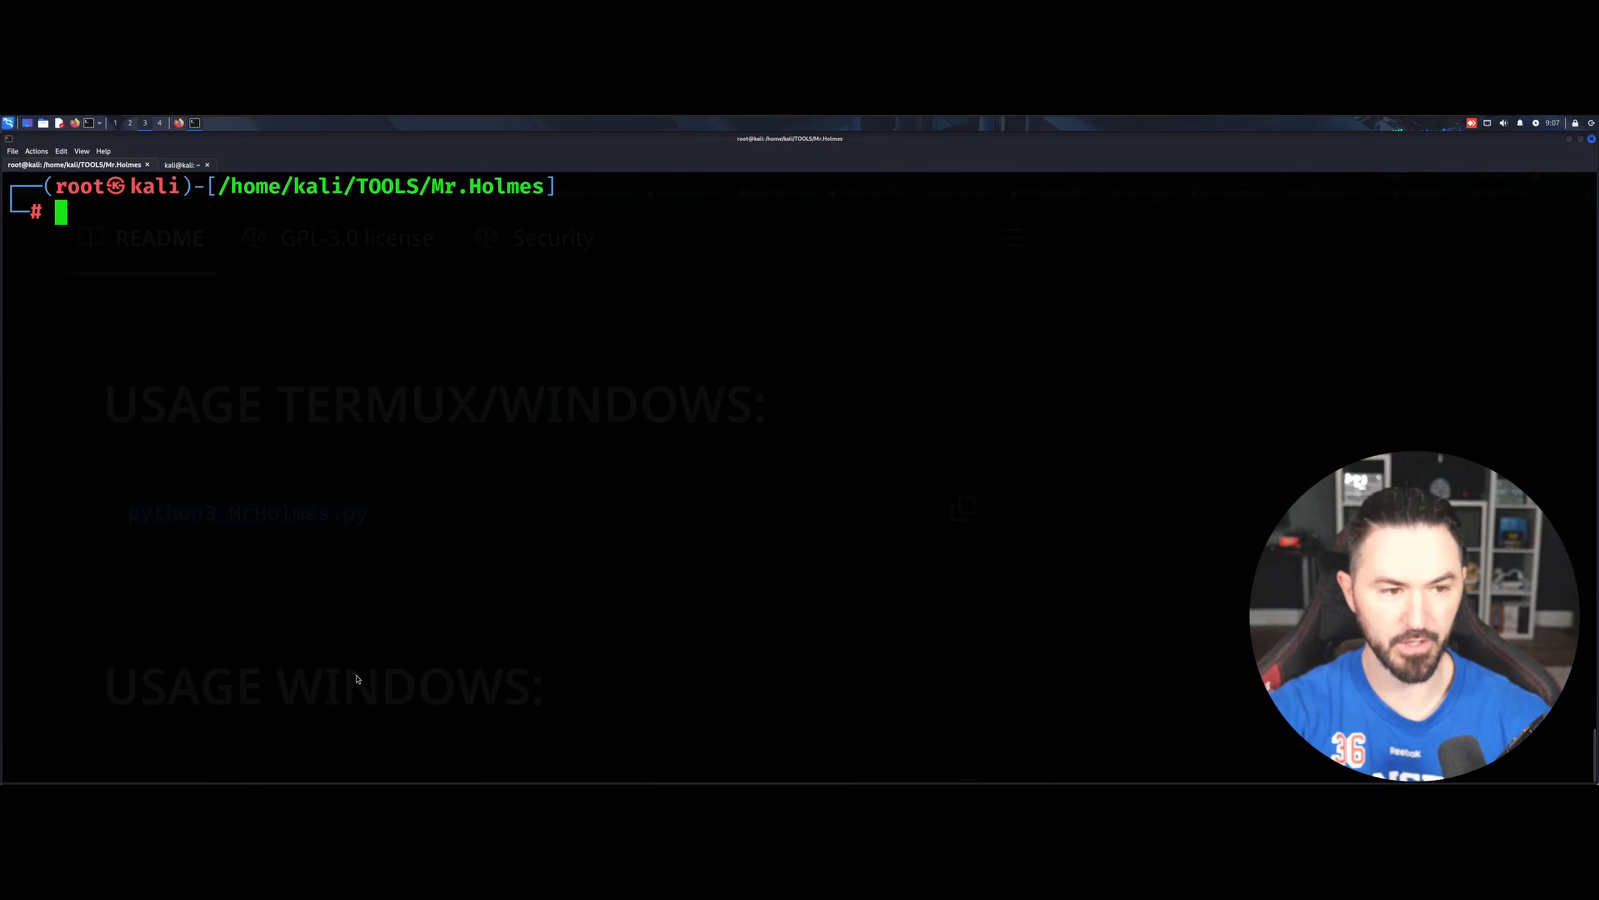
Step: Display GUI/Reports/Websites/Dorks/infosecpat.com_dorks.txt with cat, then relaunch python3 MrHolmes.py
text(cat GUI/Reports/Websites/Dorks/infosecpat.com_dorks.txt)
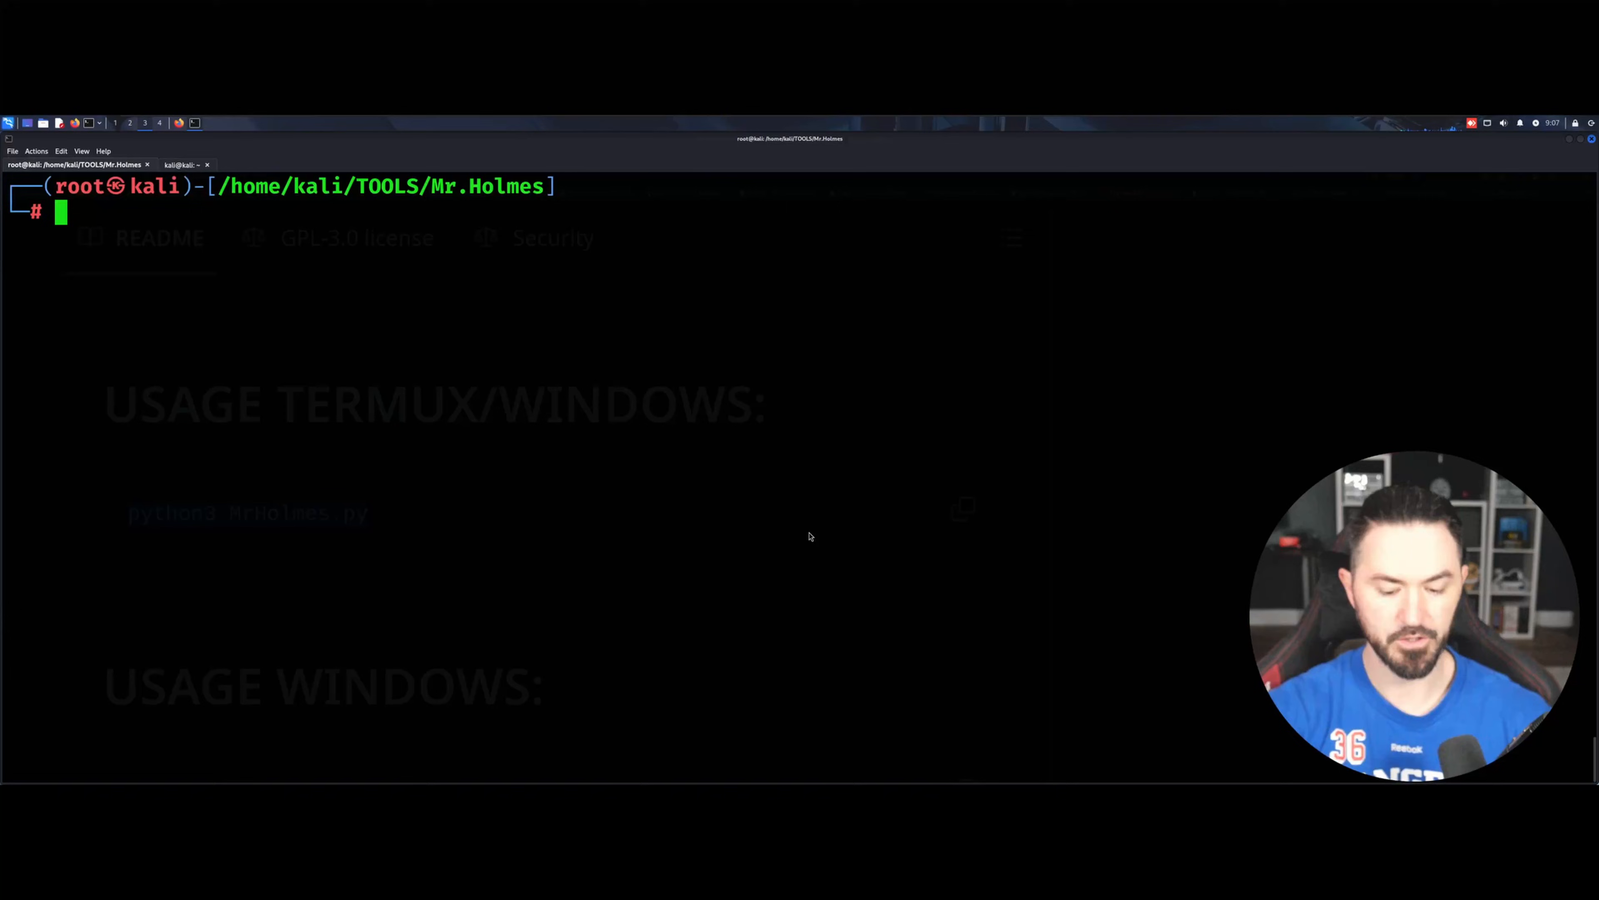
text(cat GUI/Reports/Websites/Dorks/infosecpat.com_dorks.txt)
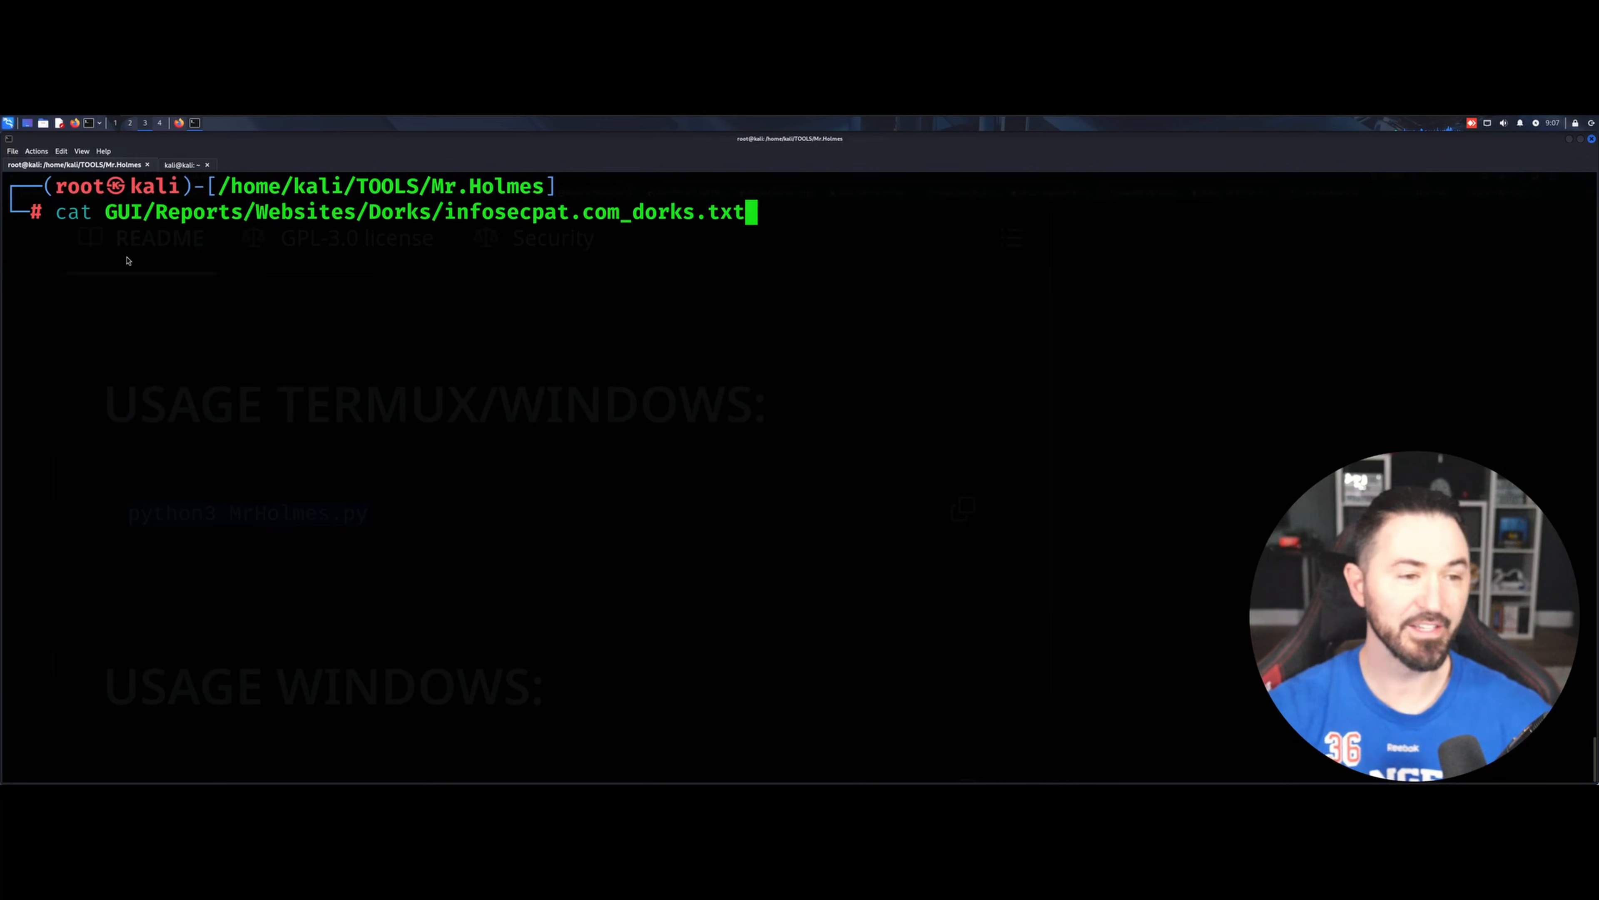
mouse_move(480, 281)
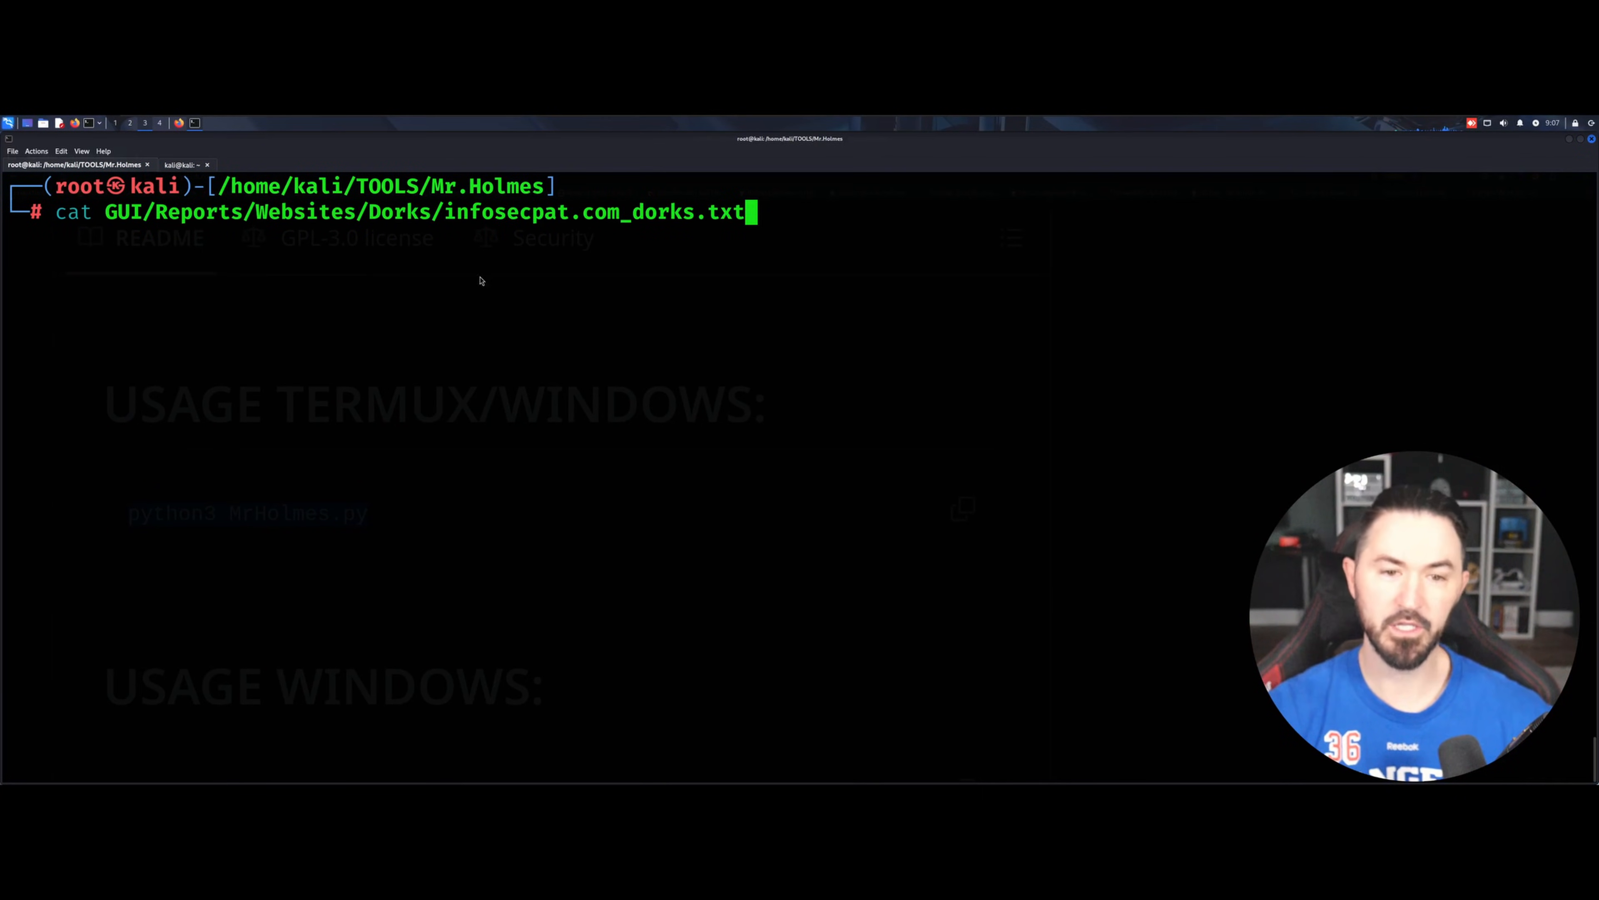
mouse_move(605, 255)
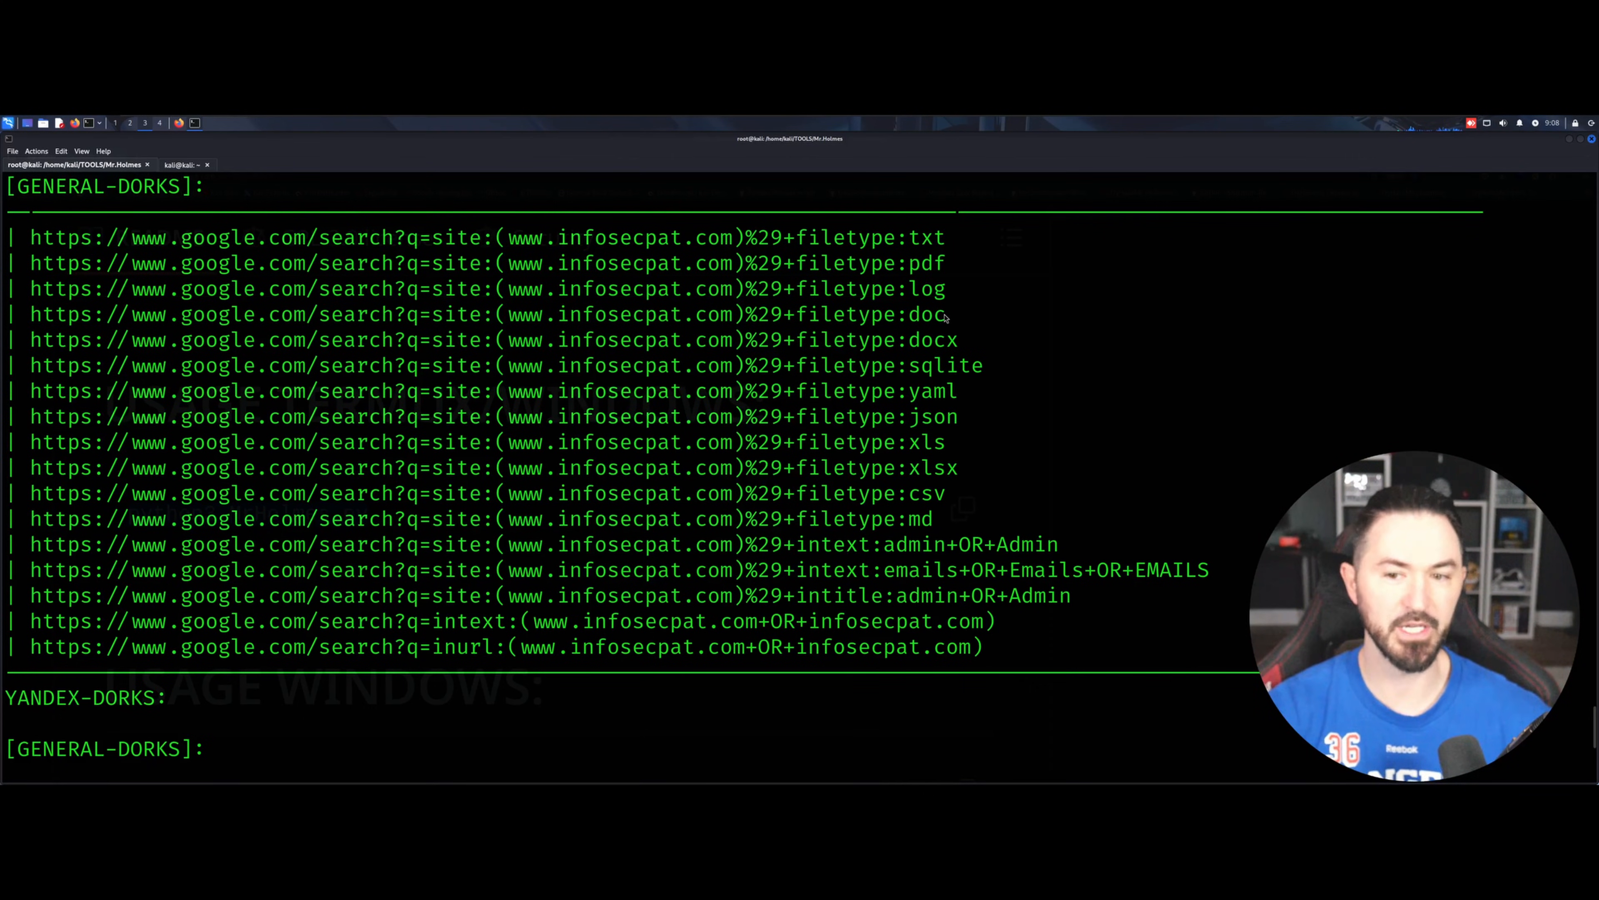
mouse_move(1008, 382)
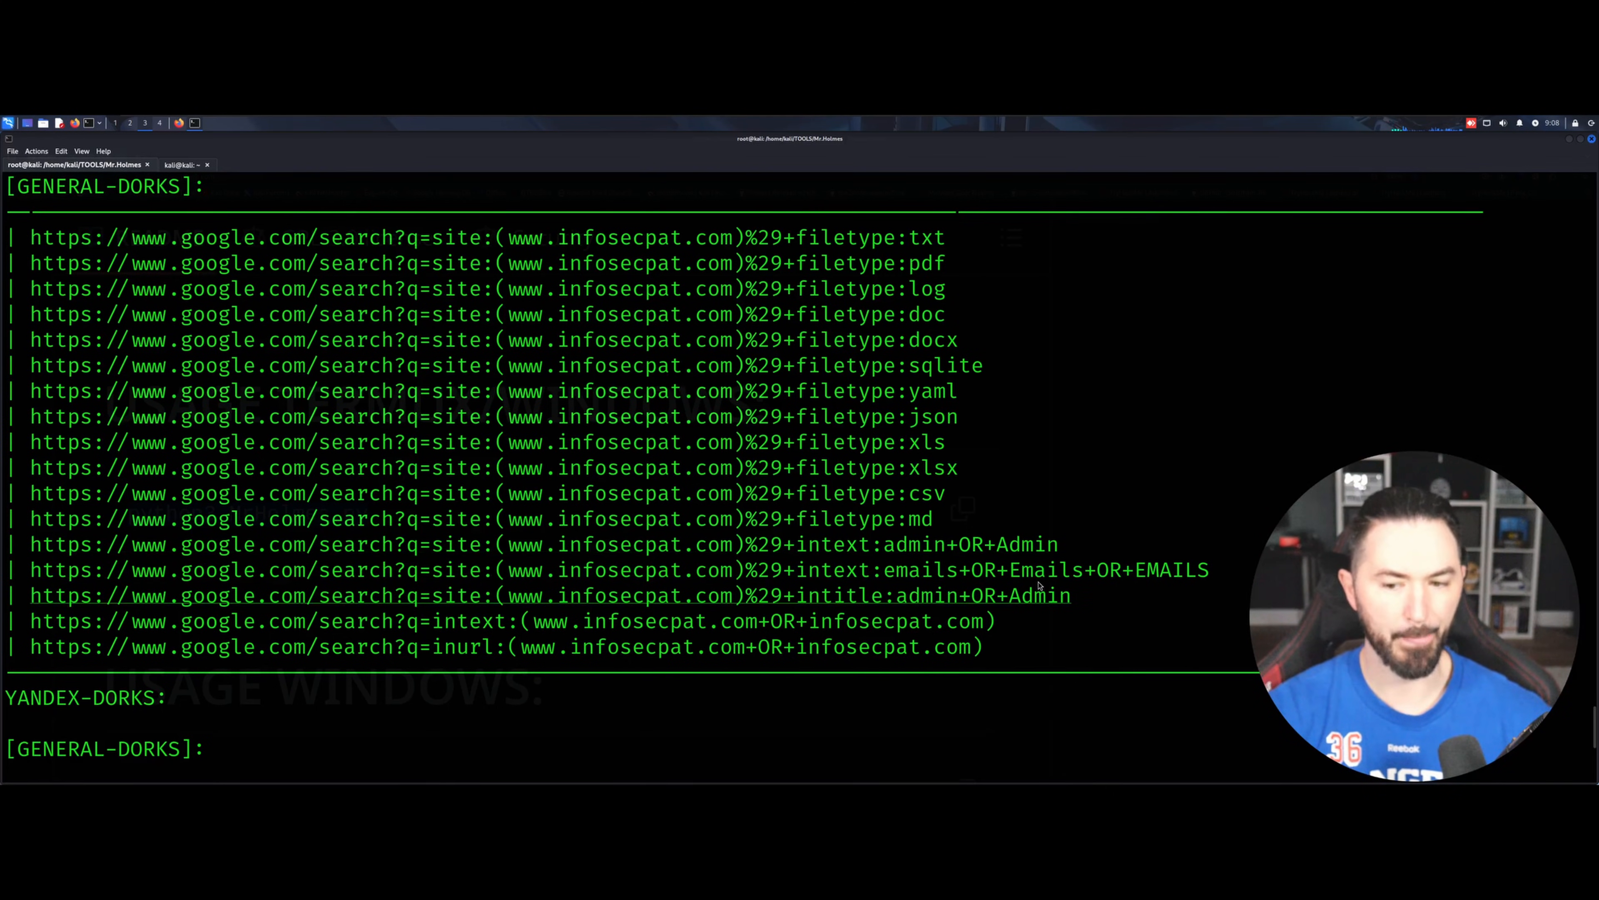
scroll(down, 3)
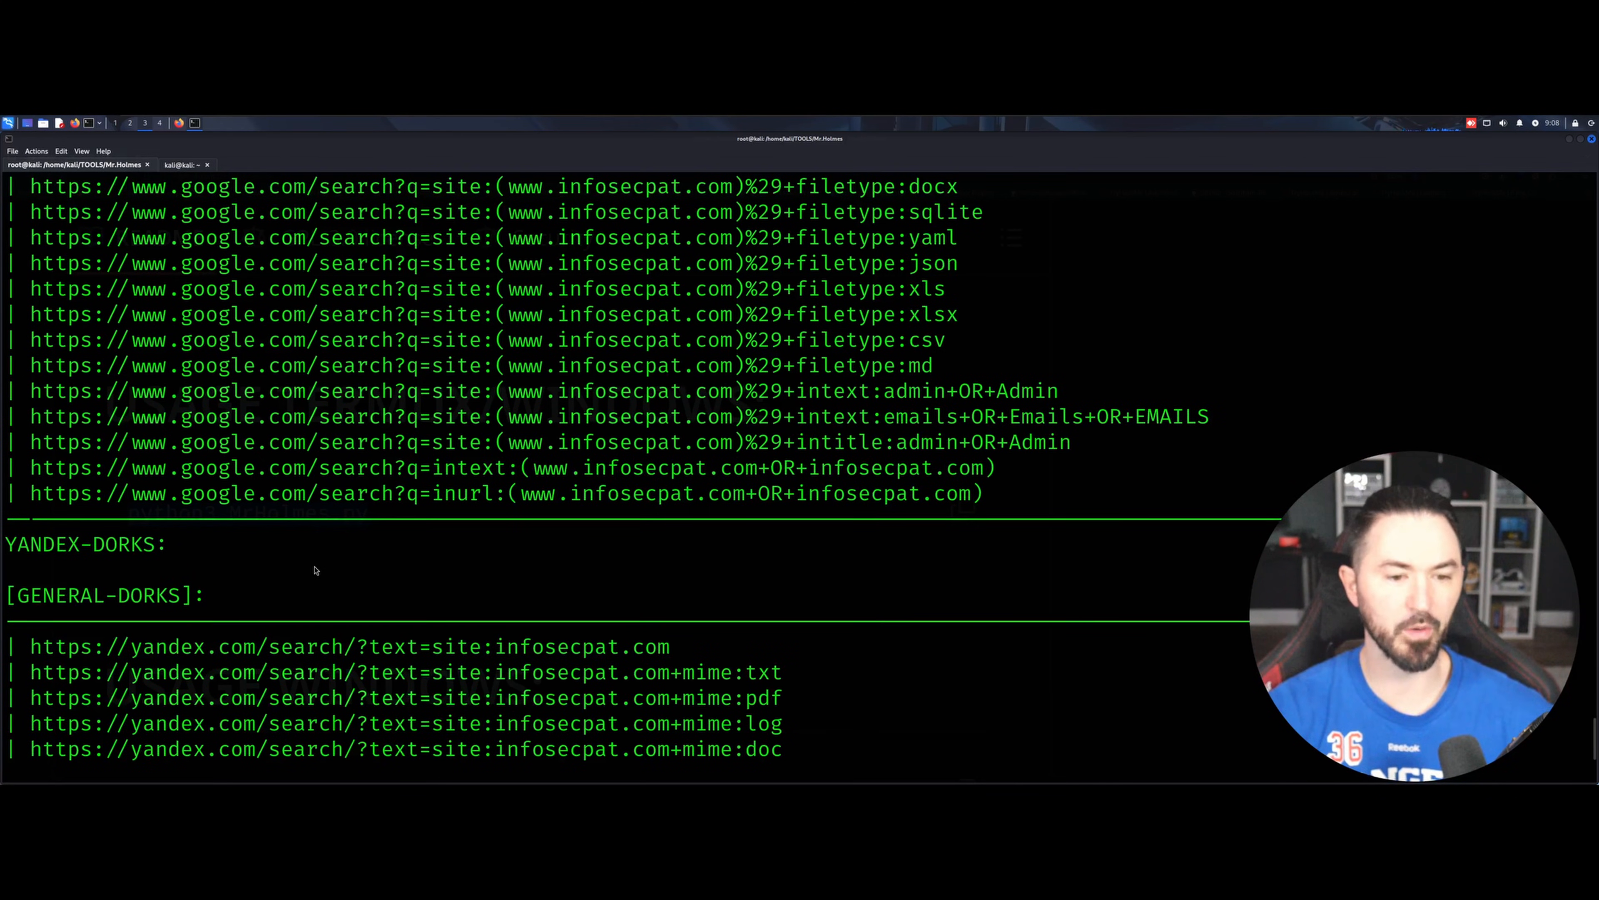
scroll(down, 3)
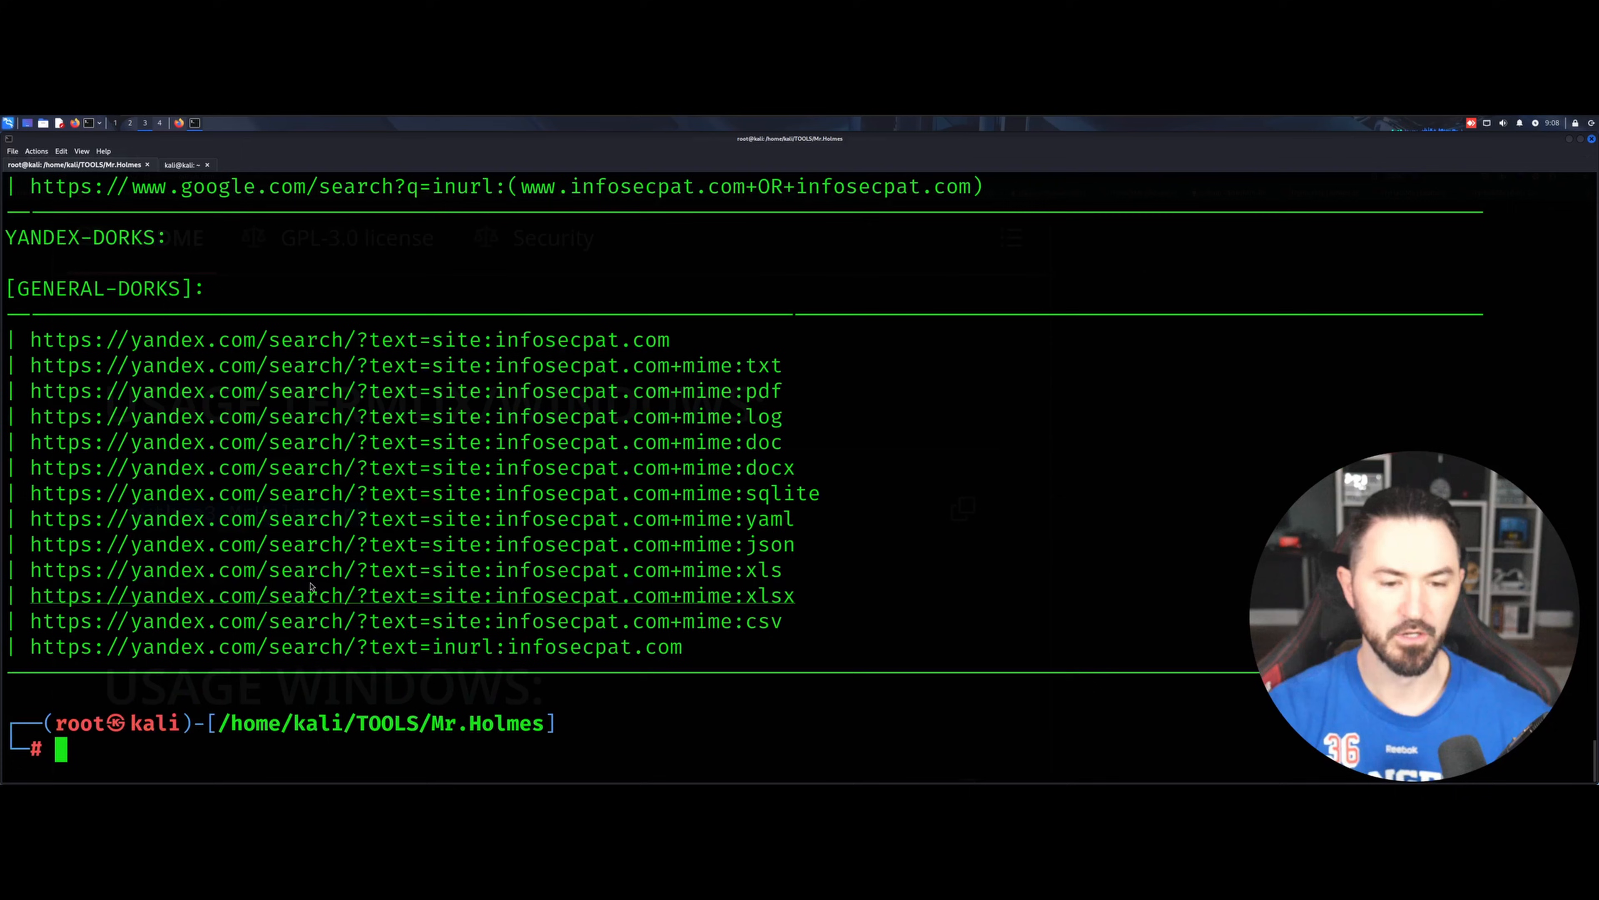
mouse_move(989, 586)
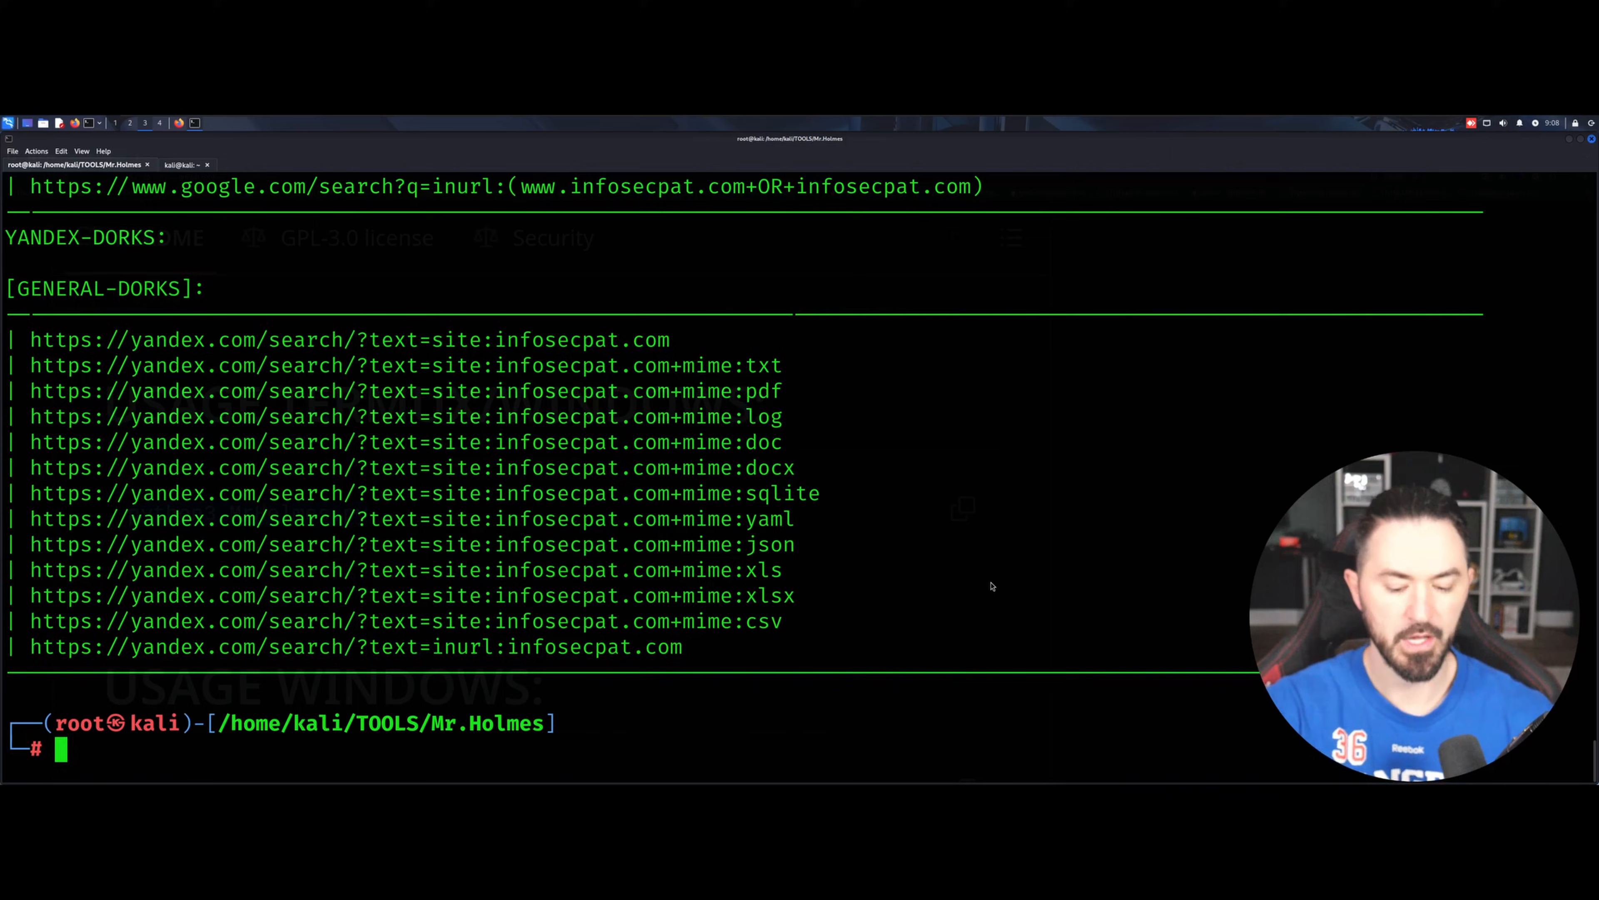
text(python3 MrHolmes.py)
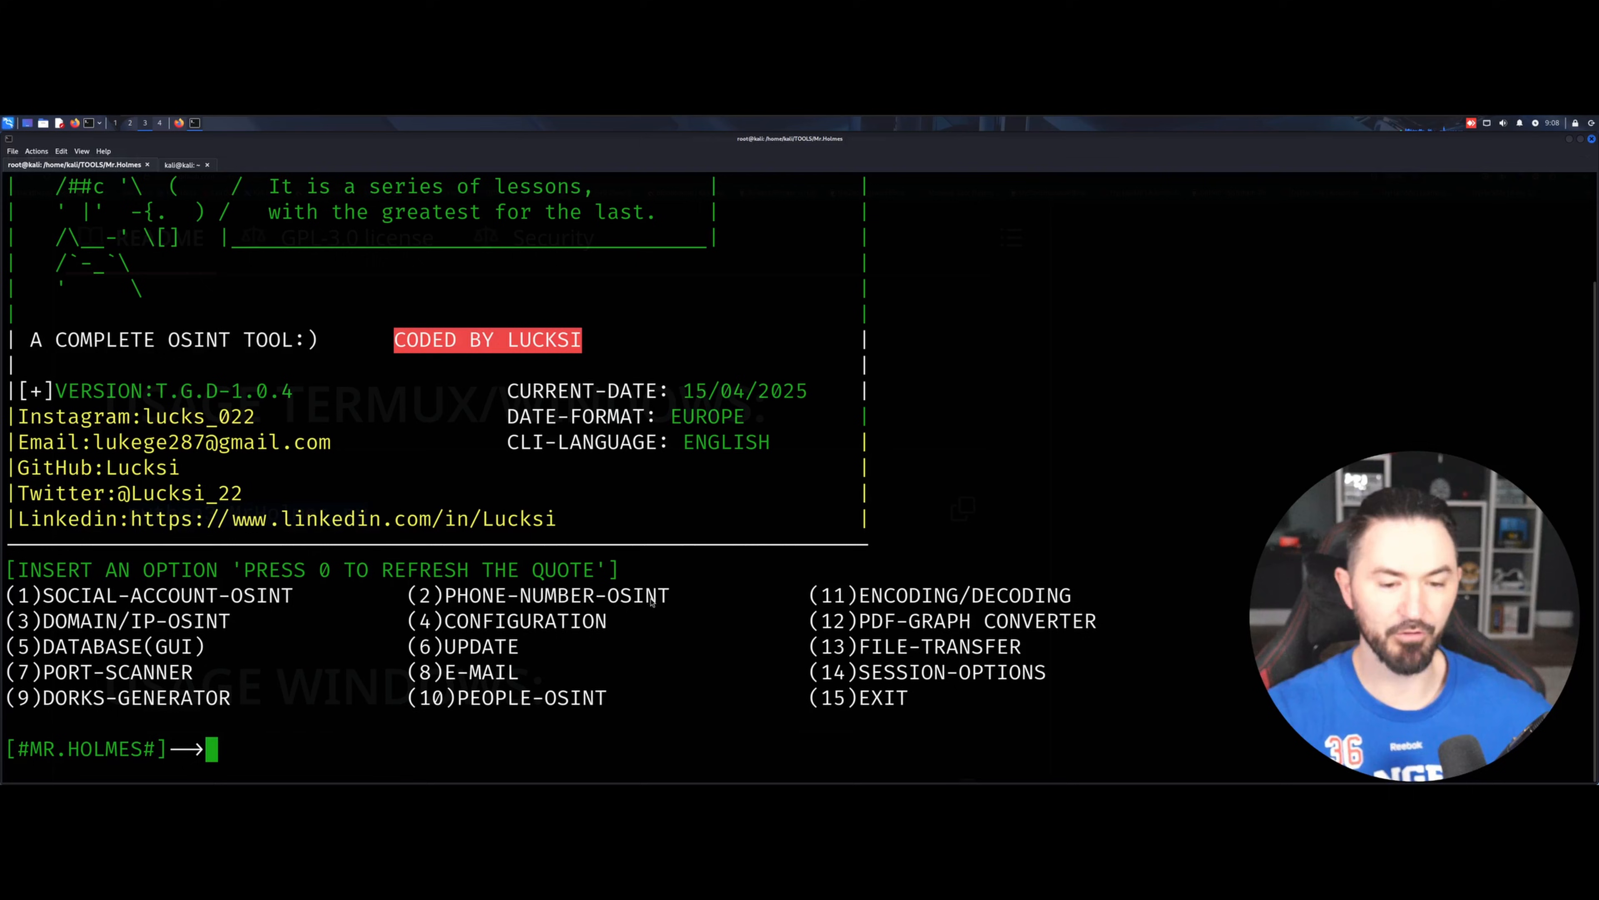
mouse_move(1114, 604)
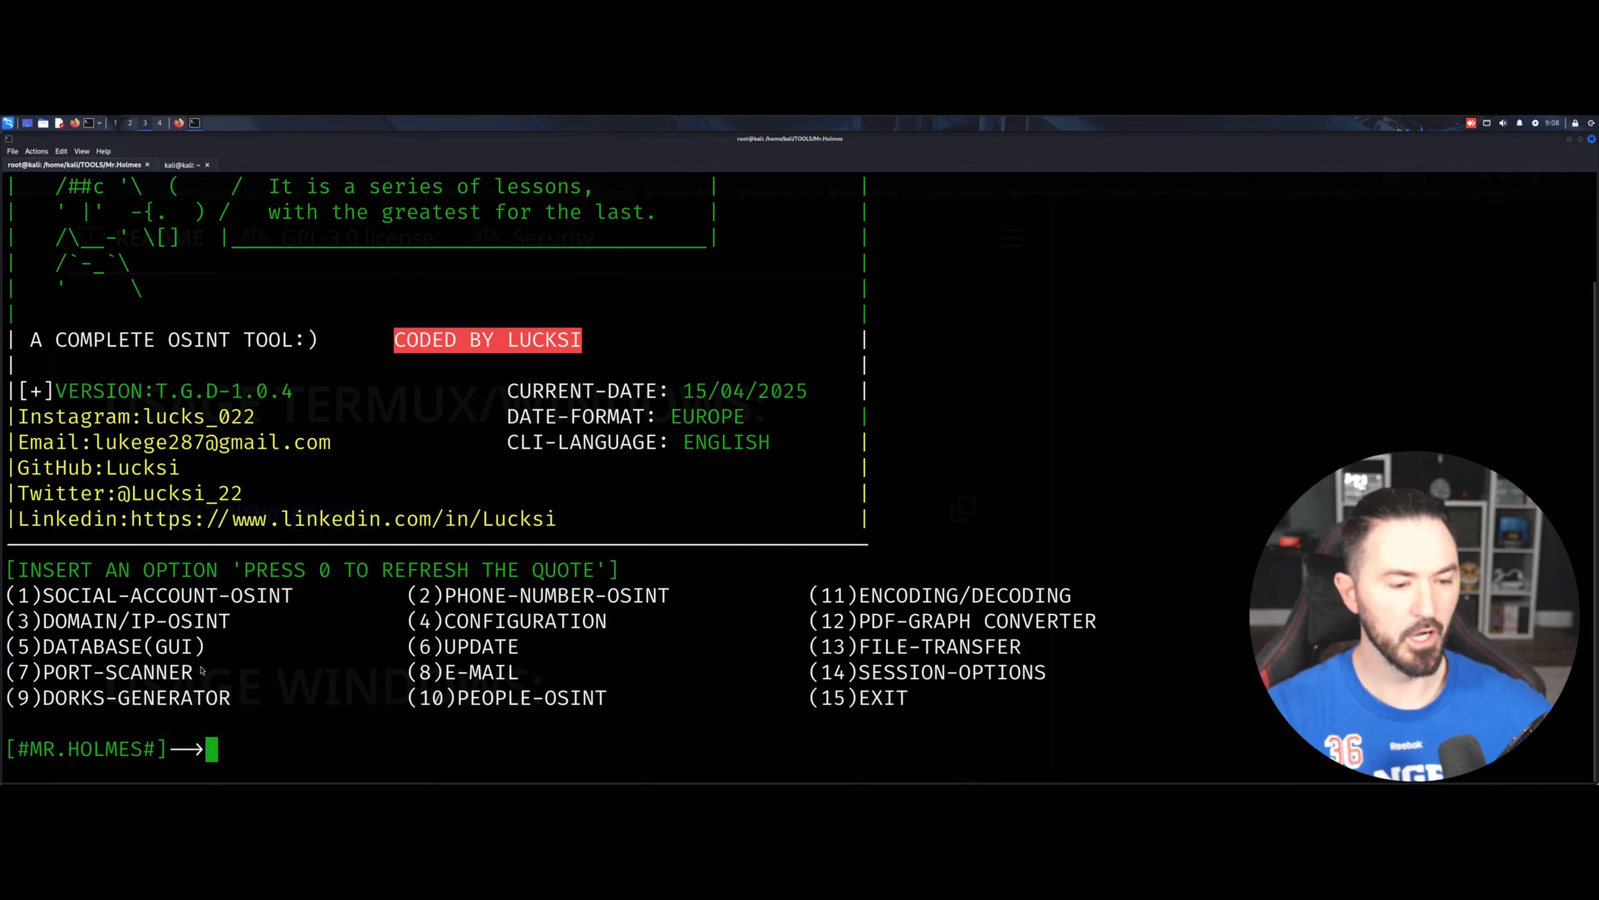
mouse_move(839, 658)
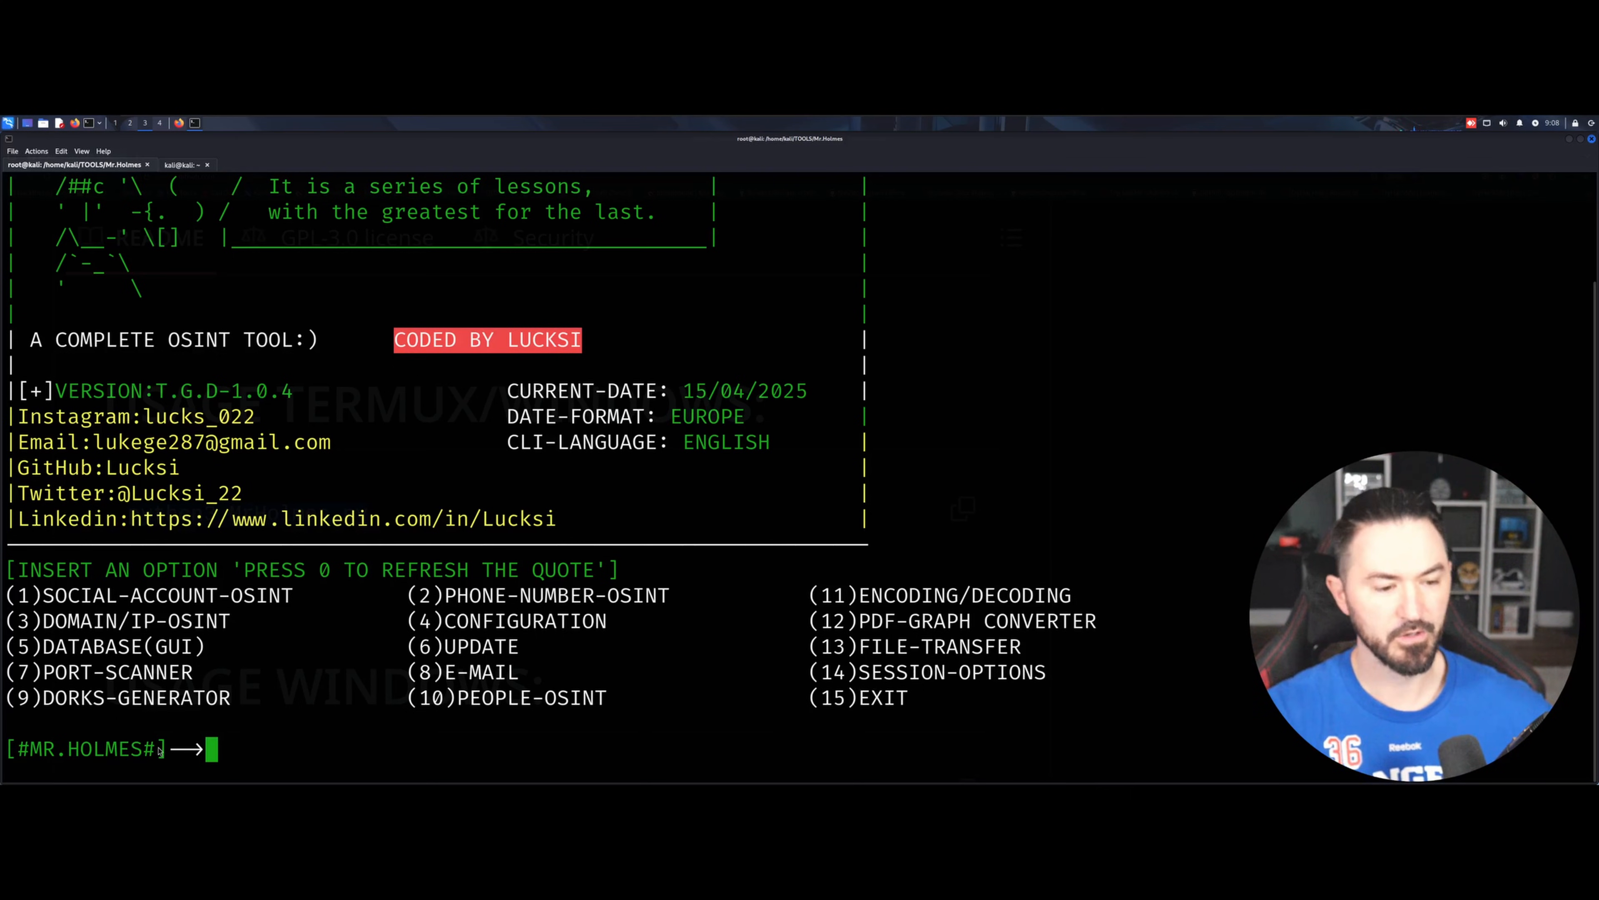
mouse_move(1094, 687)
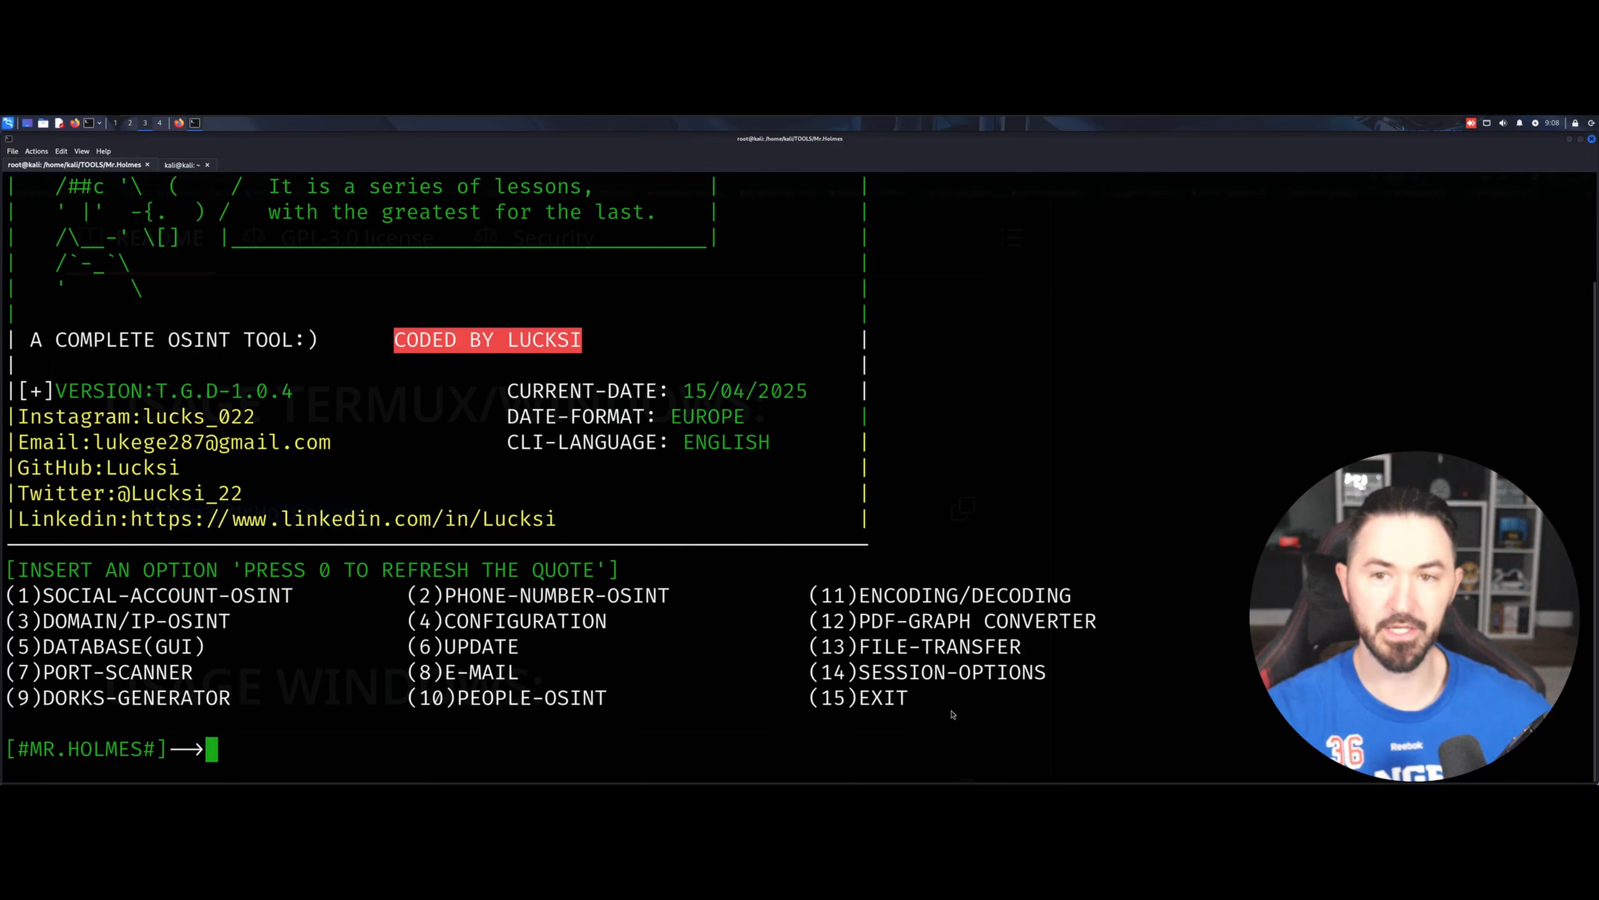
mouse_move(596, 695)
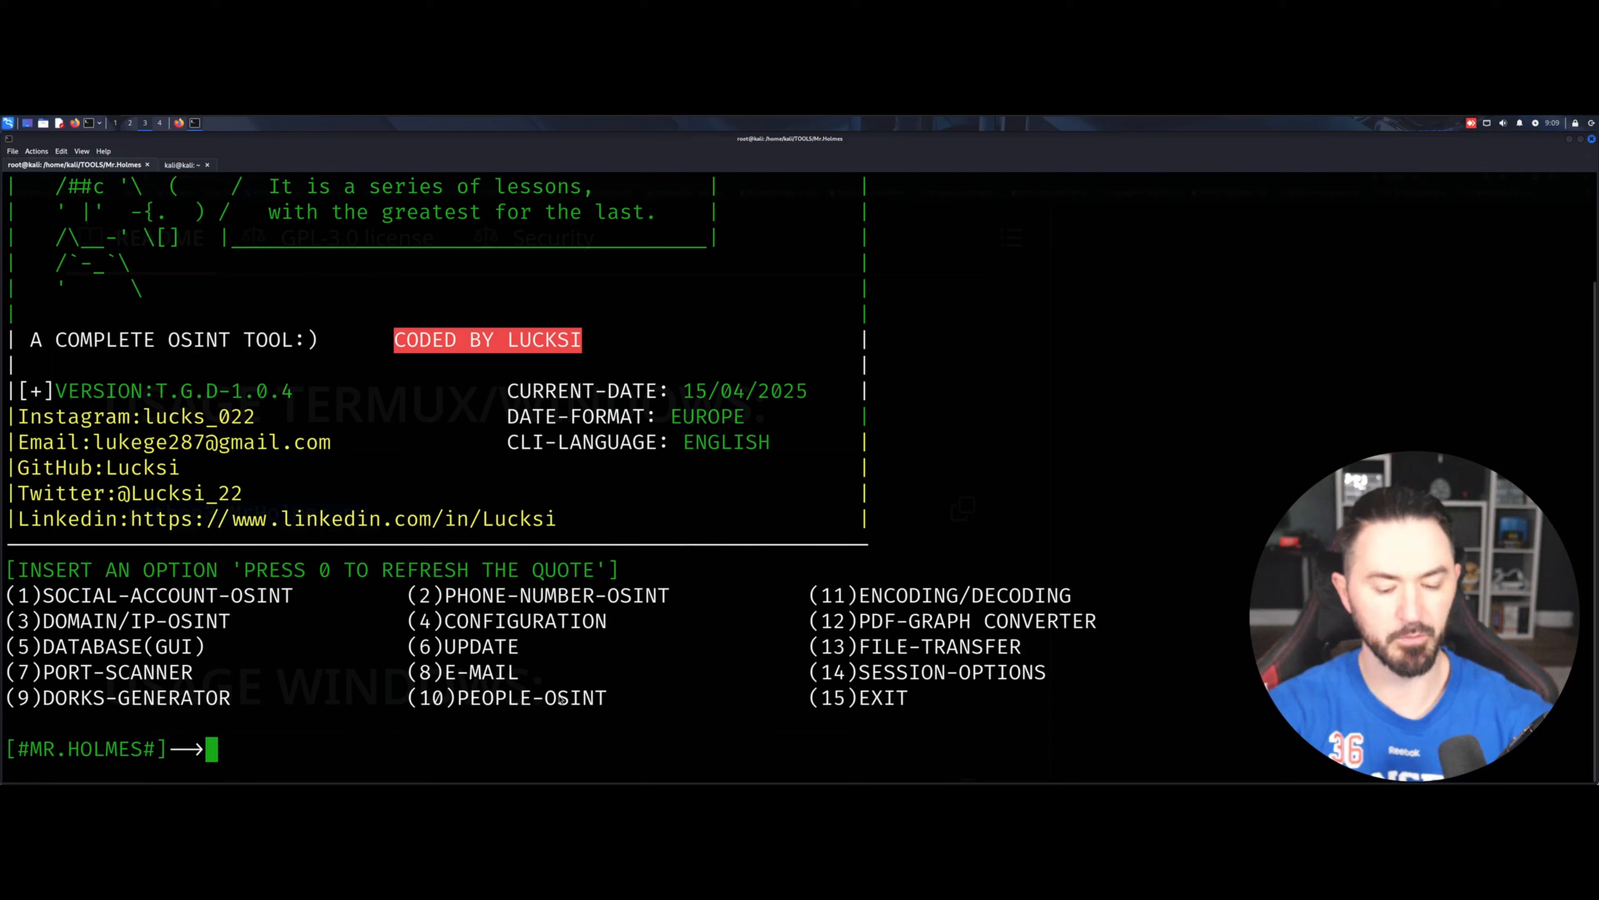
Step: Choose option 10, PEOPLE-OSINT, from the Mr.Holmes main menu
text(10)
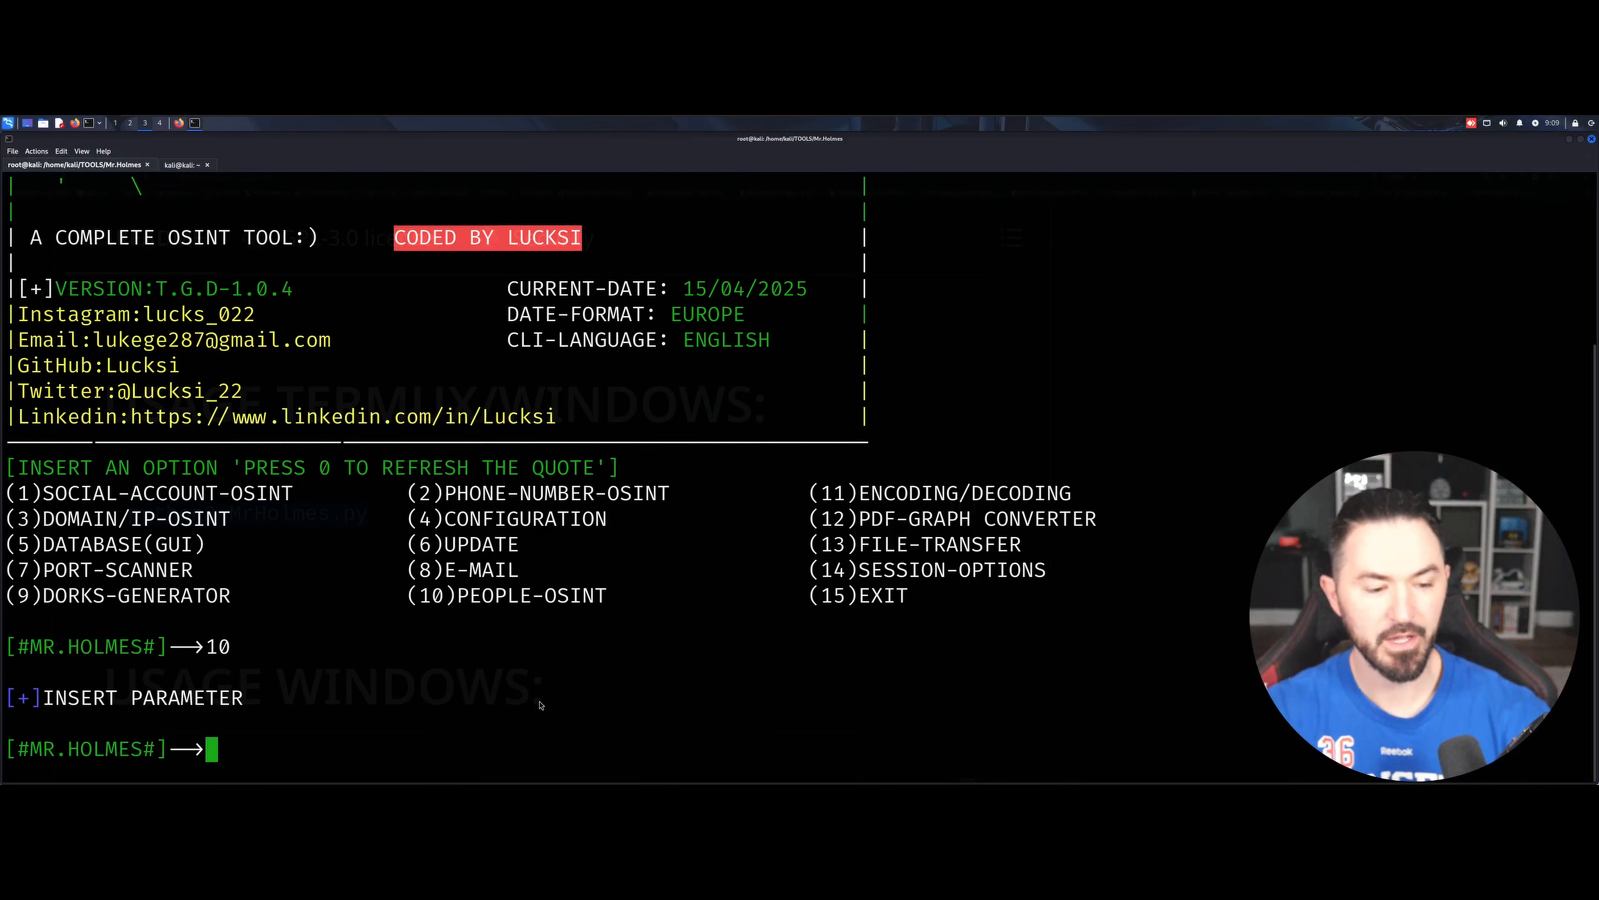
mouse_move(286, 714)
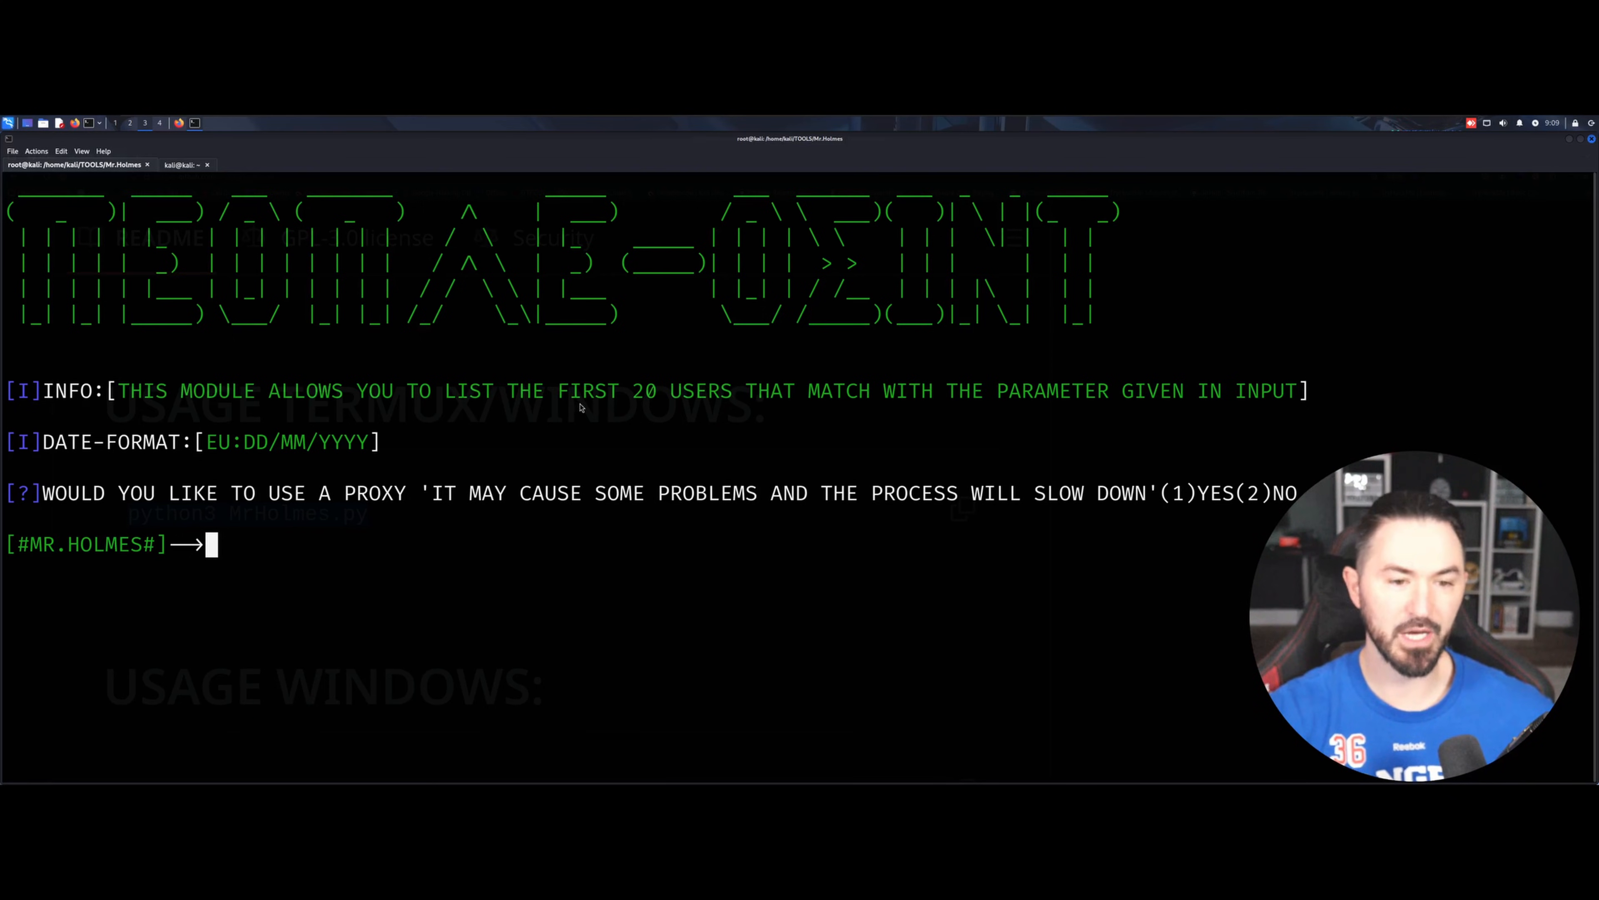
mouse_move(1189, 556)
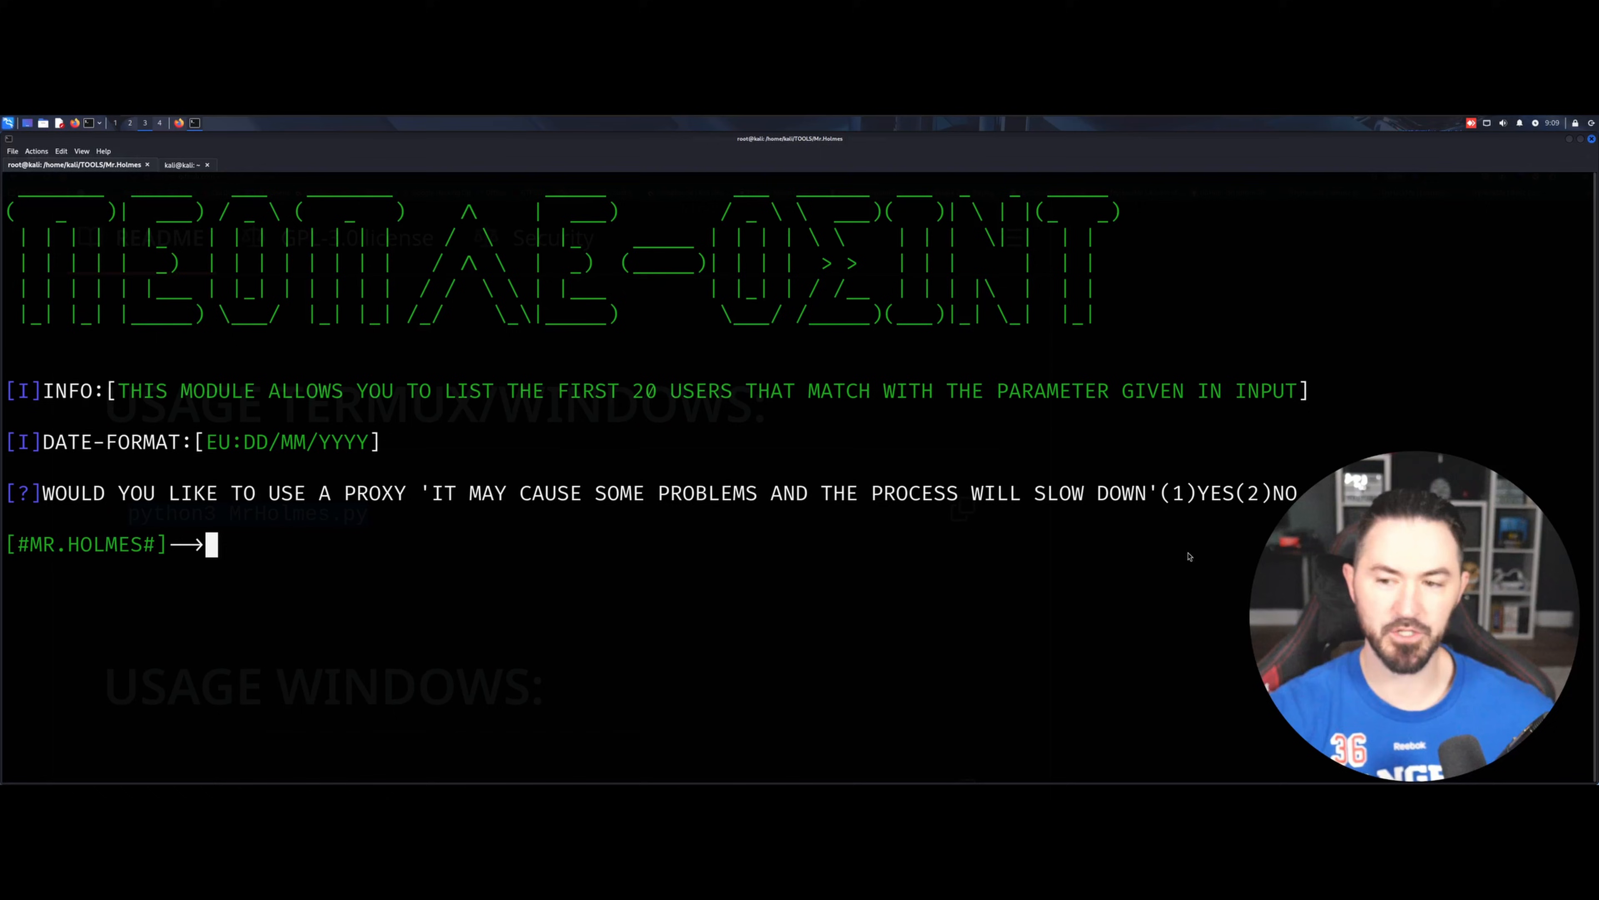